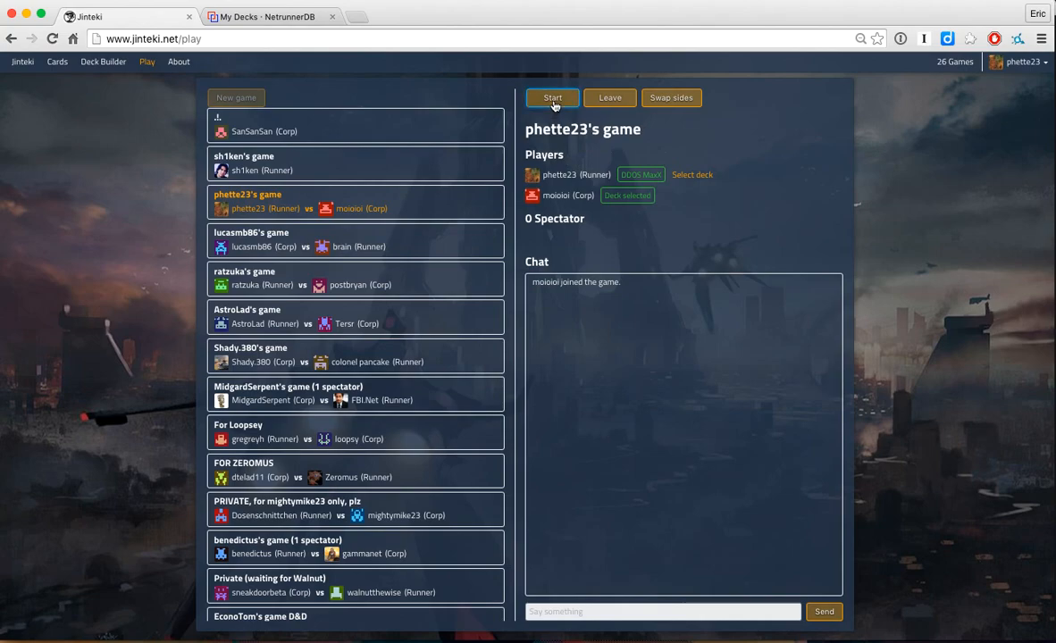
left_click(552, 97)
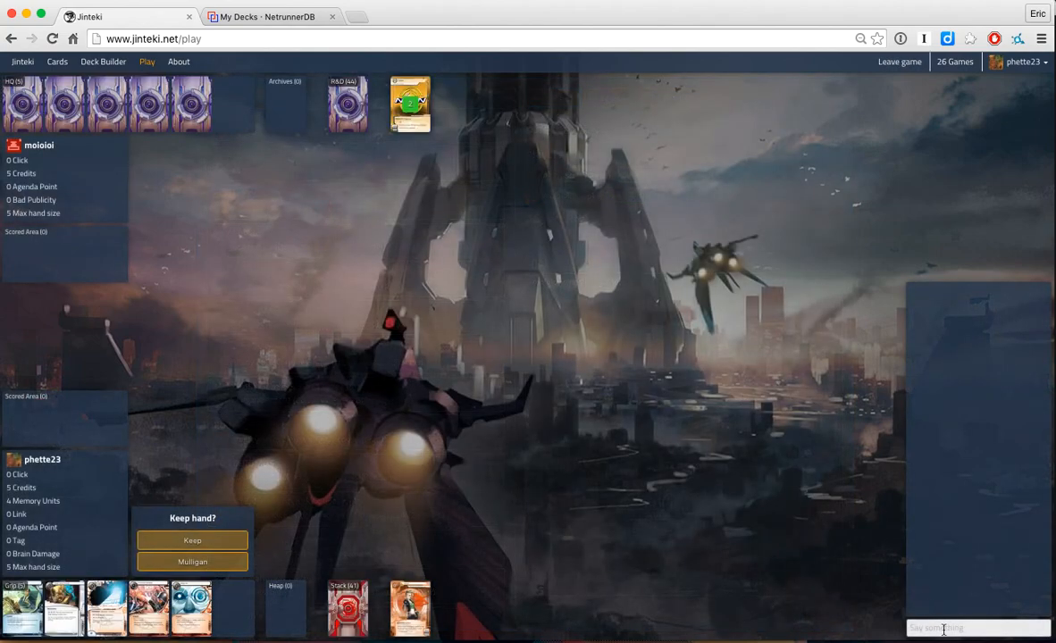
type("have fun!")
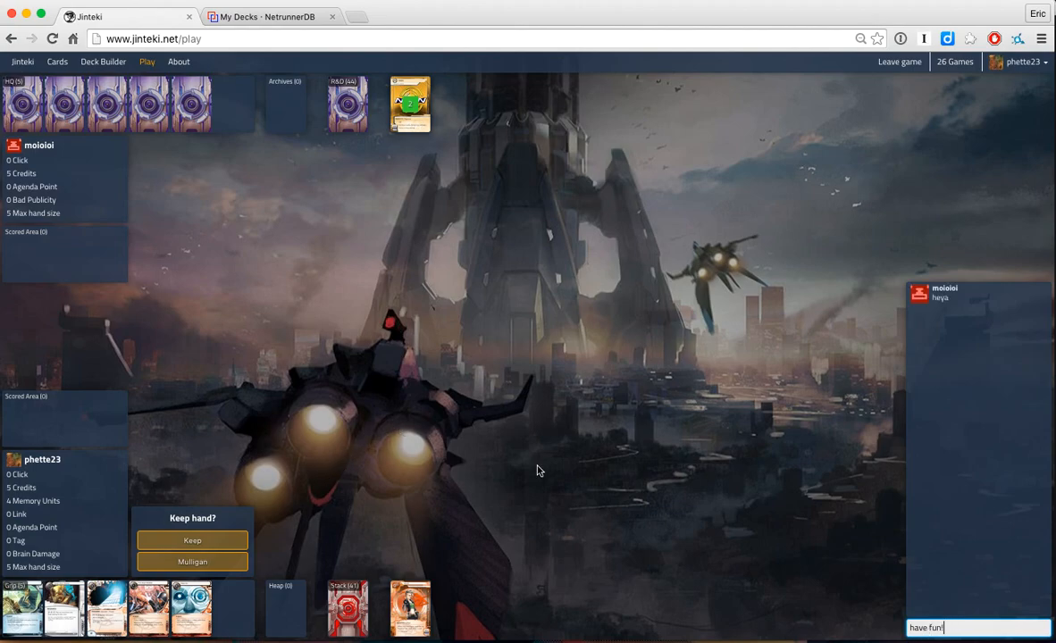
key("enter")
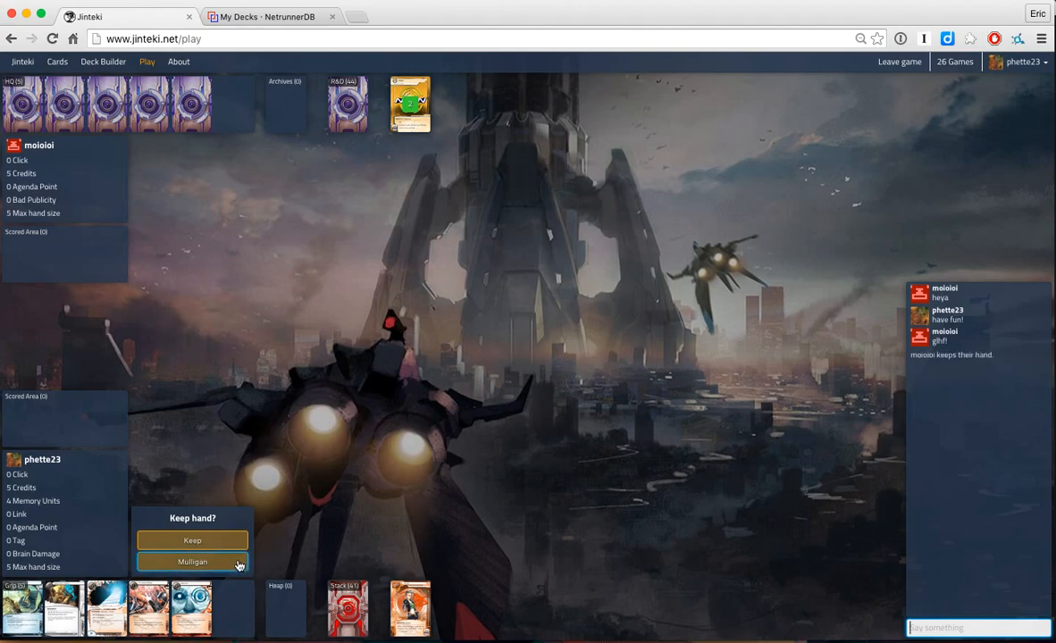
Step: Mulligan, begin the first turn, draw a card and install Daily Casts via Career Fair
left_click(193, 560)
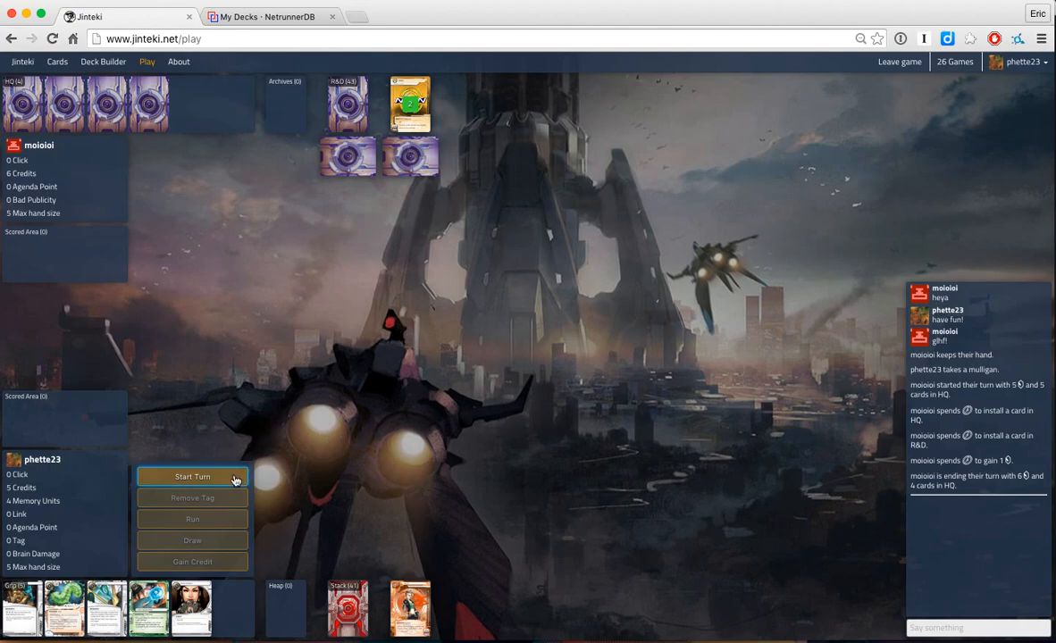
left_click(193, 475)
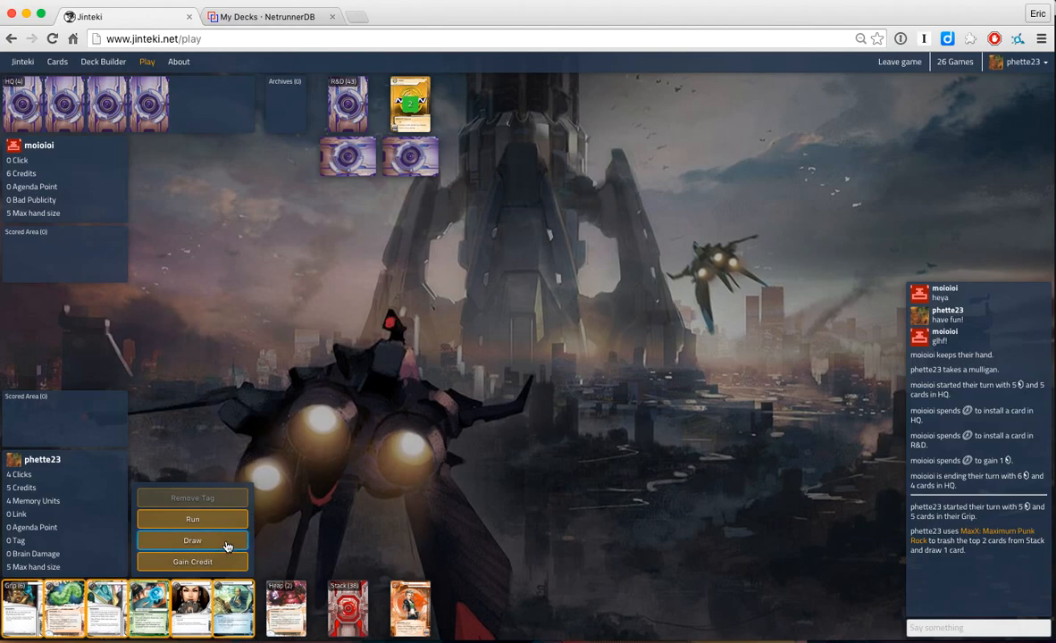
left_click(193, 540)
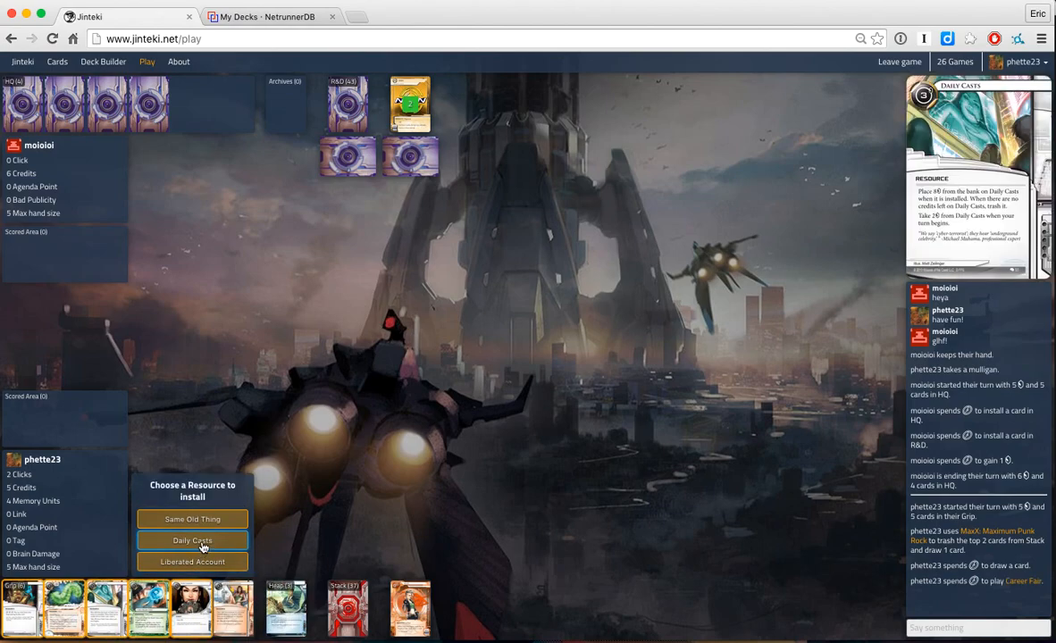
left_click(193, 540)
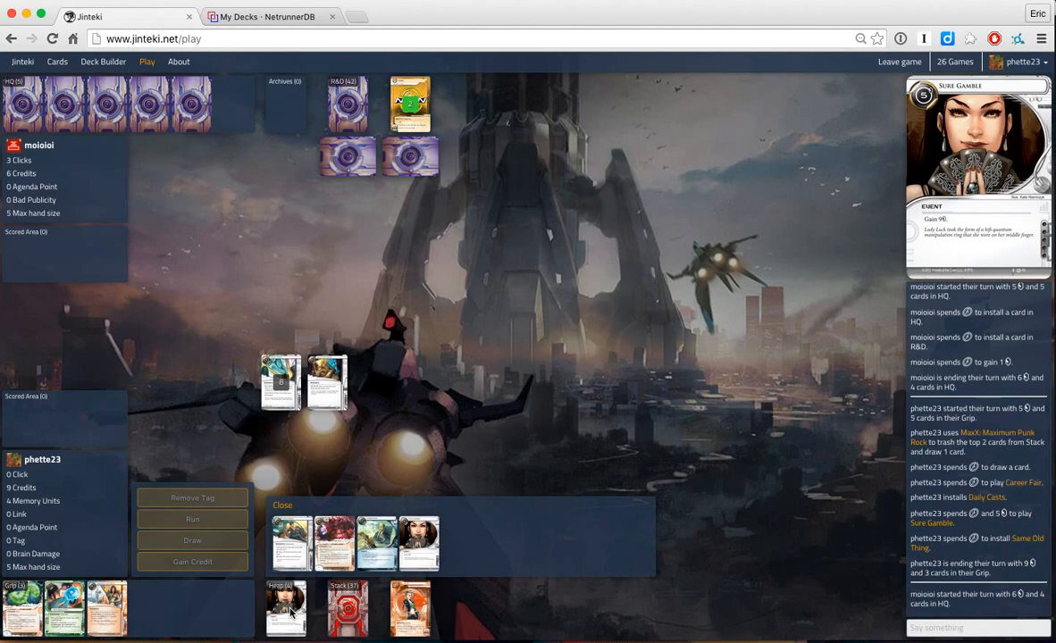
mouse_move(294, 576)
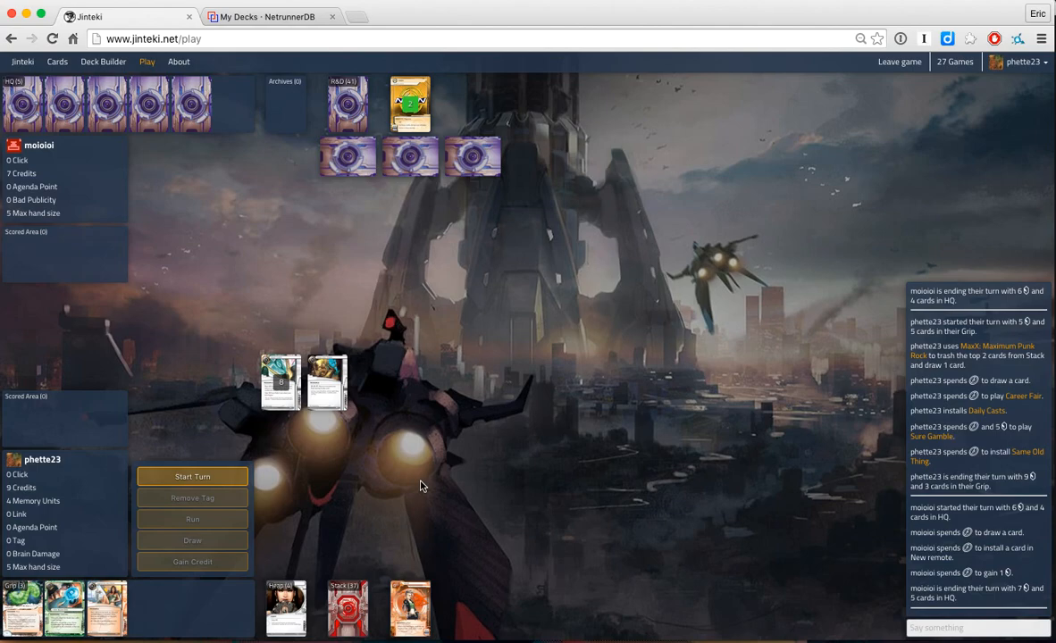
mouse_move(325, 493)
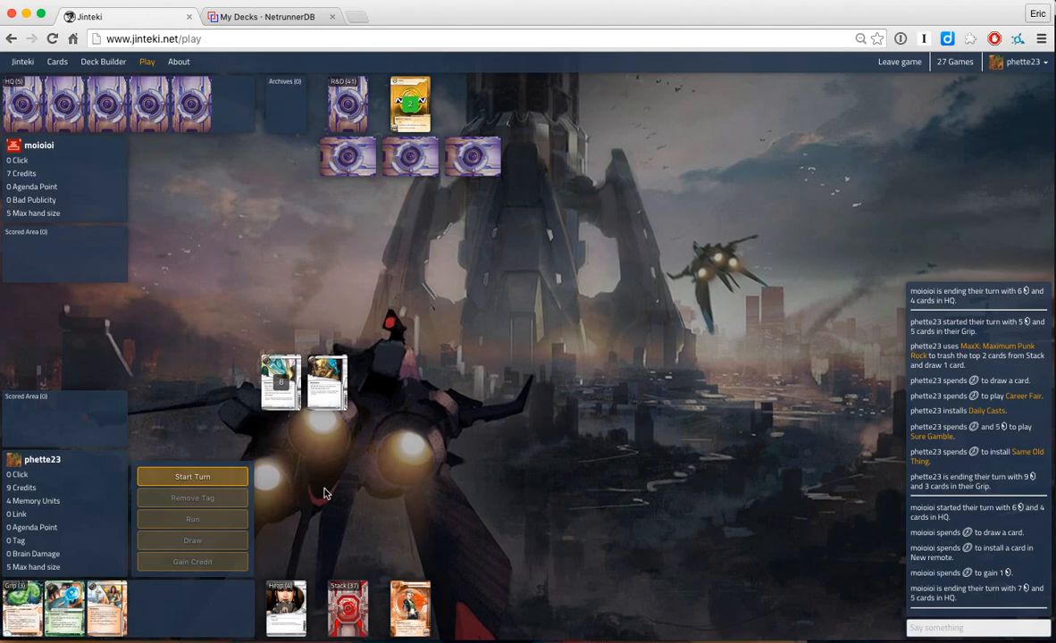
Step: Begin the second turn, collecting Daily Casts credits to reach 11, and draw a card
left_click(193, 476)
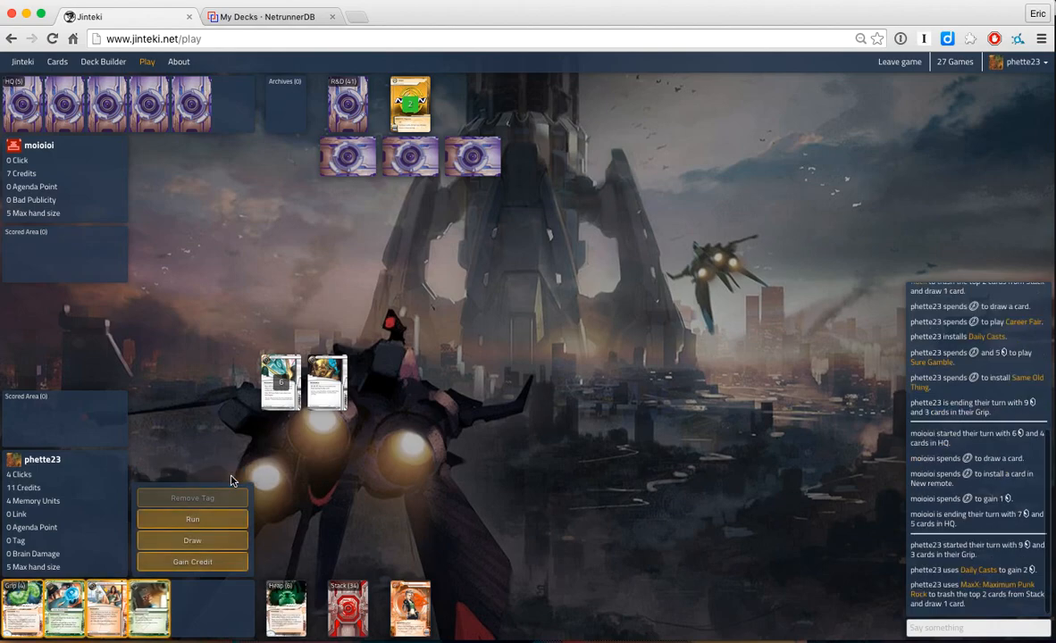
mouse_move(348, 493)
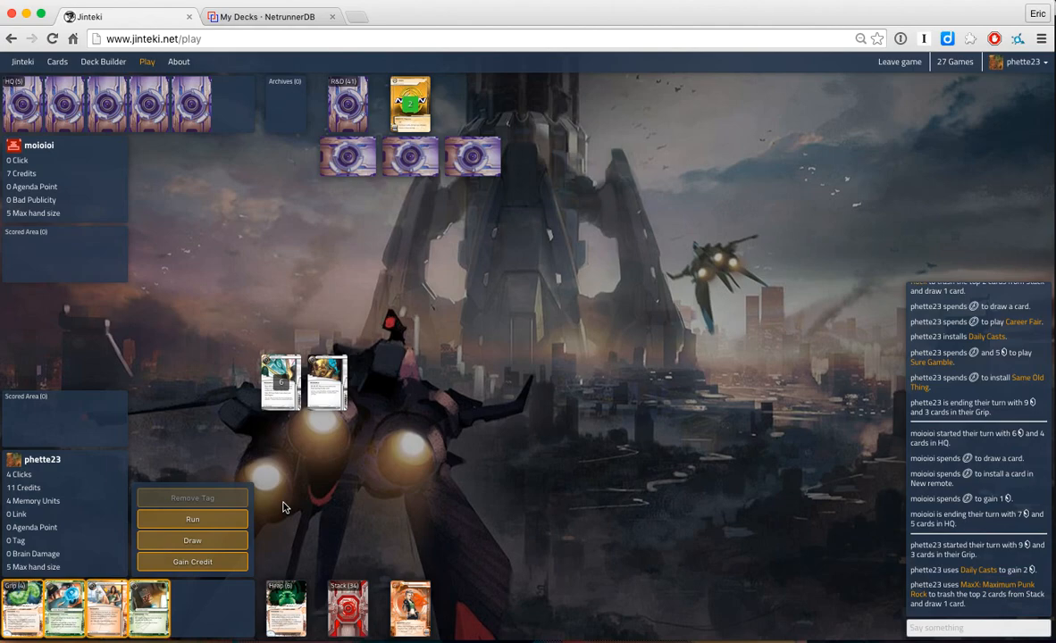
mouse_move(193, 540)
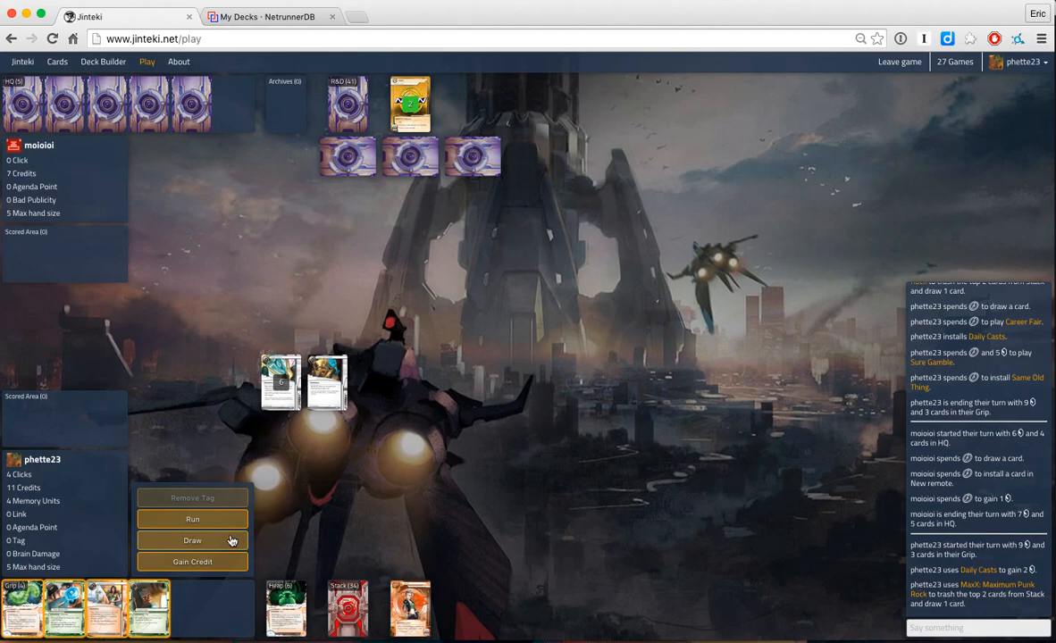
left_click(193, 540)
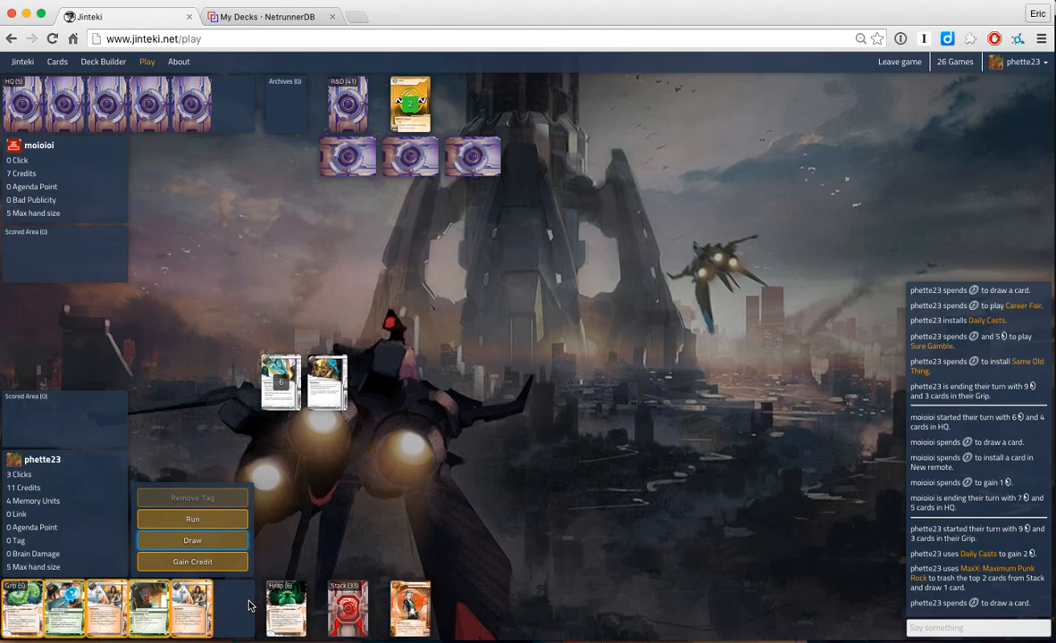
mouse_move(234, 623)
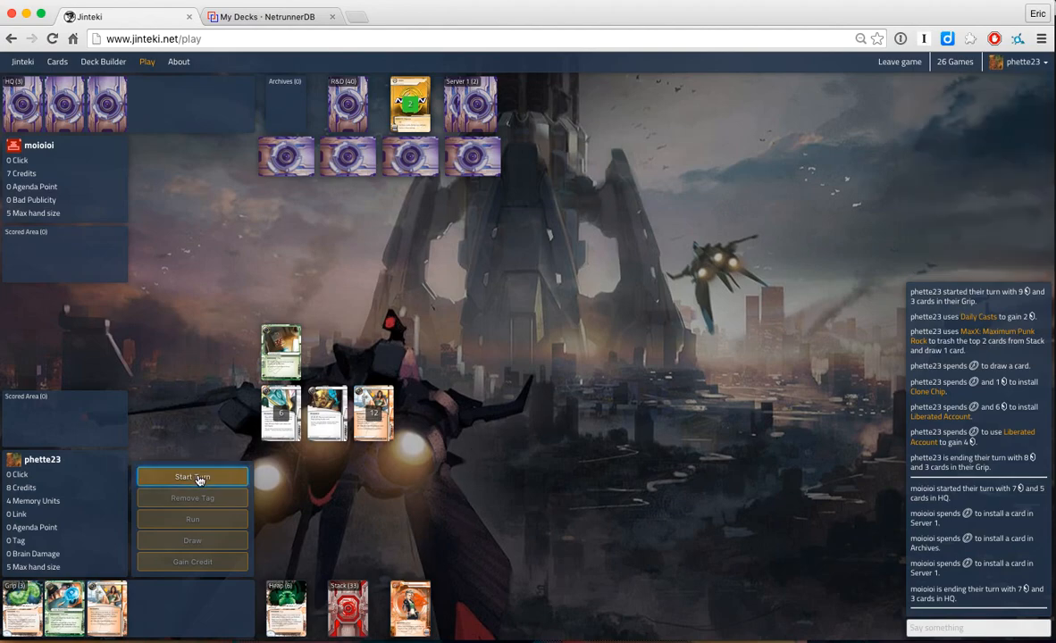
Step: Begin the turn, run Server 1 and break Datapike with Yog.0 installed through Clone Chip
left_click(193, 475)
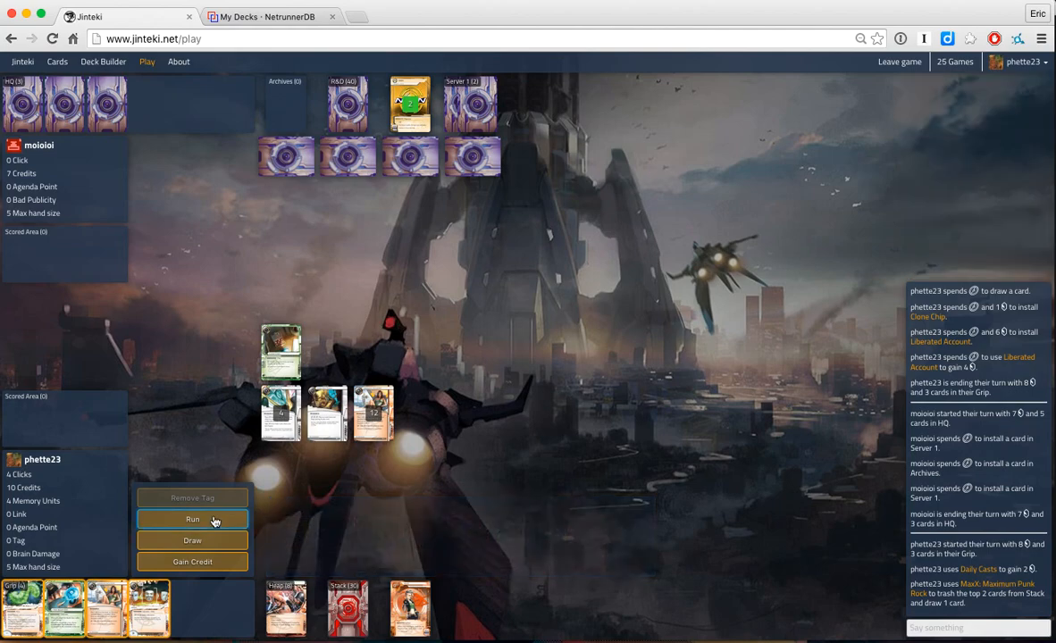
left_click(193, 518)
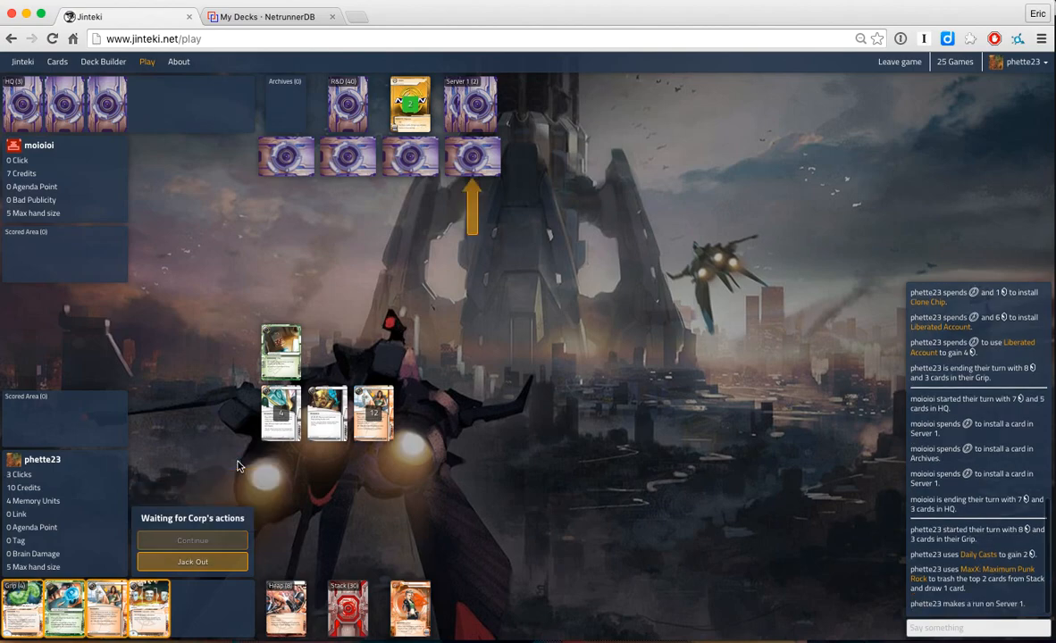
mouse_move(501, 461)
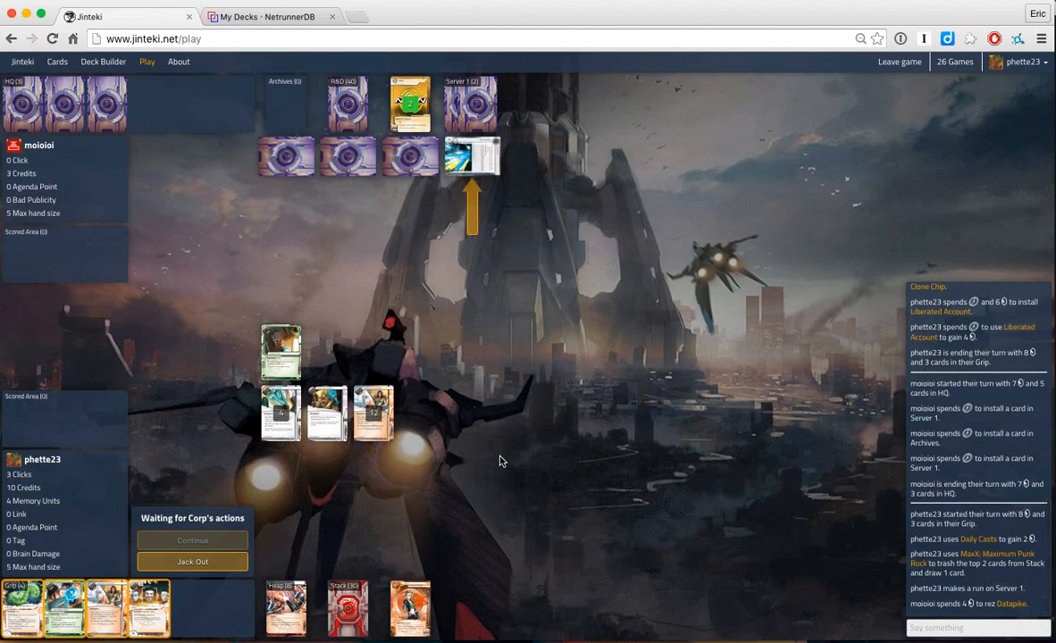
mouse_move(378, 468)
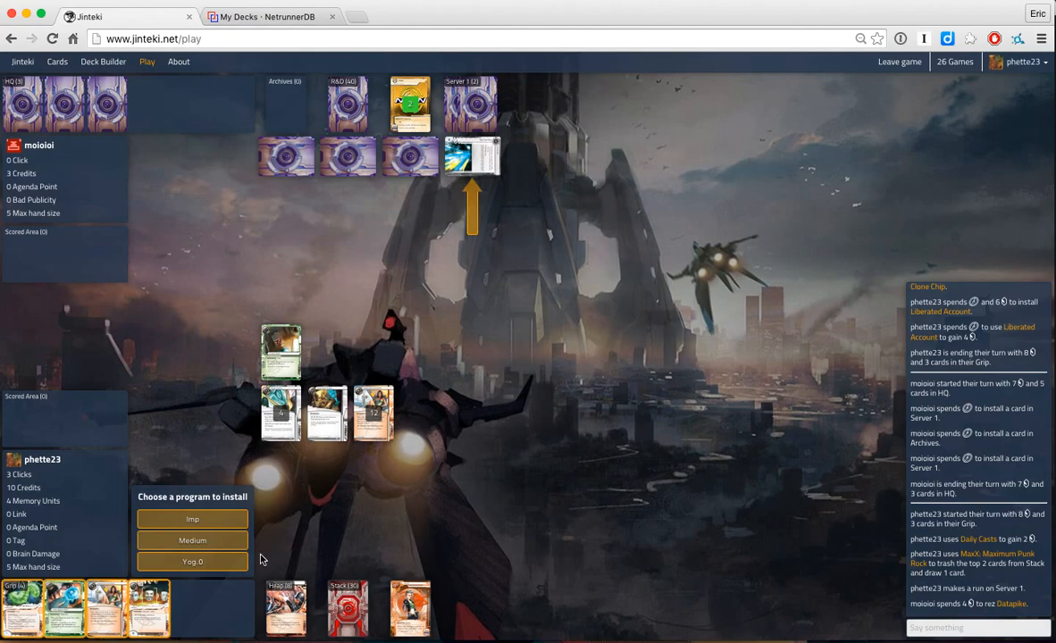
left_click(193, 561)
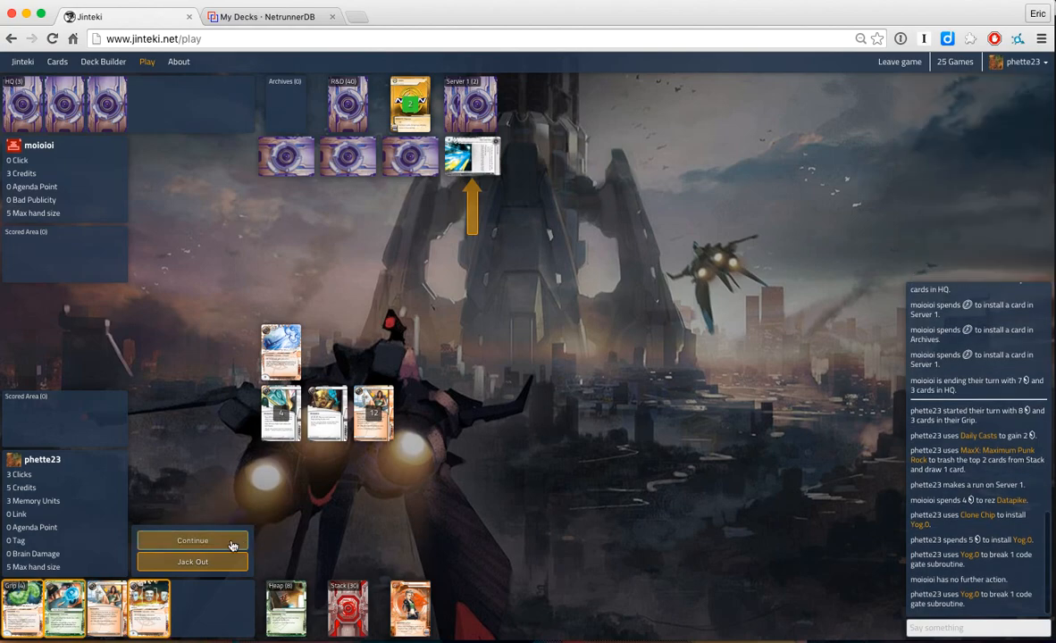
left_click(193, 540)
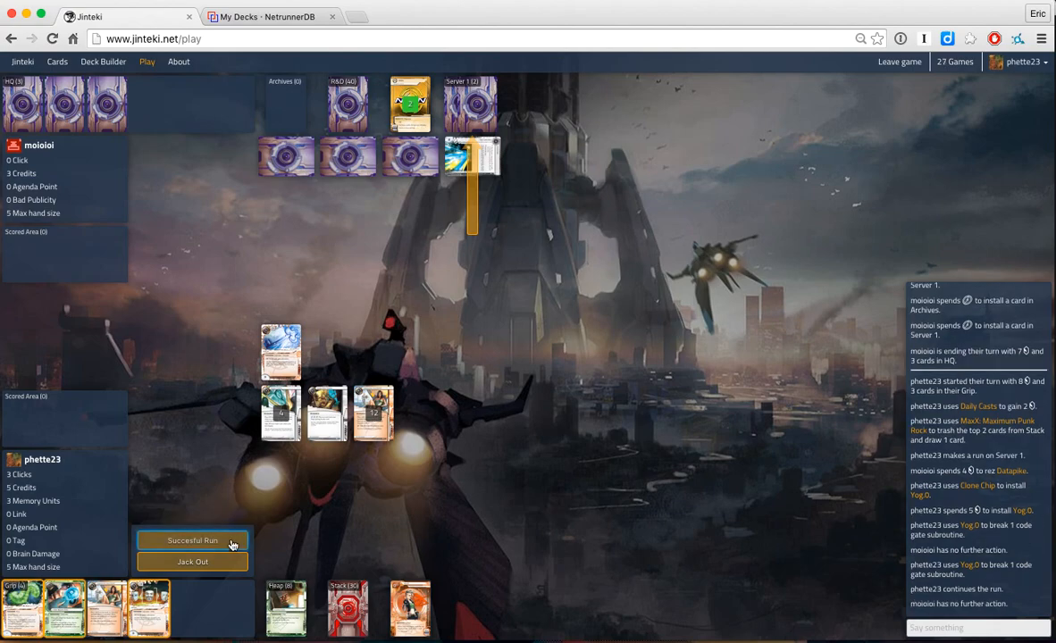
Step: Access Server 1 successfully and pay to trash Ash 2X3ZB9CY and Melange Mining Corp
left_click(193, 539)
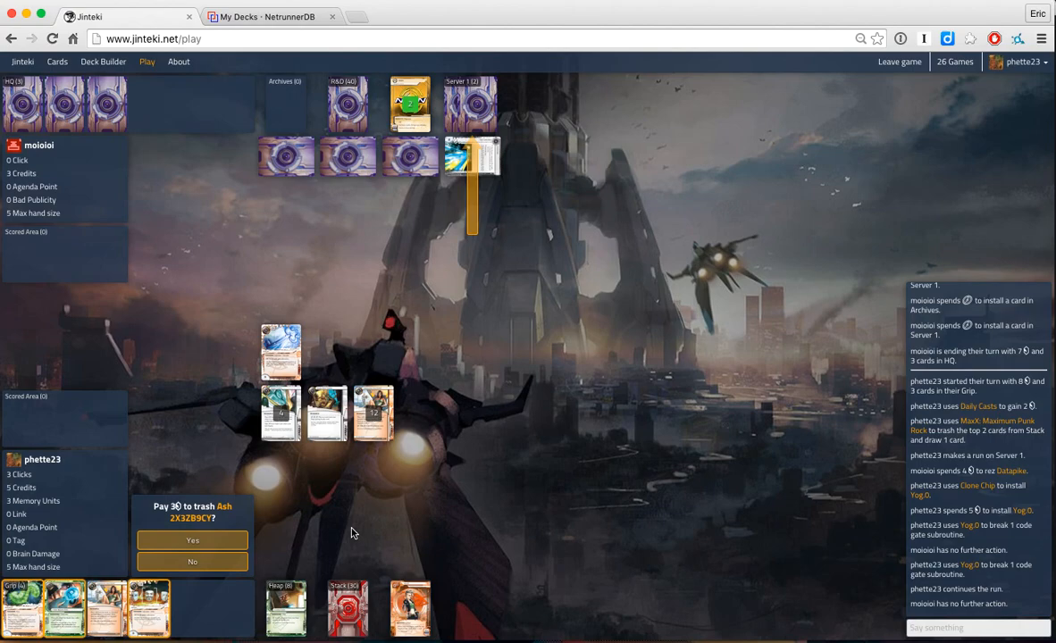
mouse_move(332, 557)
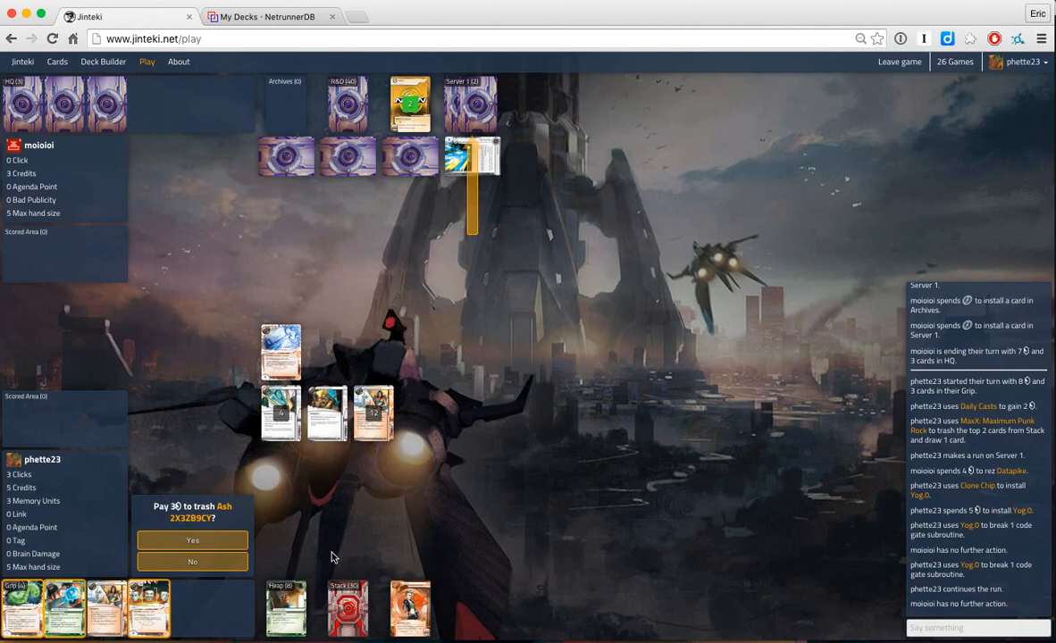
left_click(193, 540)
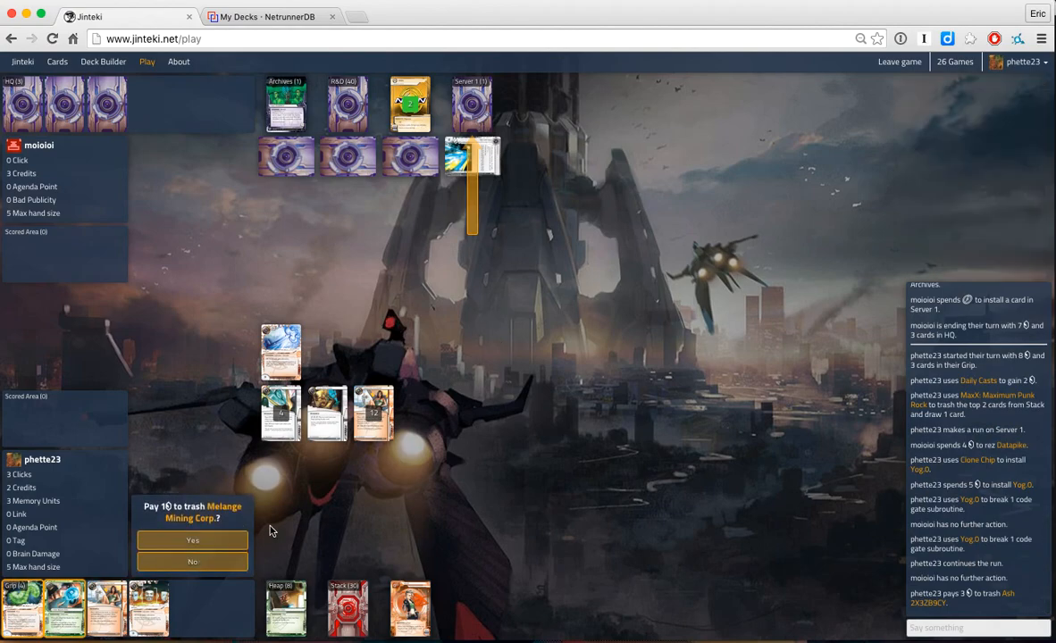
left_click(193, 540)
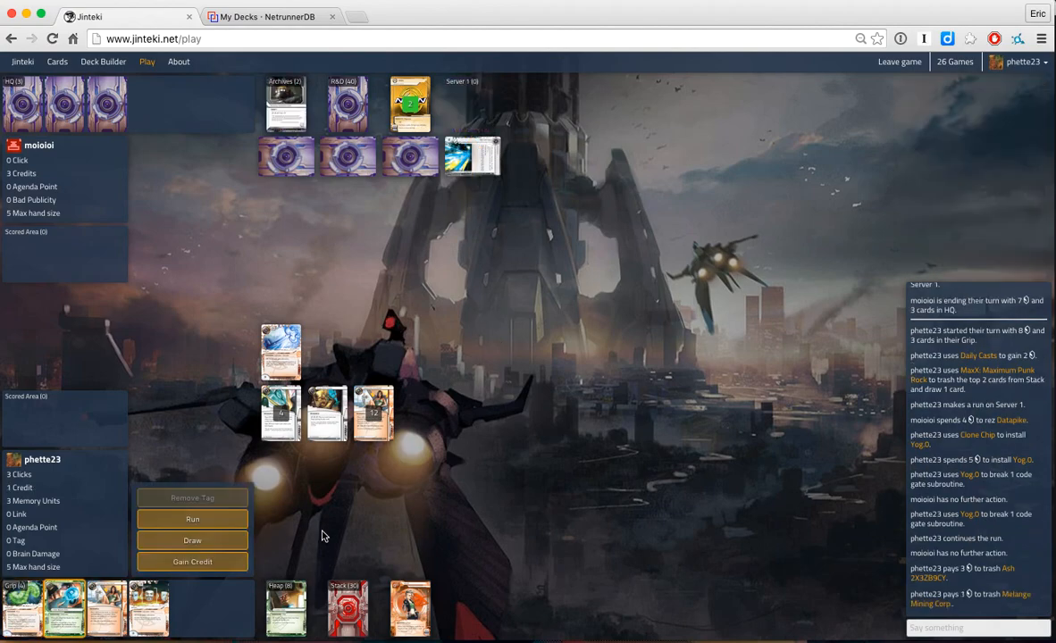
mouse_move(373, 412)
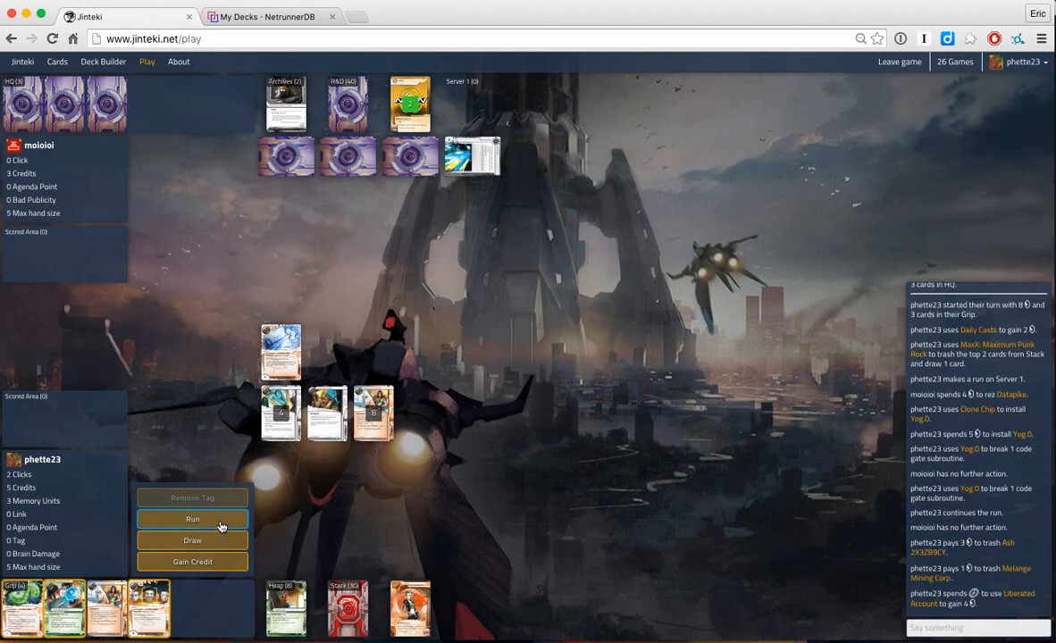
Step: Run R&D and boost link strength against the Viper trace before the Corp ends the run
left_click(193, 518)
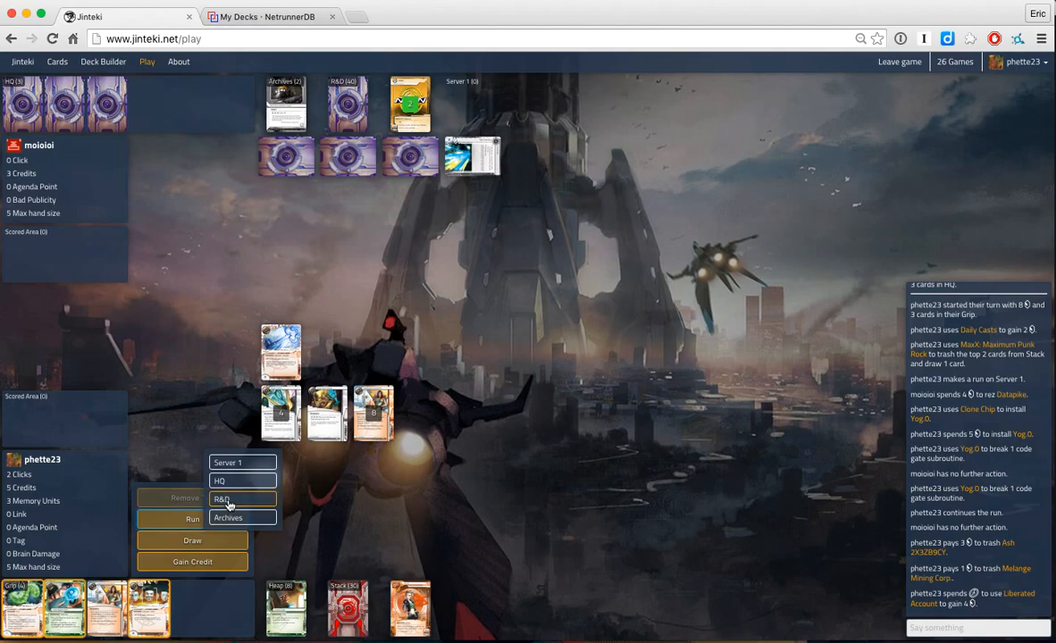
left_click(222, 498)
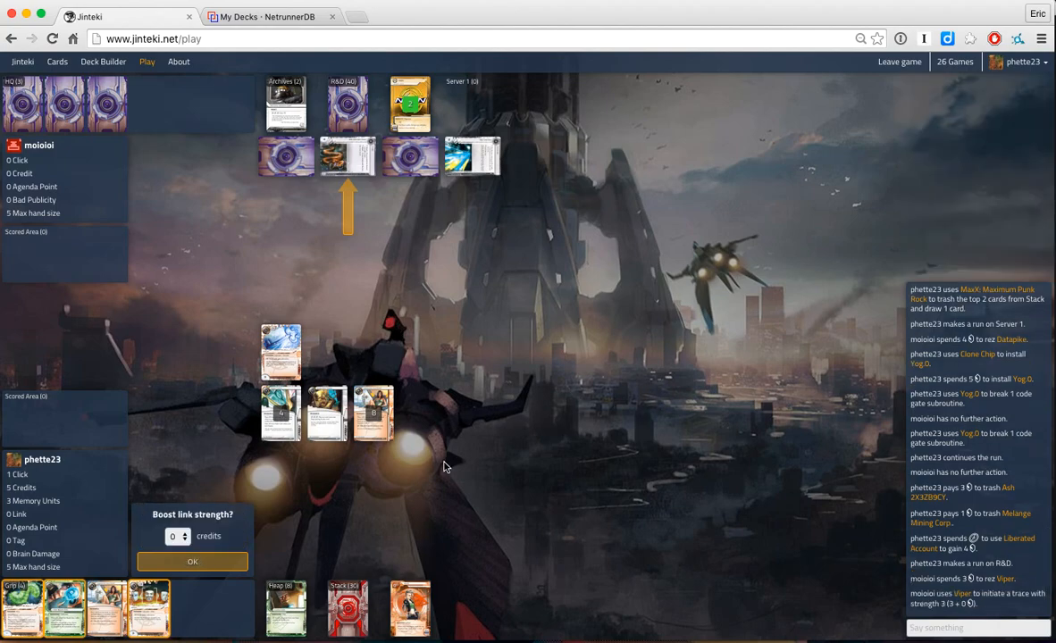
mouse_move(313, 528)
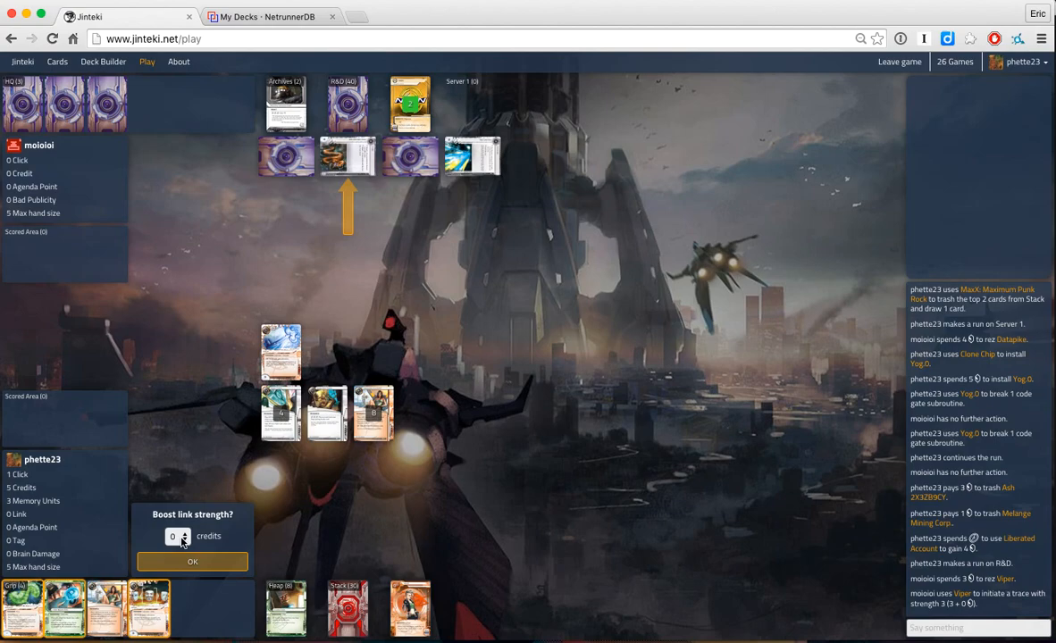
left_click(171, 536)
type("3")
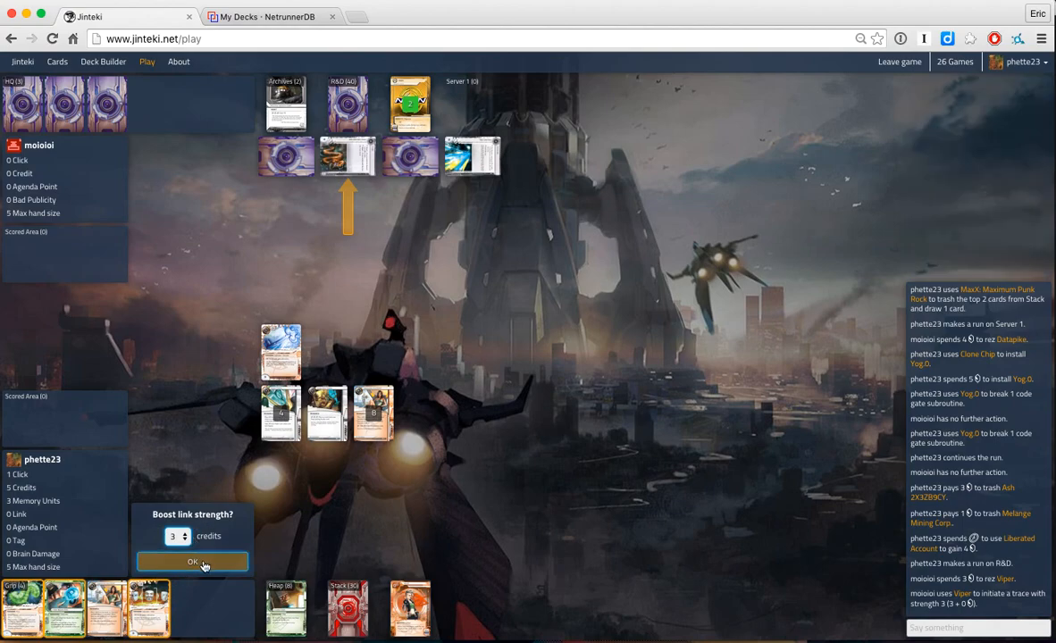
left_click(193, 561)
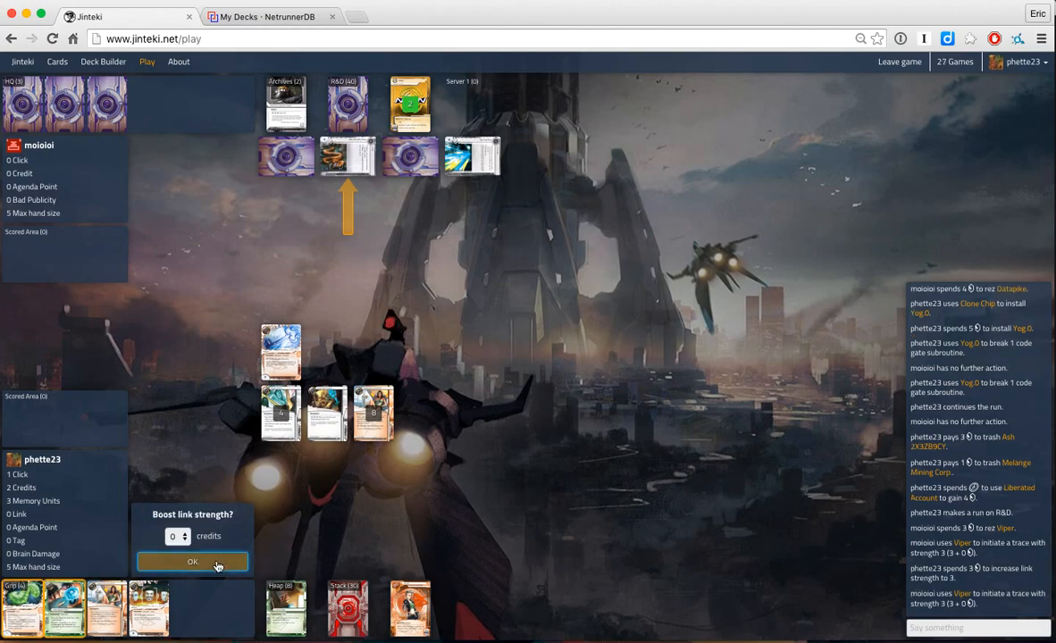
left_click(193, 561)
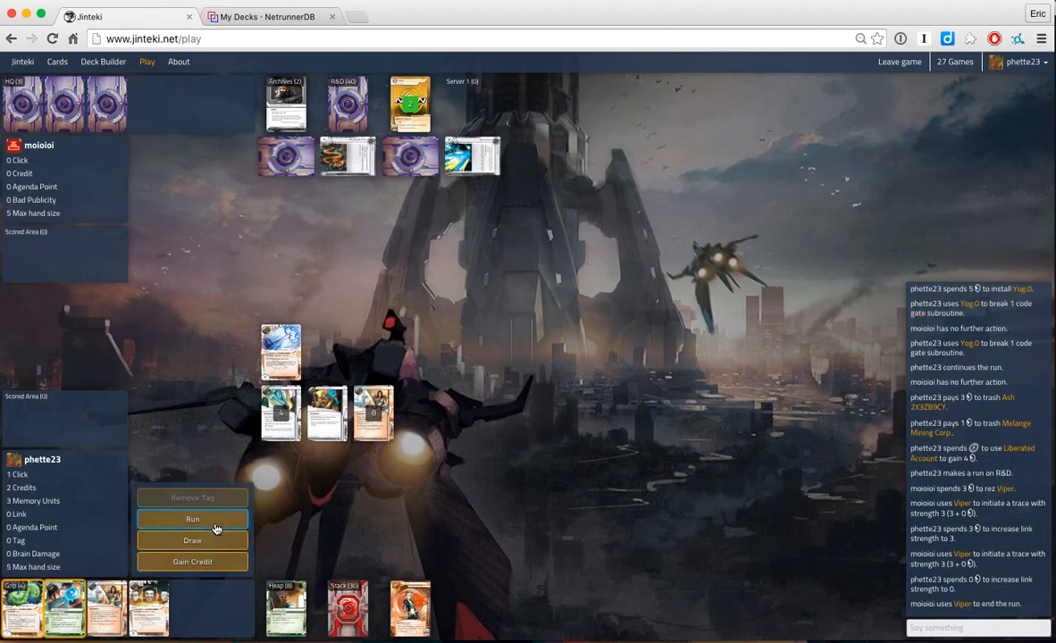
Step: Run HQ unopposed and steal Restructured Datapool for 2 agenda points
left_click(193, 518)
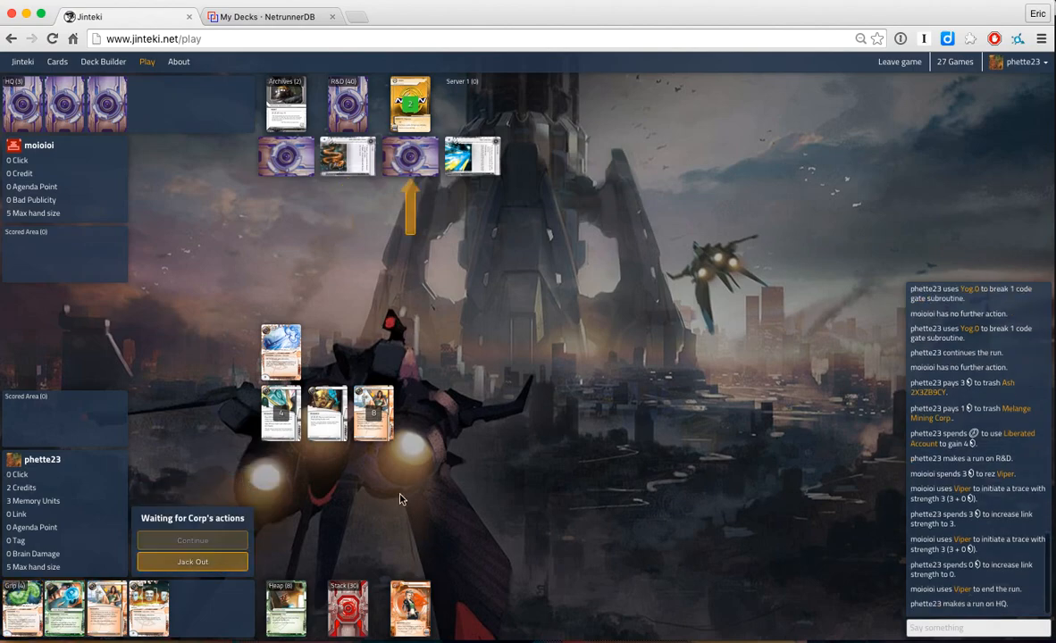
mouse_move(306, 507)
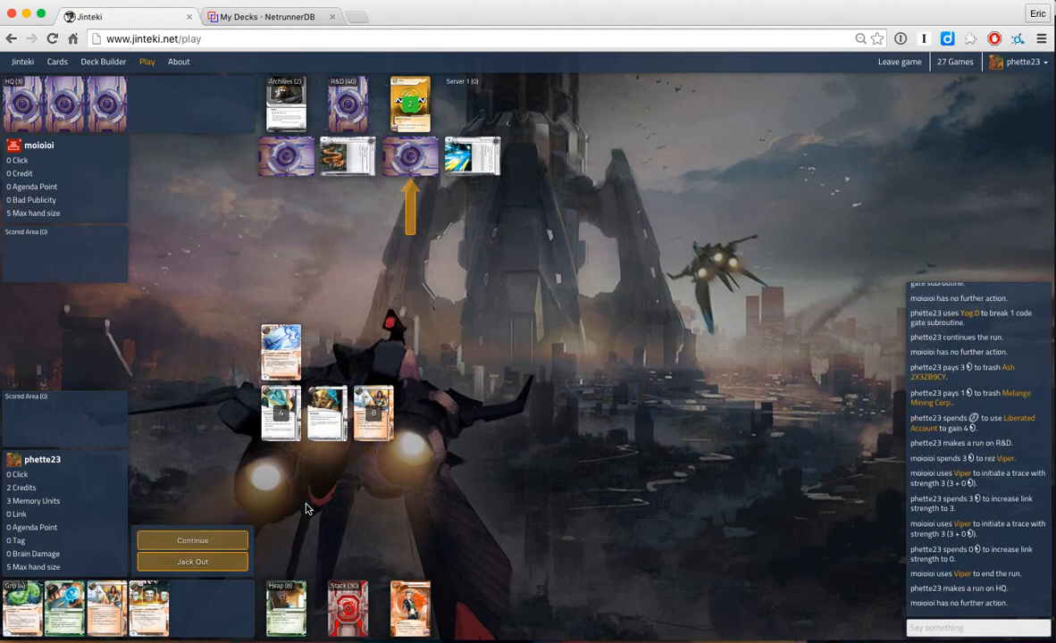
left_click(193, 540)
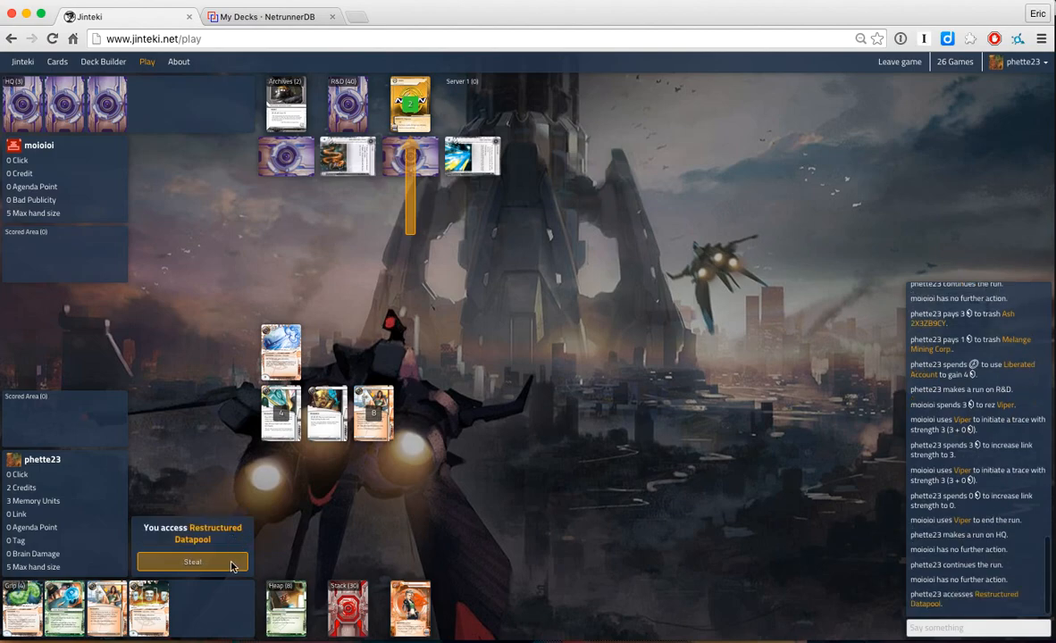
left_click(193, 561)
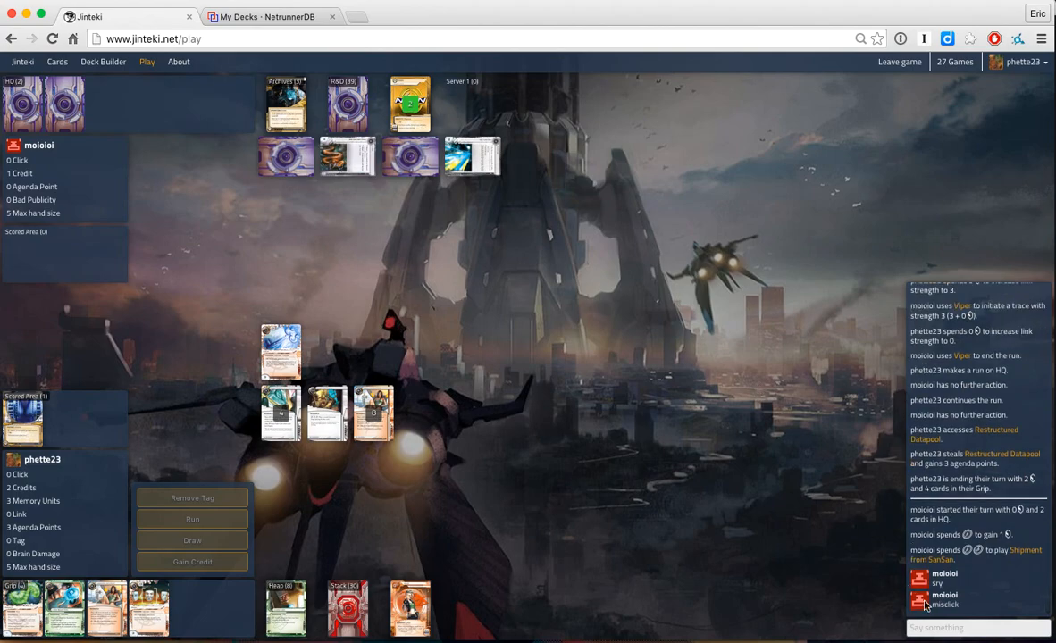
Step: Install Mimic, run HQ breaking Caduceus with Mimic and access Hedge Fund
left_click(979, 627)
type("no prob")
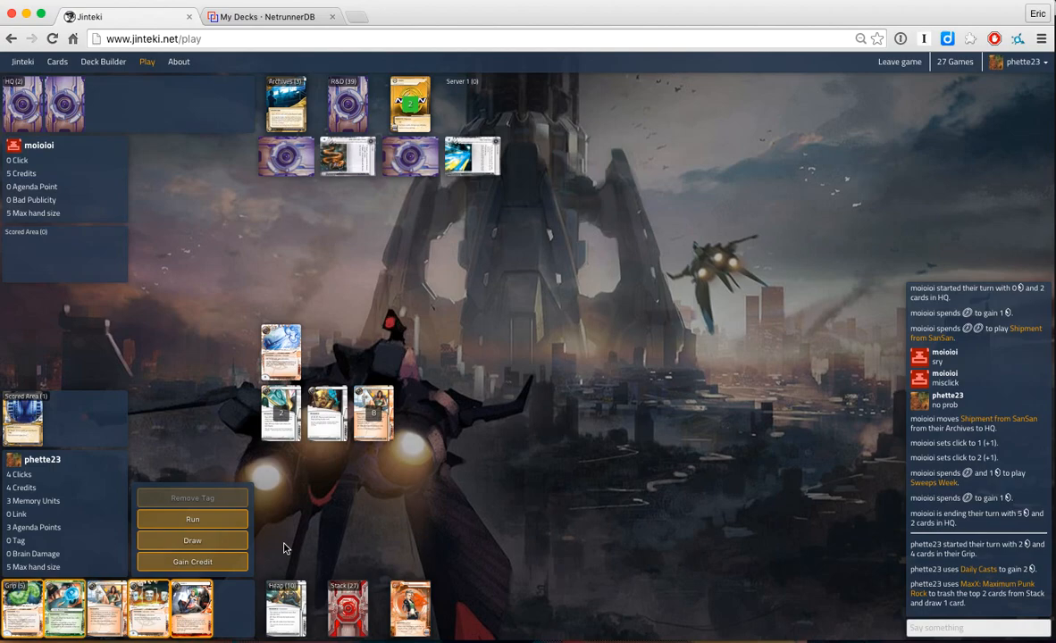
mouse_move(375, 413)
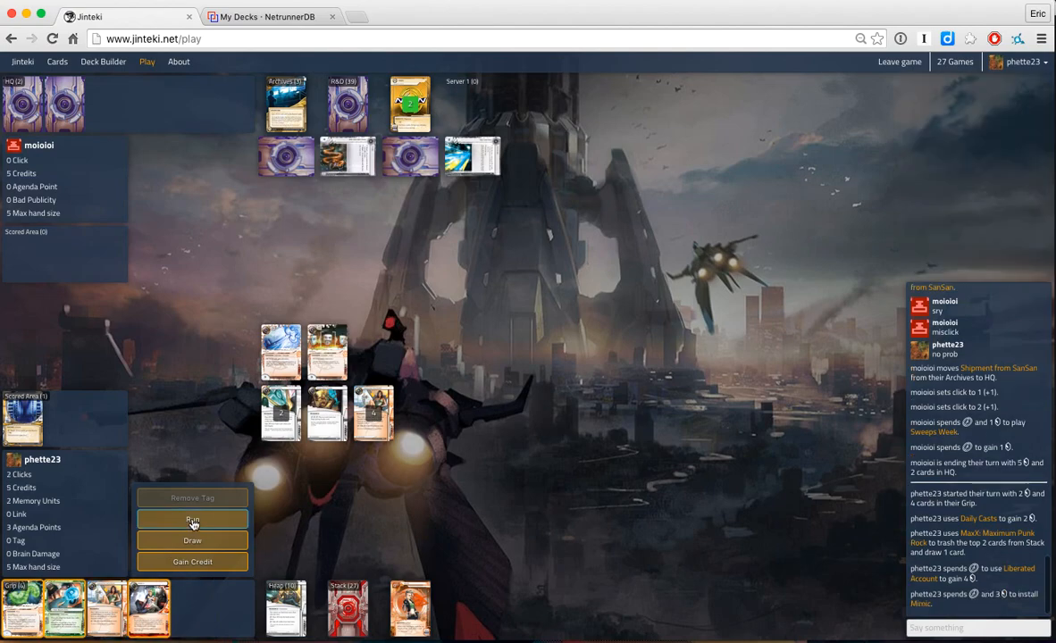
left_click(193, 520)
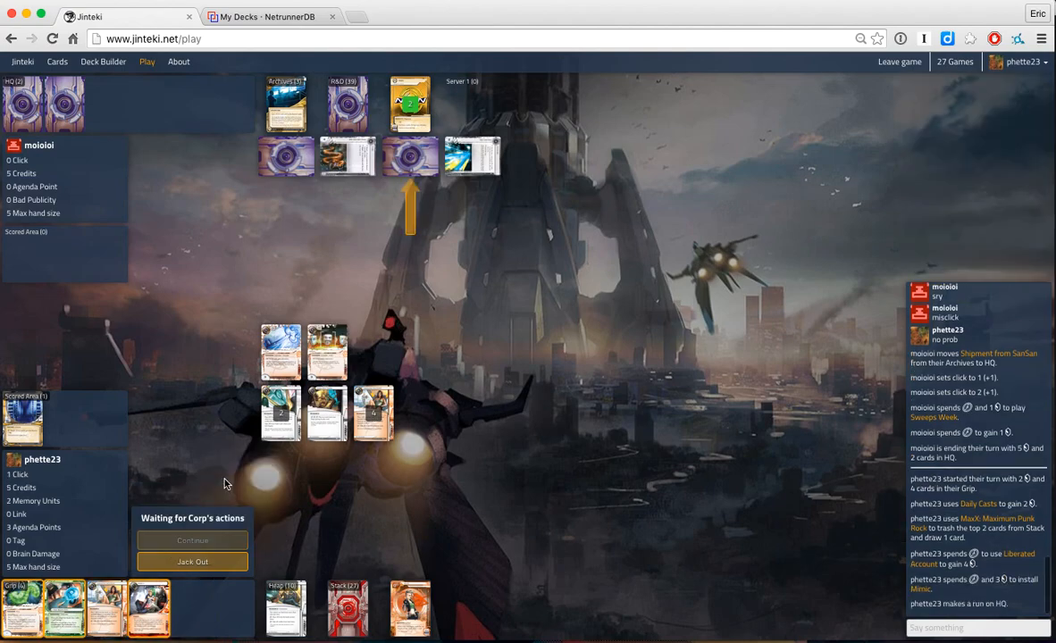
mouse_move(364, 482)
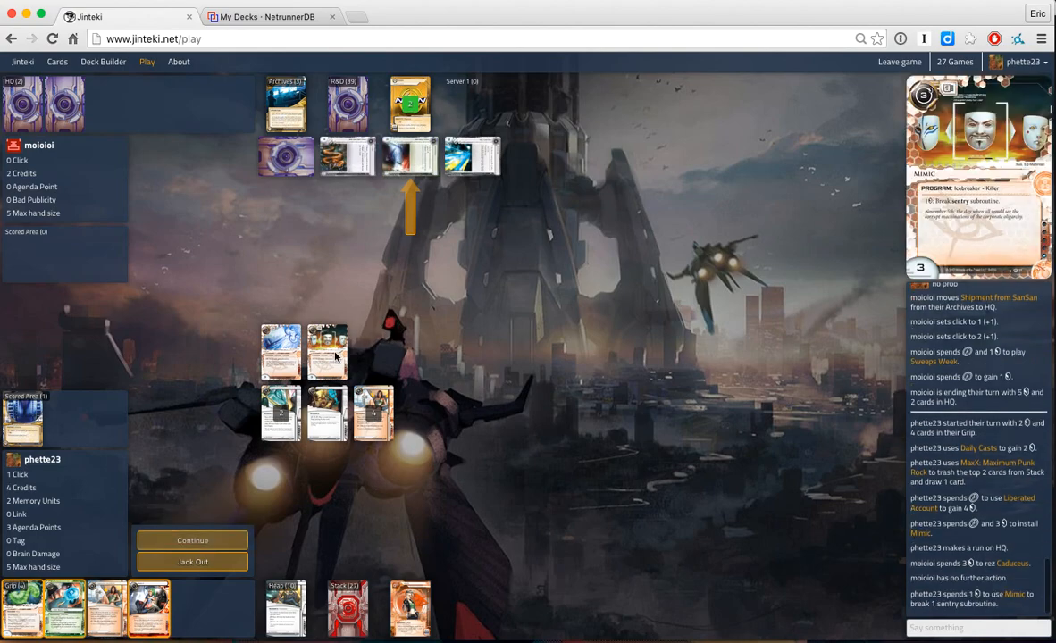
left_click(193, 539)
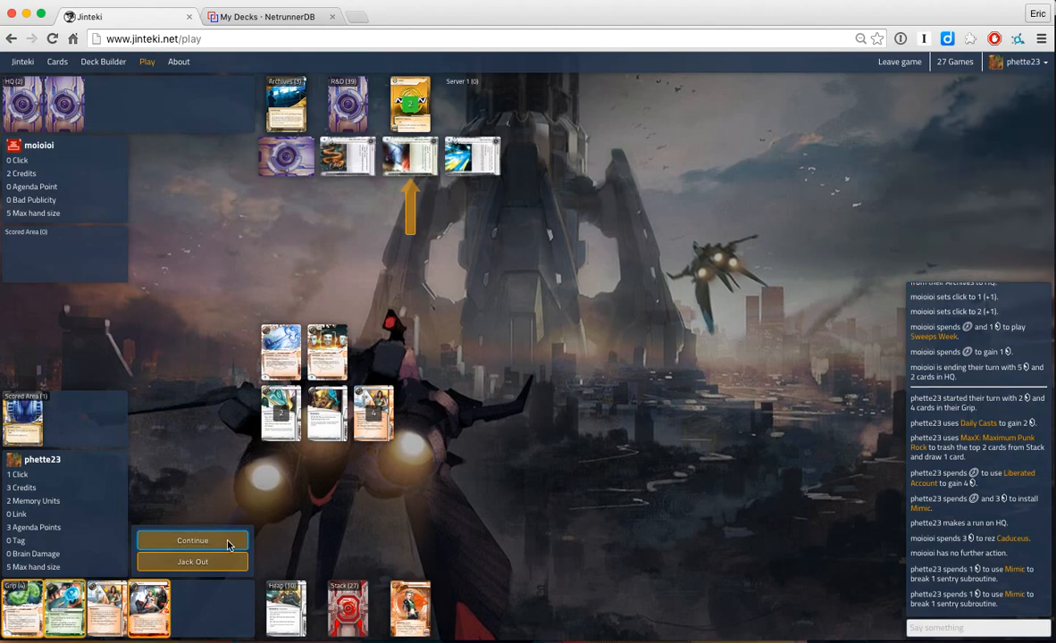
left_click(193, 539)
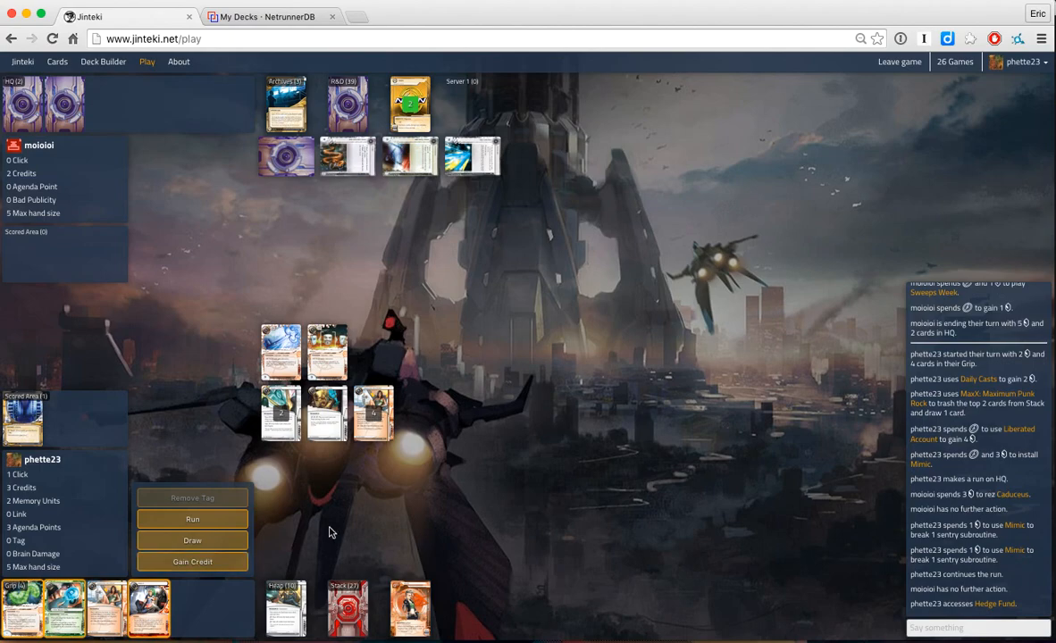
mouse_move(412, 386)
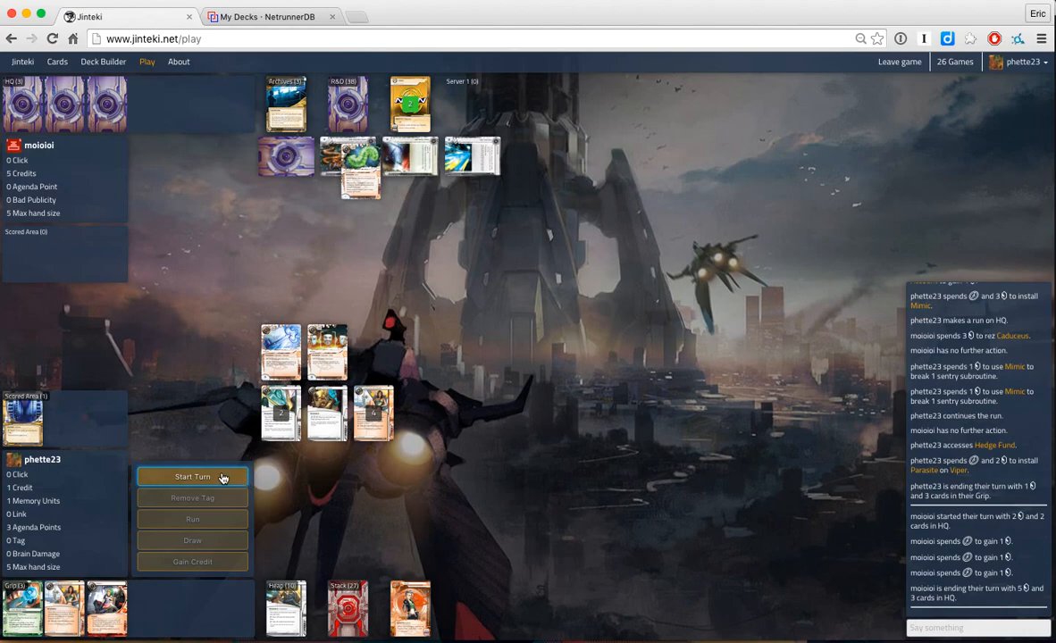
Step: Begin the turn, run R&D past the code gate with Yog.0 and access Sweeps Week
left_click(193, 475)
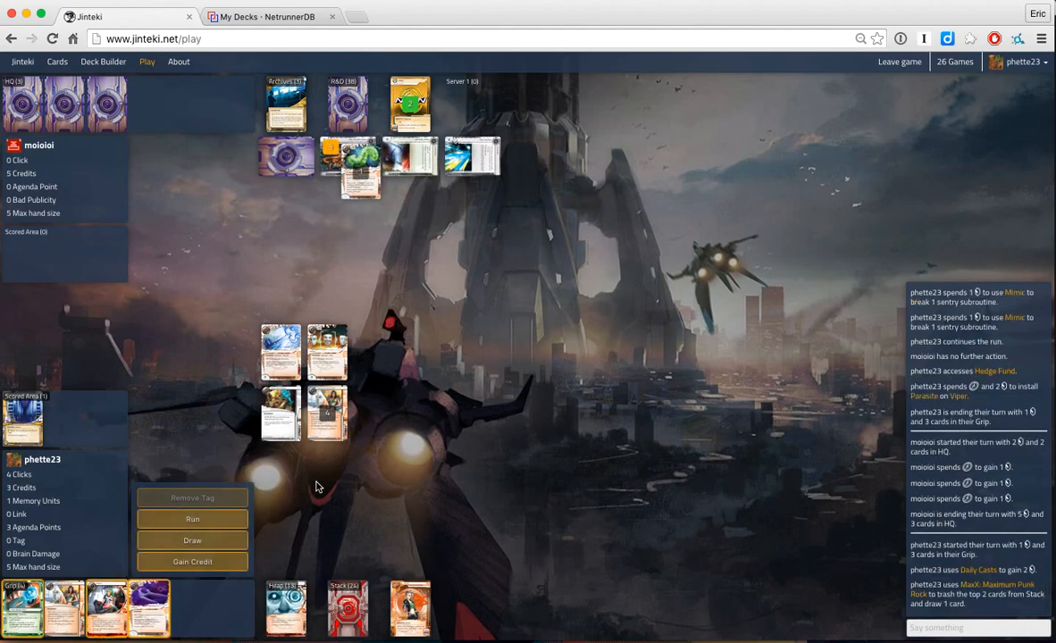
mouse_move(325, 411)
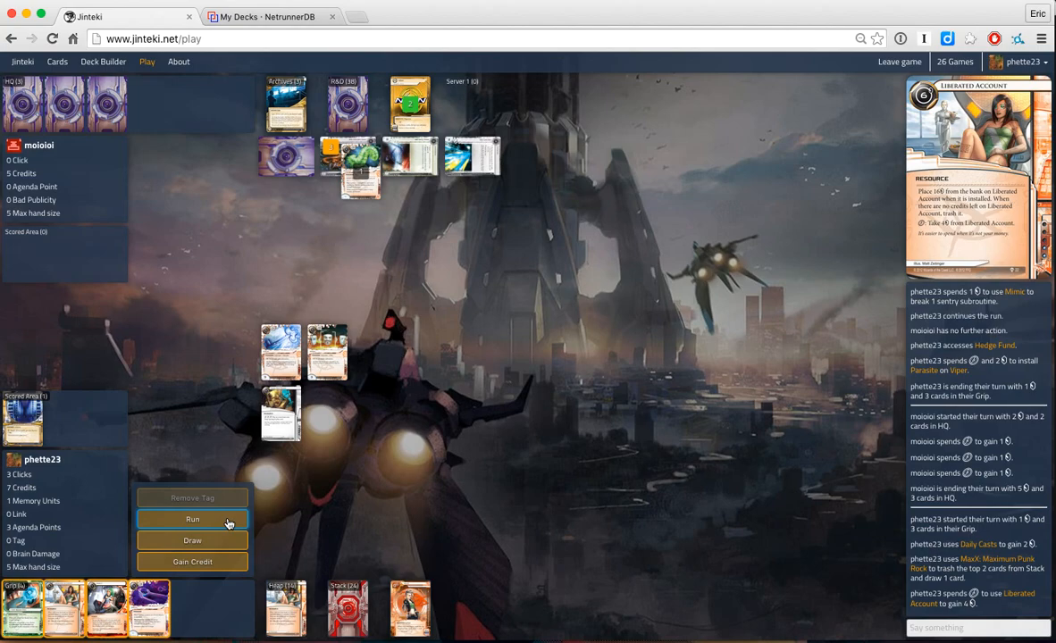
left_click(193, 518)
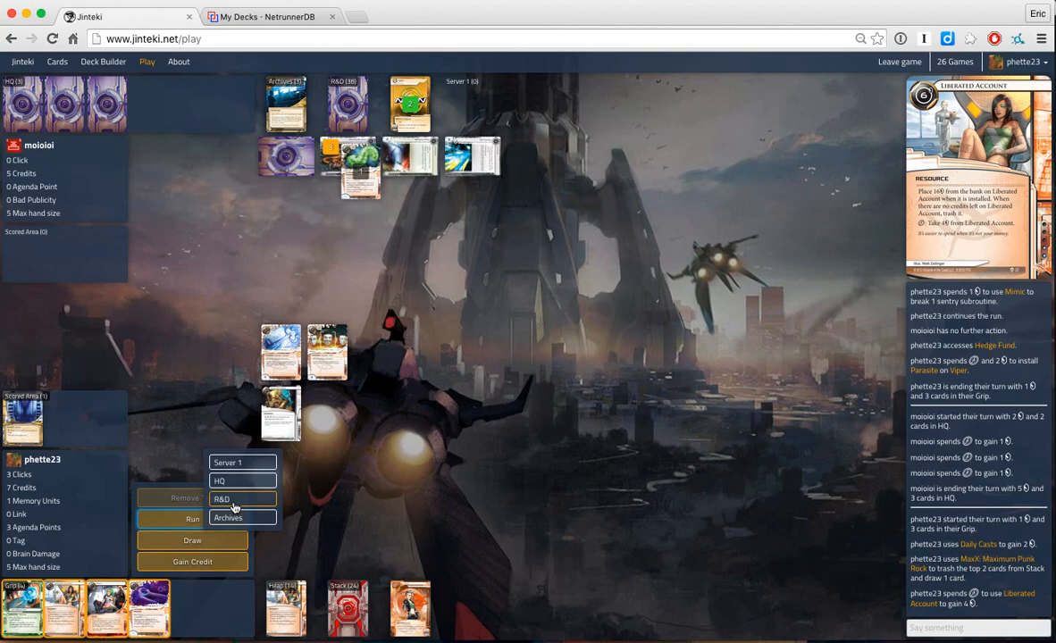
left_click(221, 499)
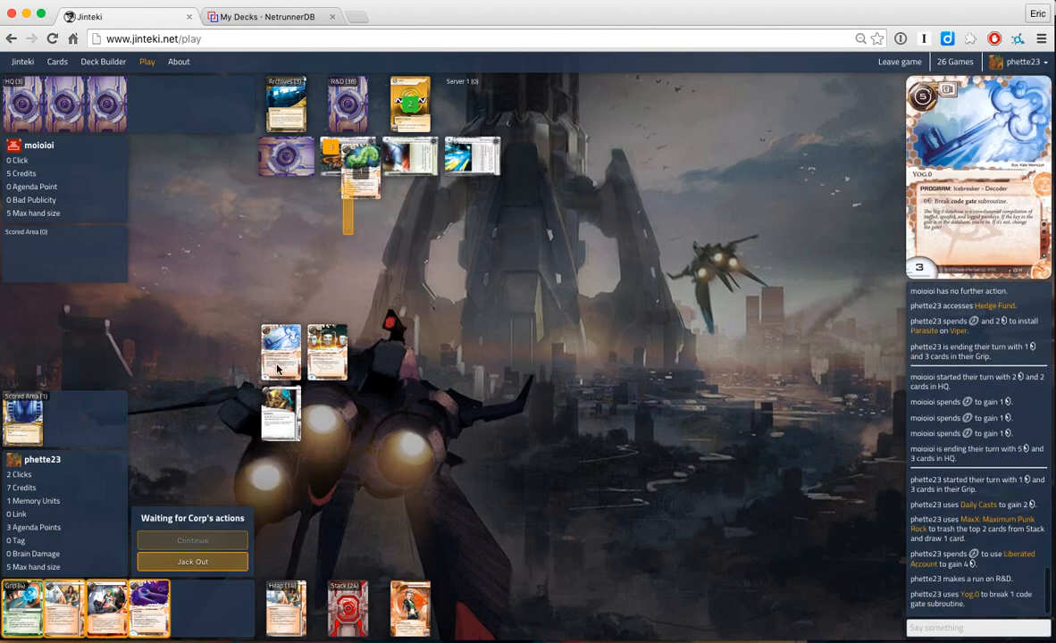
left_click(193, 540)
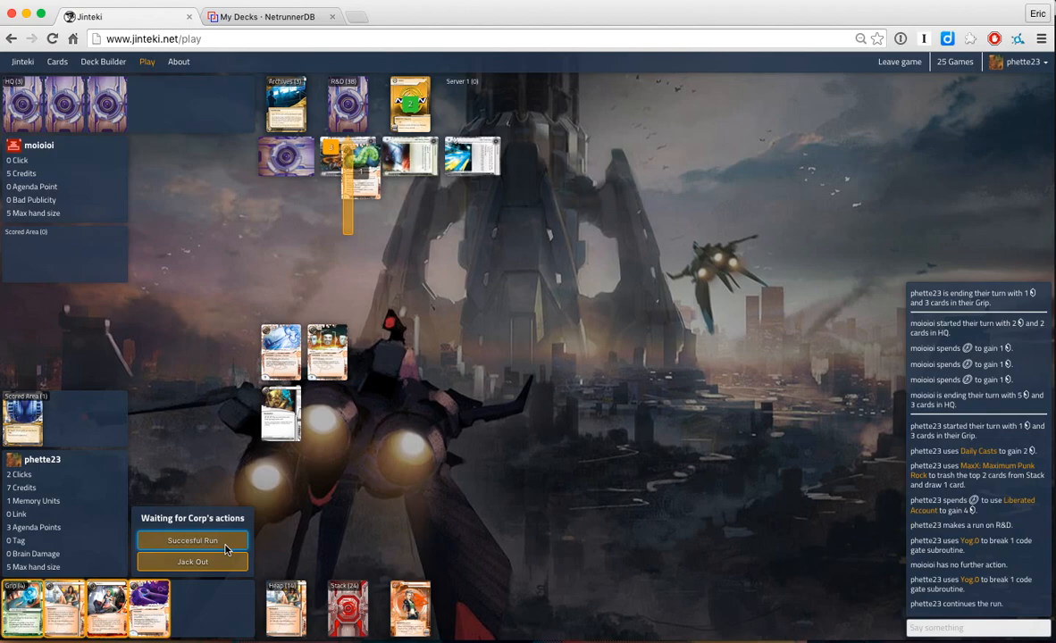
left_click(193, 539)
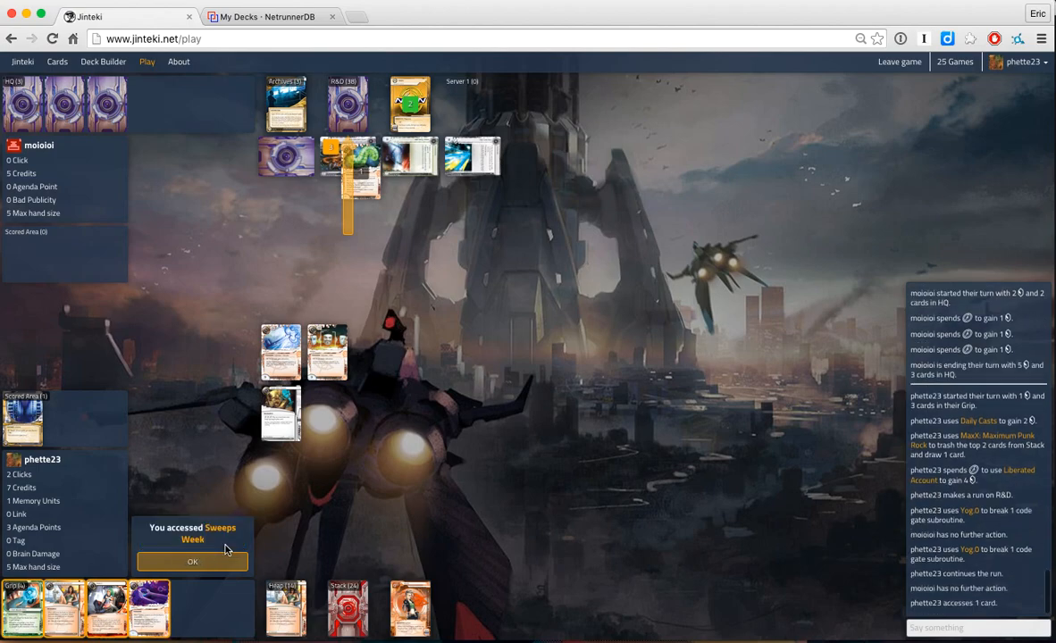
left_click(193, 561)
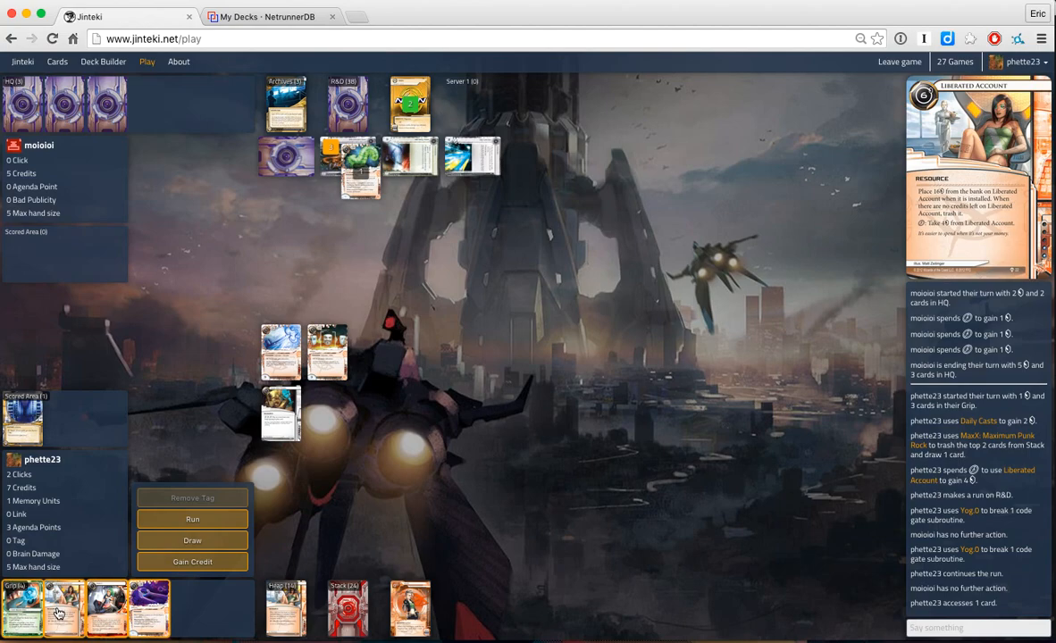
Step: Install another Liberated Account from hand
left_click(57, 611)
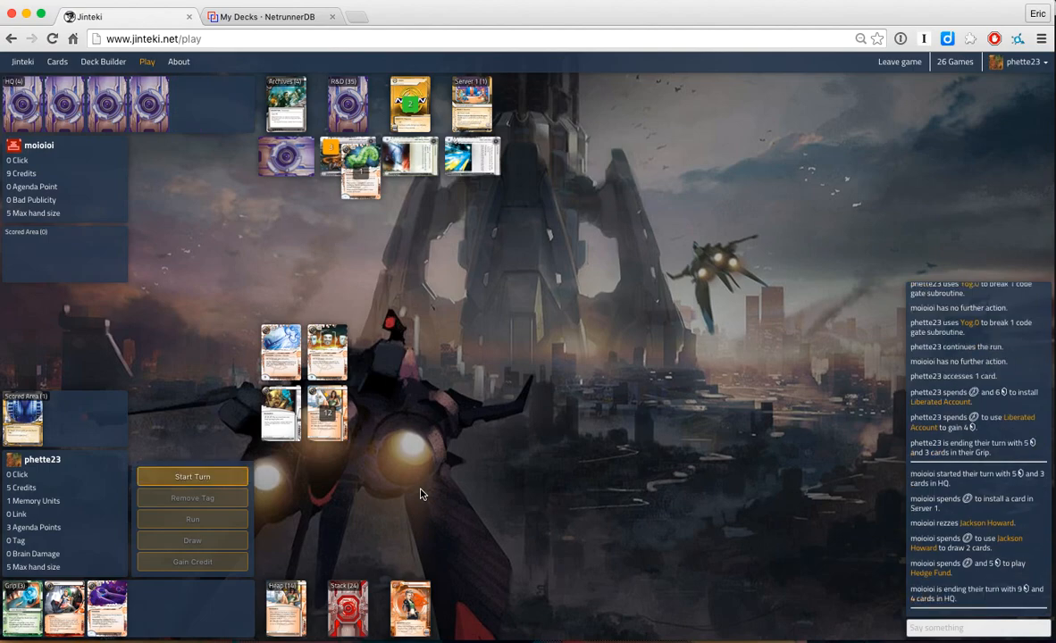
mouse_move(376, 301)
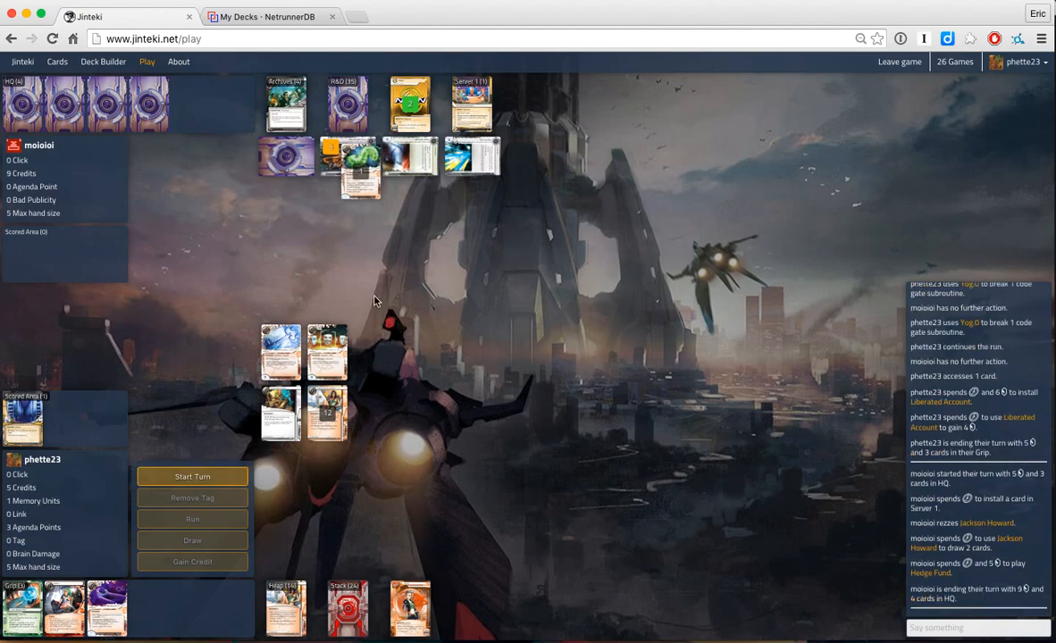
Step: Begin the turn, run Server 1 successfully and pay to trash Jackson Howard
left_click(193, 475)
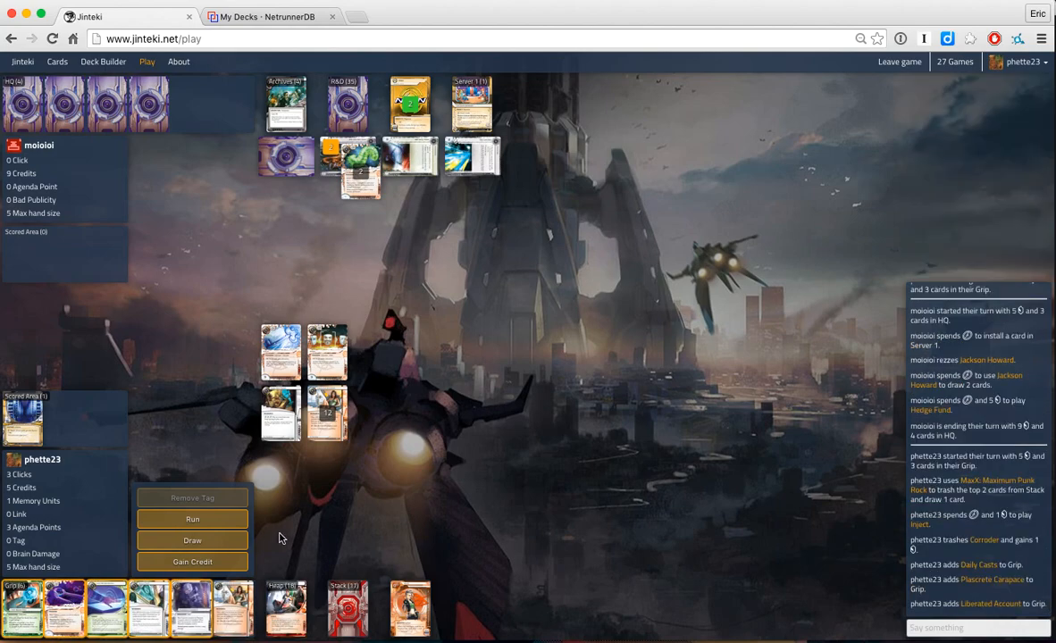
mouse_move(350, 533)
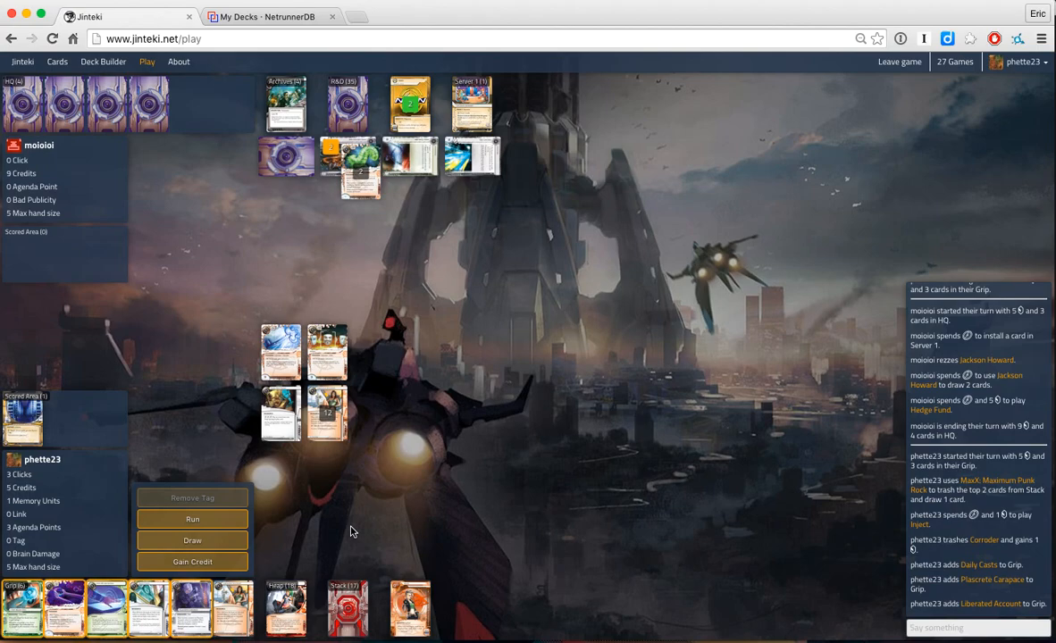
mouse_move(321, 538)
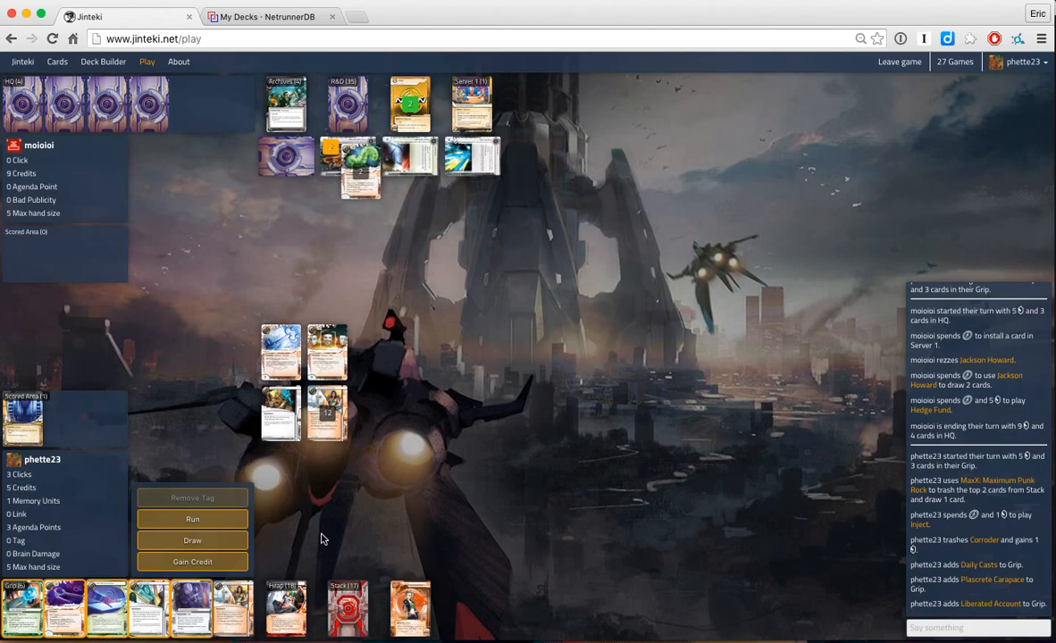
left_click(193, 518)
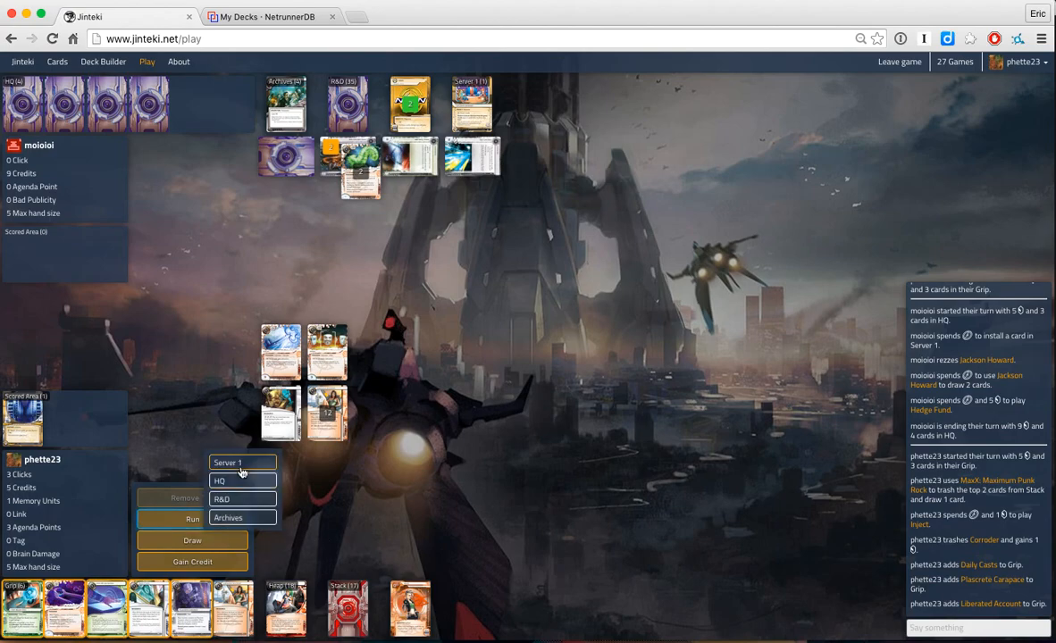
left_click(241, 462)
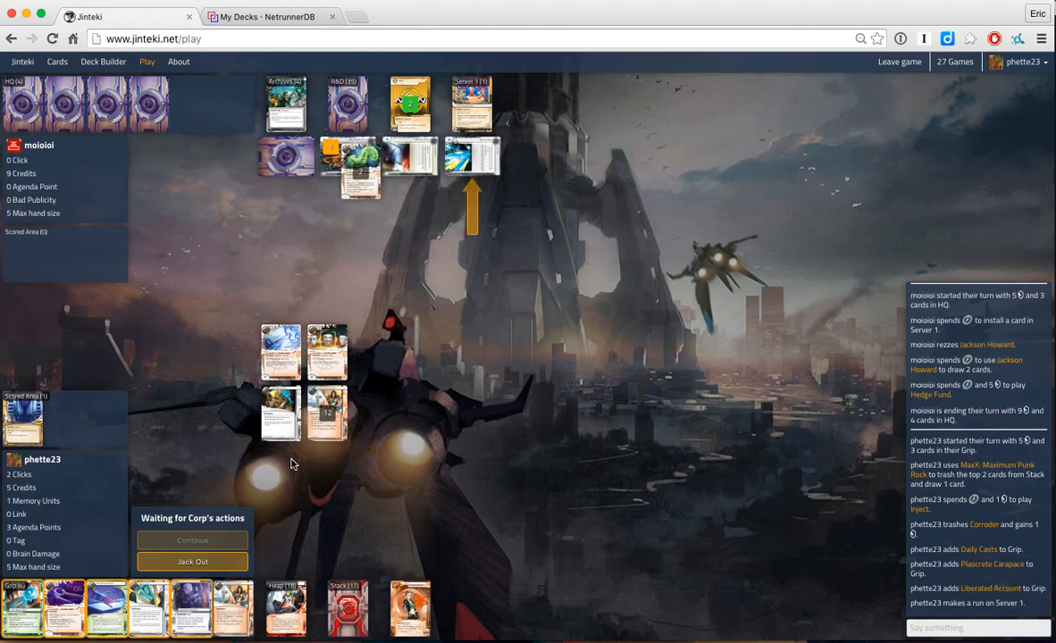
mouse_move(282, 348)
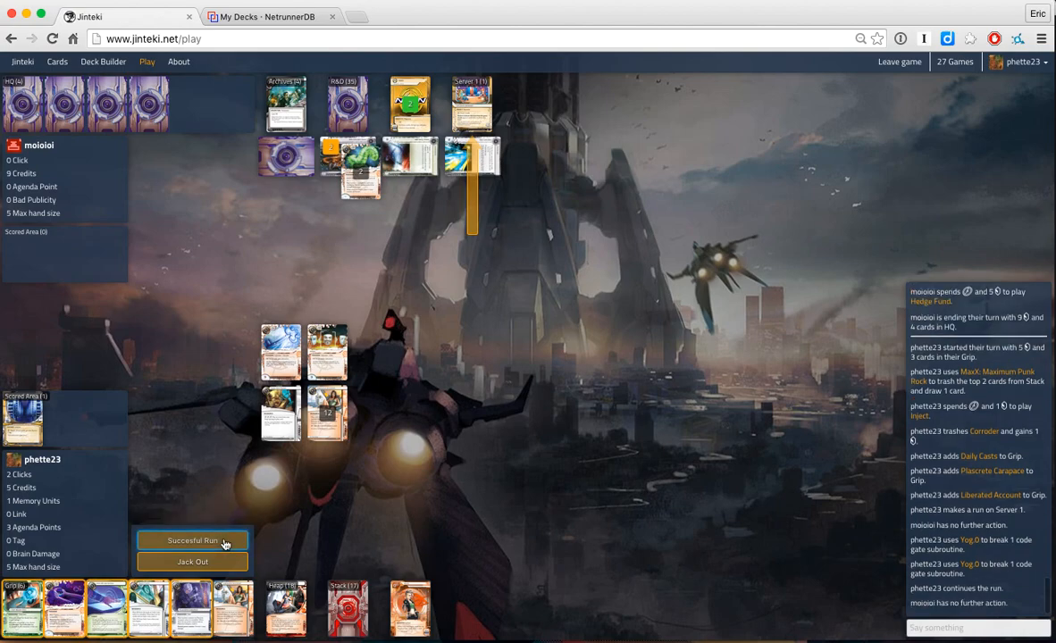
left_click(192, 539)
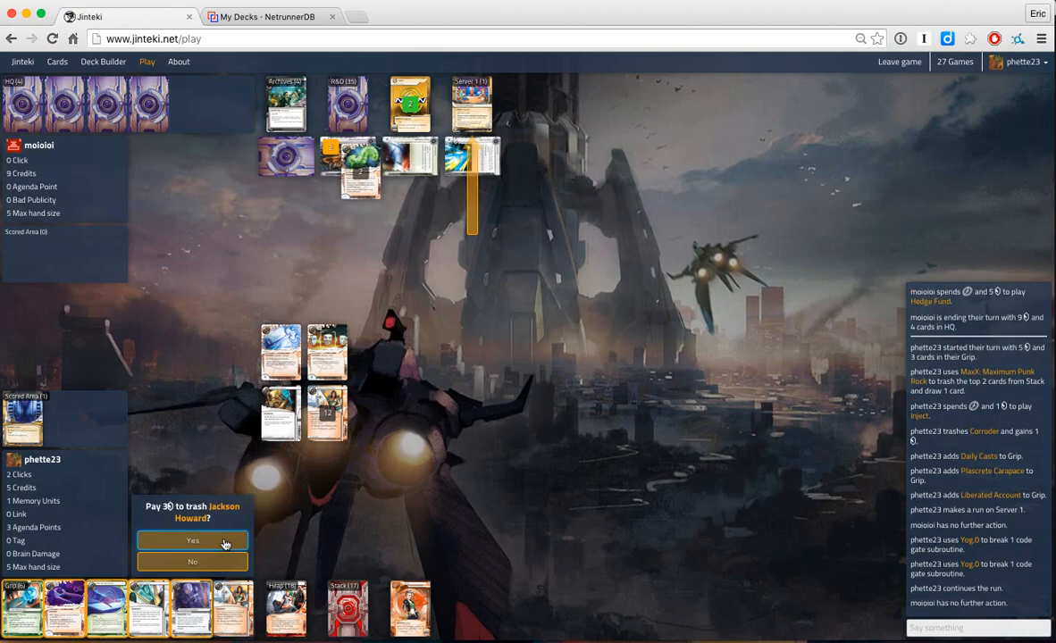
left_click(193, 540)
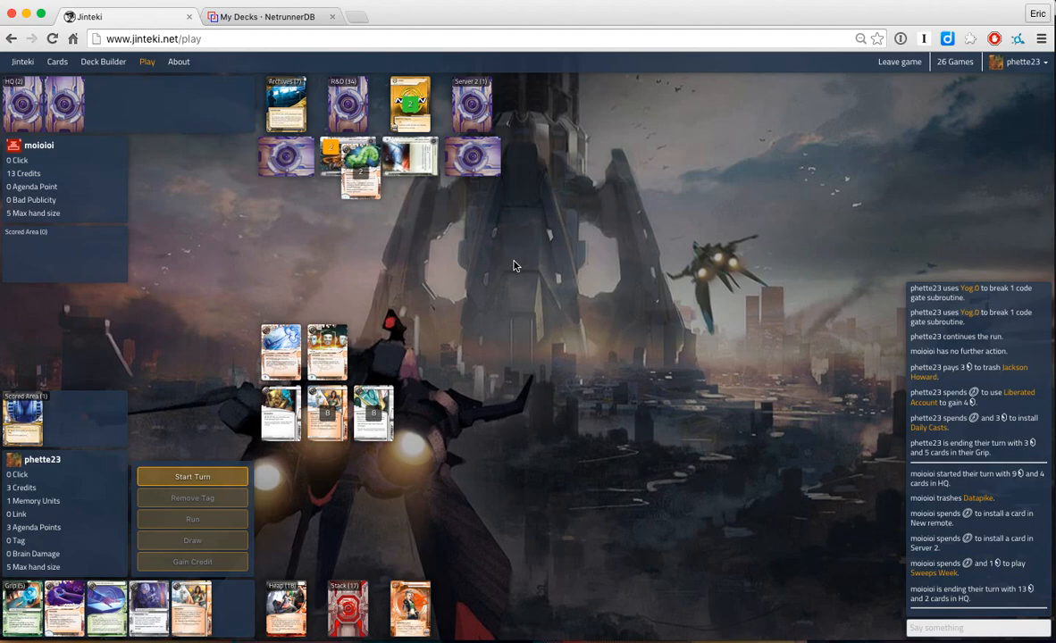
mouse_move(231, 396)
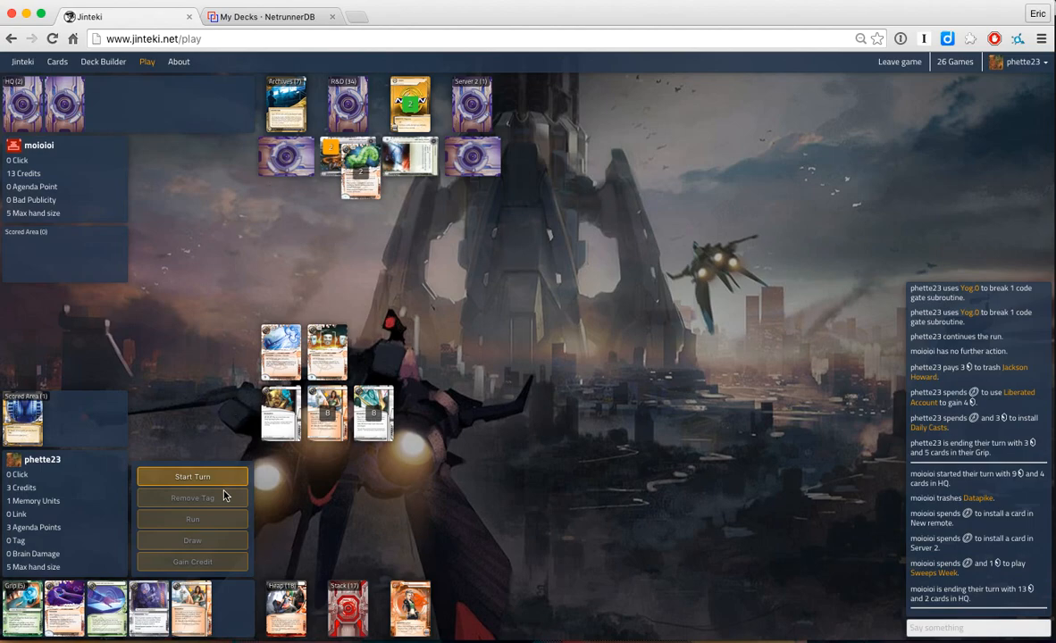
Step: Begin the turn, install the breaker, run Server 2 past Wraparound and steal AstroScript Pilot Program
left_click(193, 476)
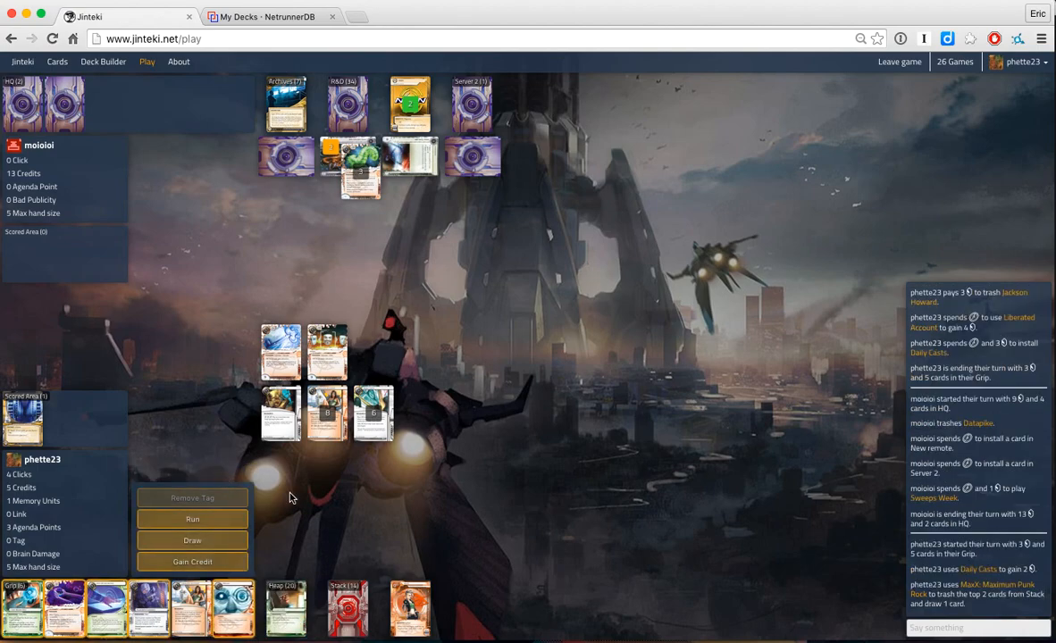
left_click(286, 607)
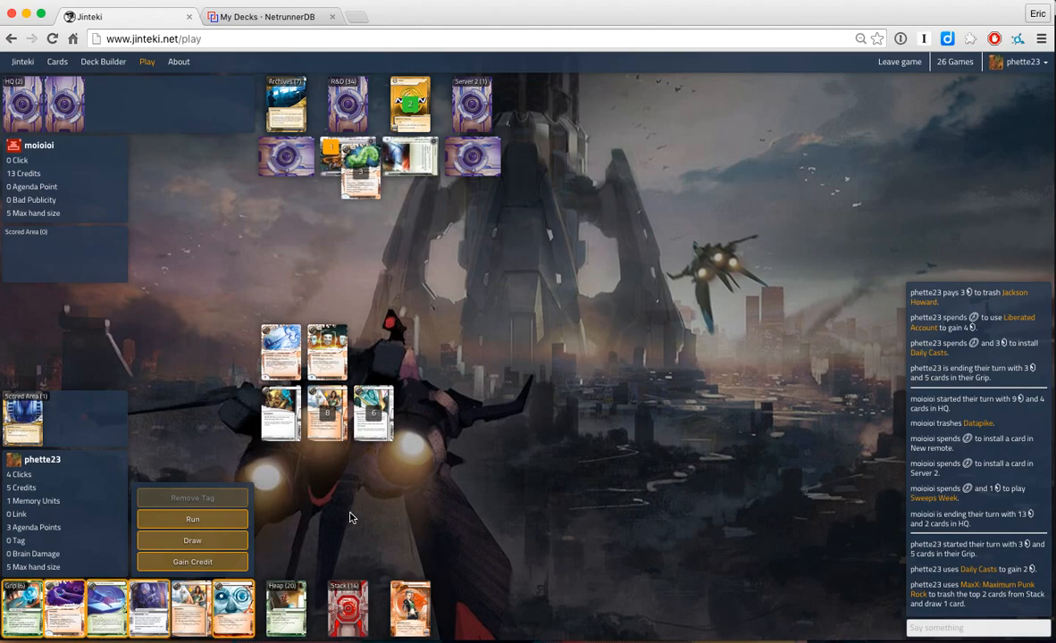
mouse_move(320, 540)
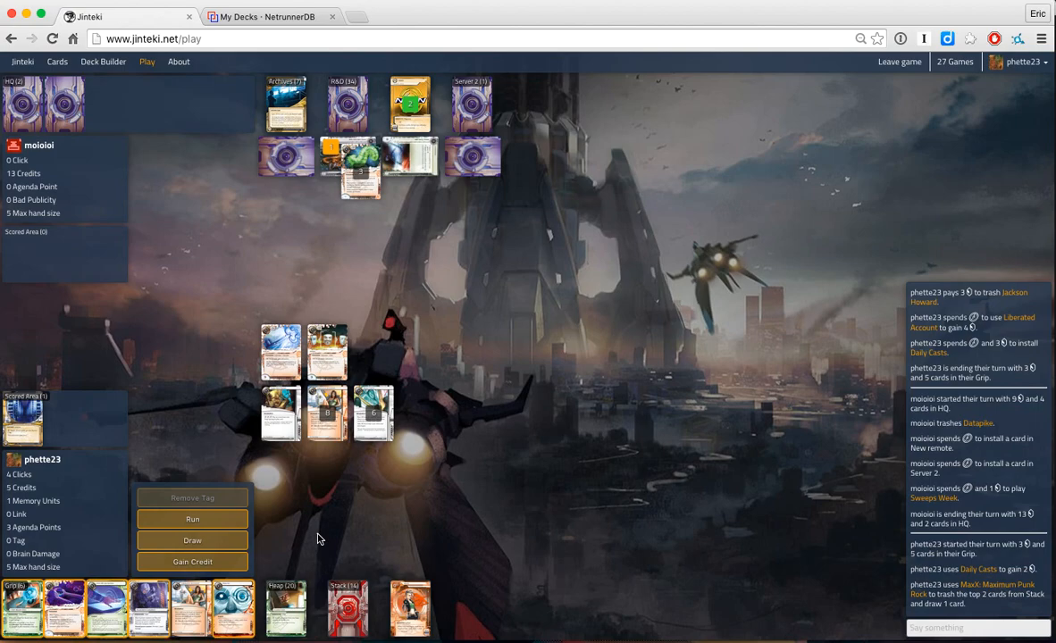
mouse_move(286, 613)
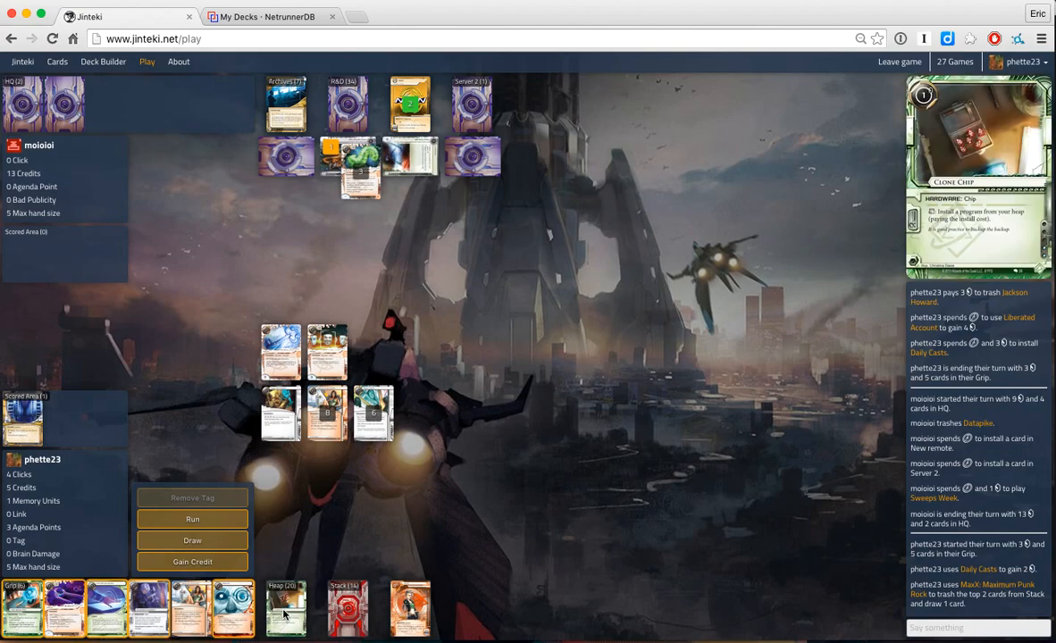
mouse_move(304, 551)
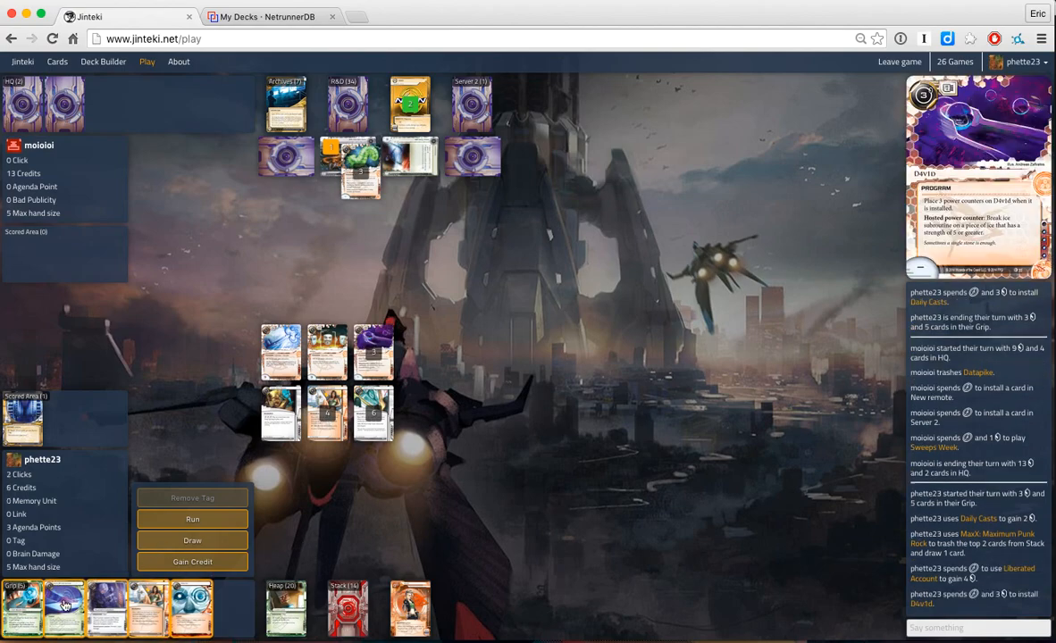
left_click(193, 518)
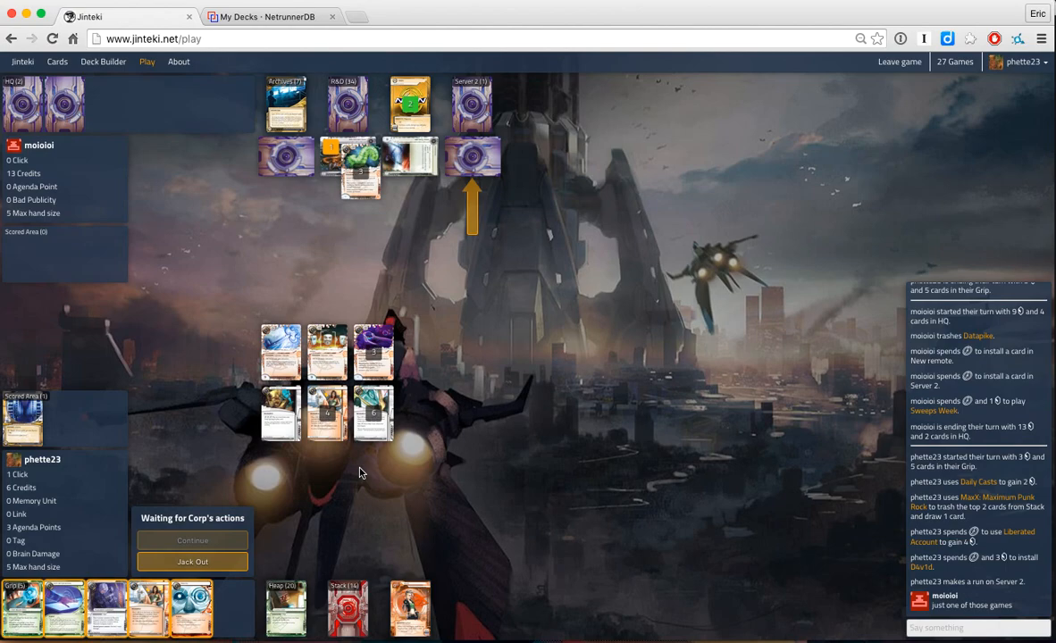
mouse_move(447, 472)
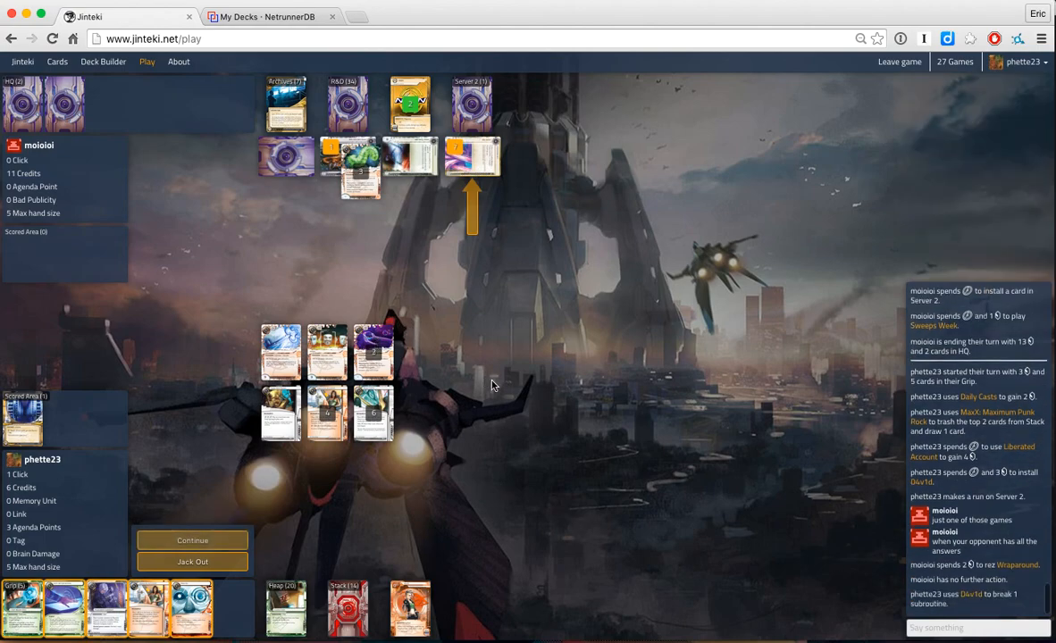
left_click(193, 540)
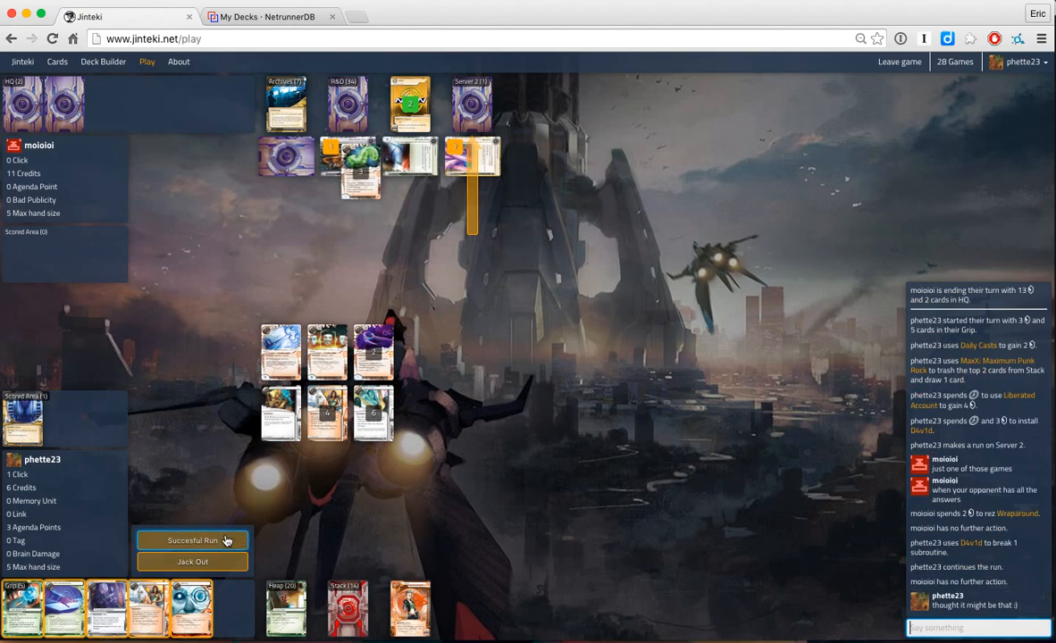
left_click(193, 539)
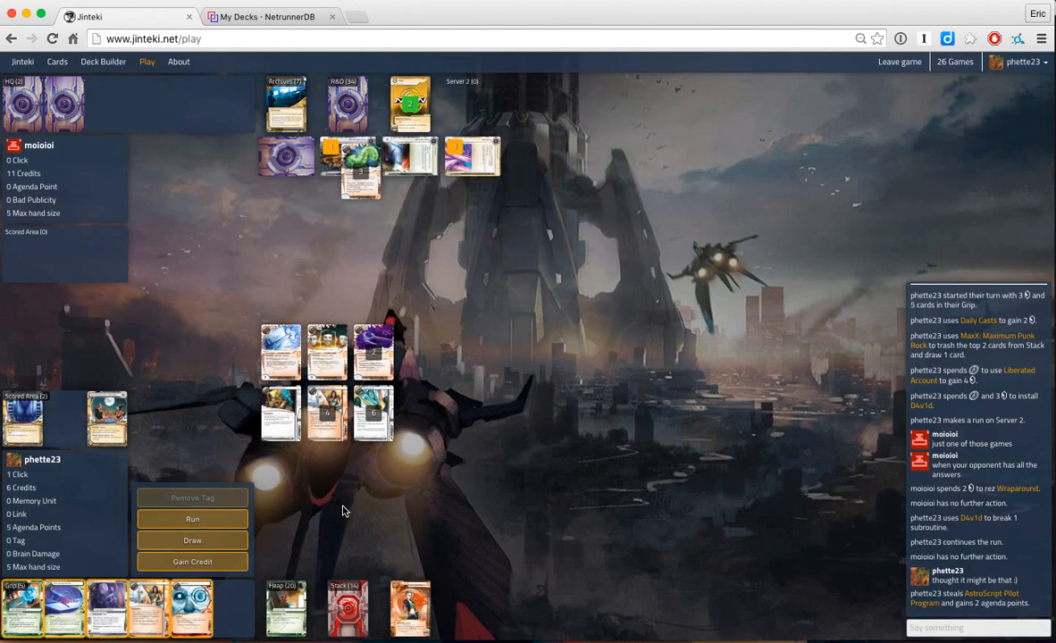
mouse_move(325, 402)
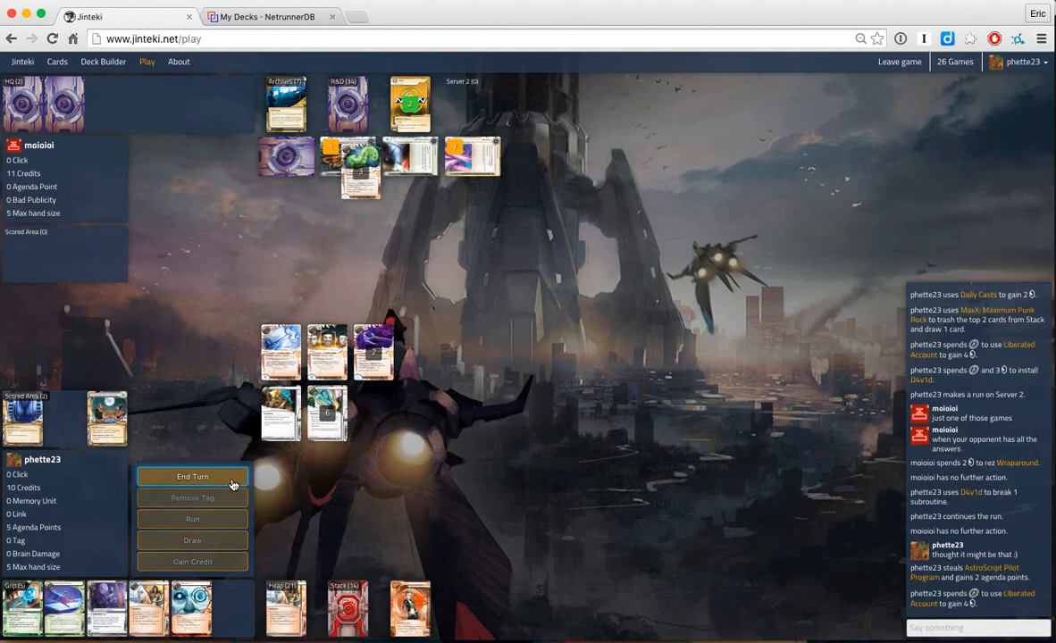
Step: End the Runner's turn at 10 credits and reply "yeah I feel you" in chat
left_click(193, 475)
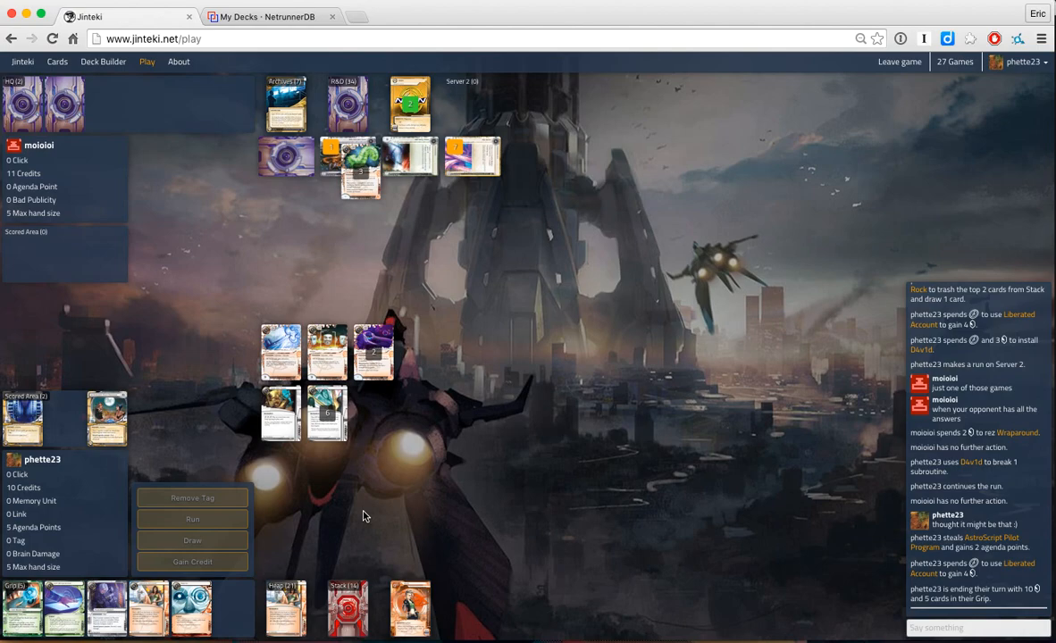
scroll("down", 3)
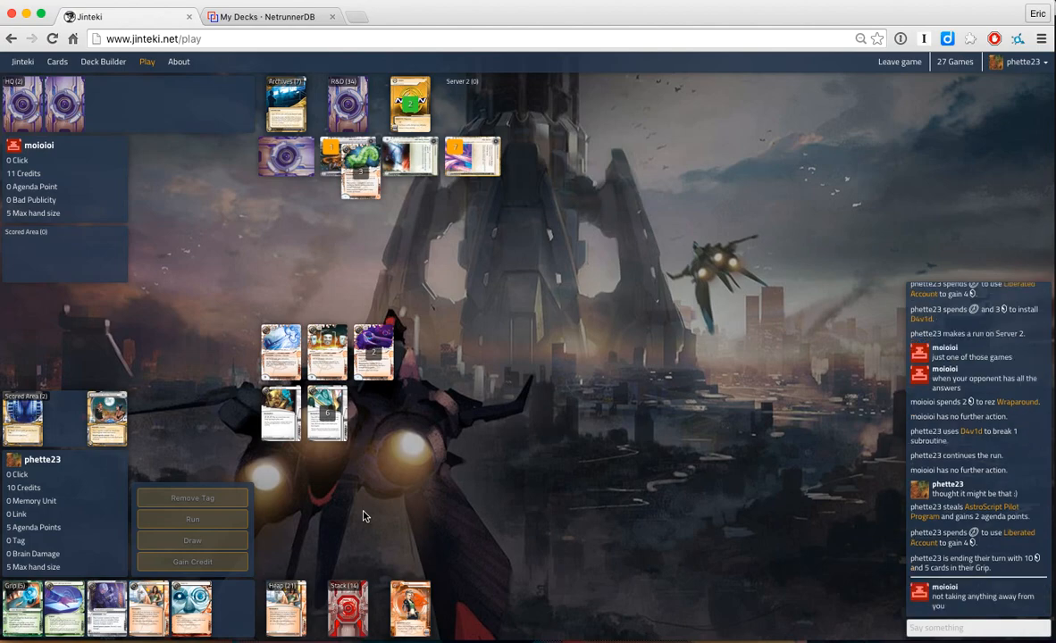
mouse_move(893, 585)
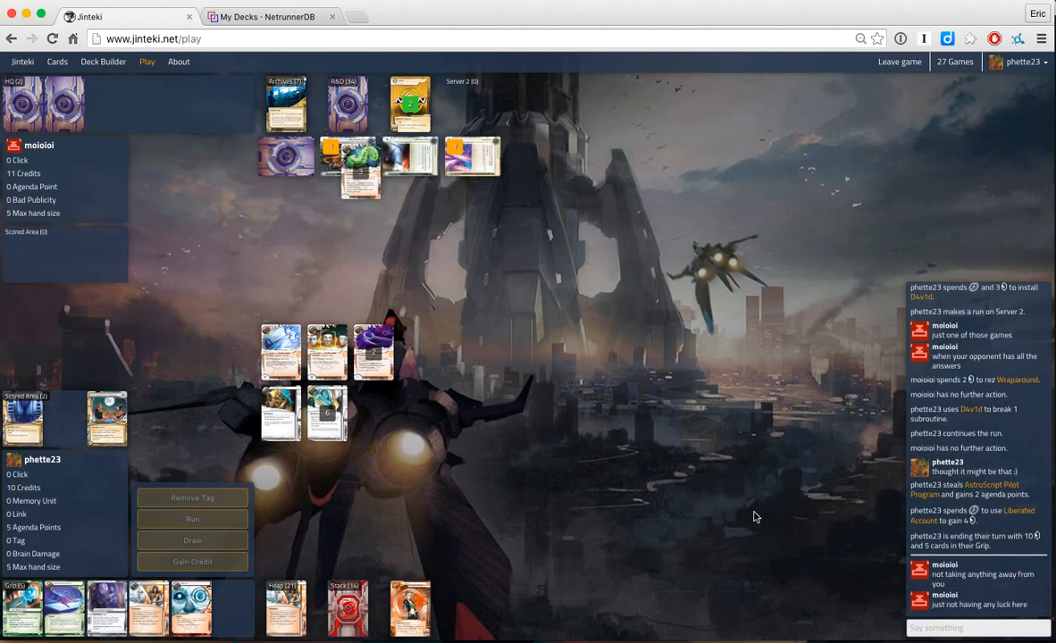
type("ye")
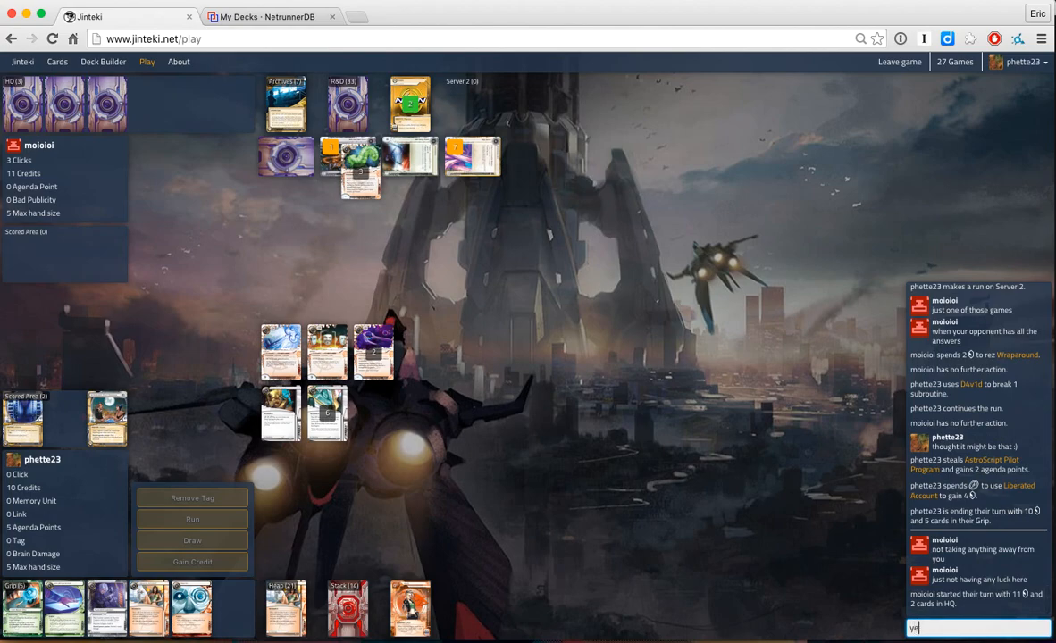
type("yeah I feel yo")
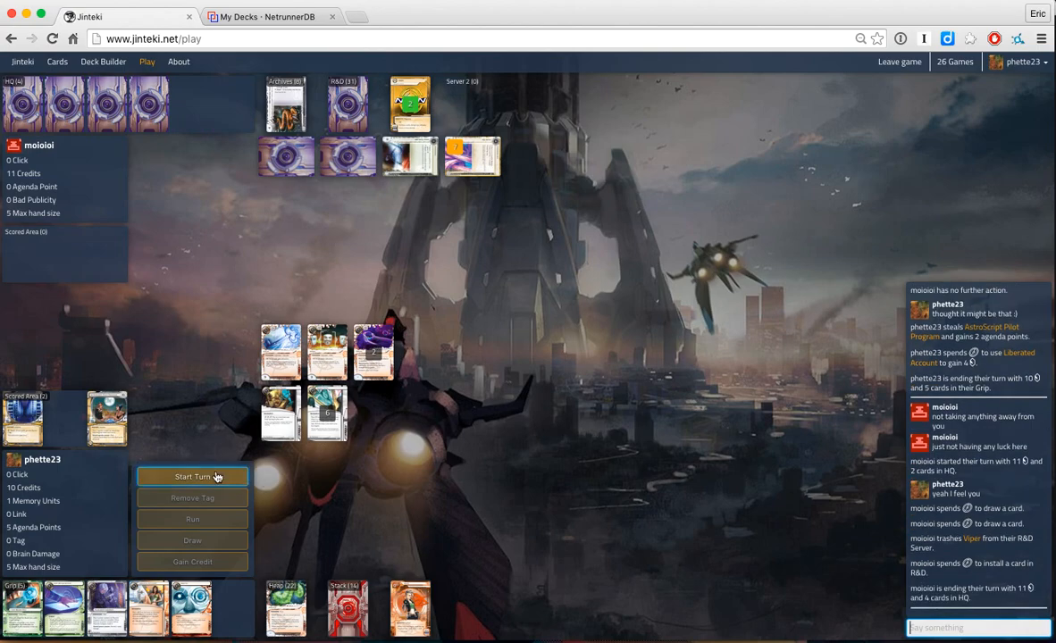
Step: Take the turn installing Liberated Account and gaining its credits, ending at 18 credits
left_click(193, 475)
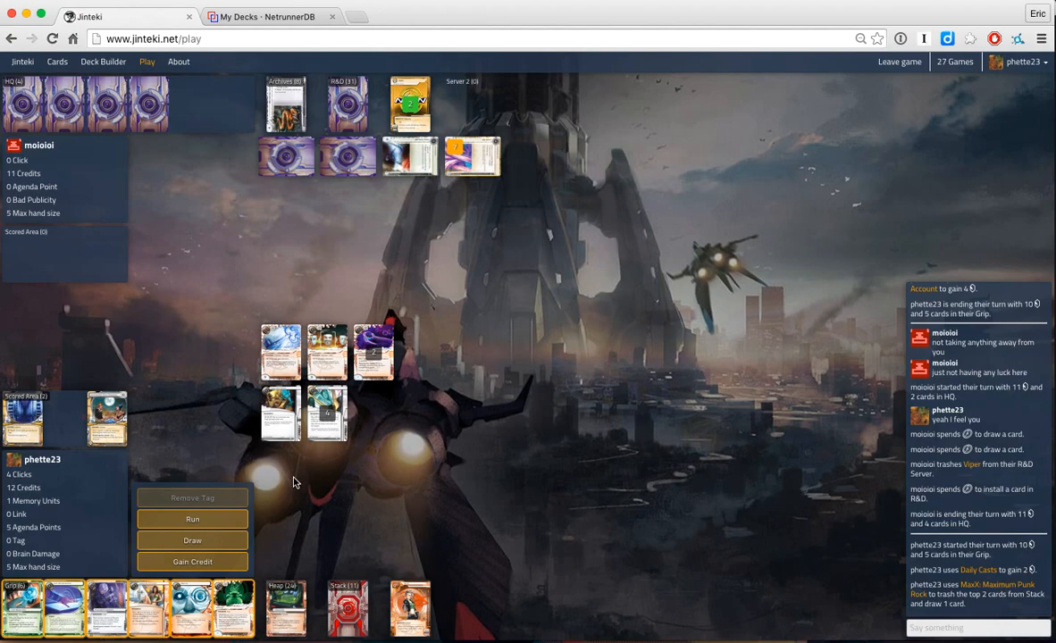
mouse_move(145, 489)
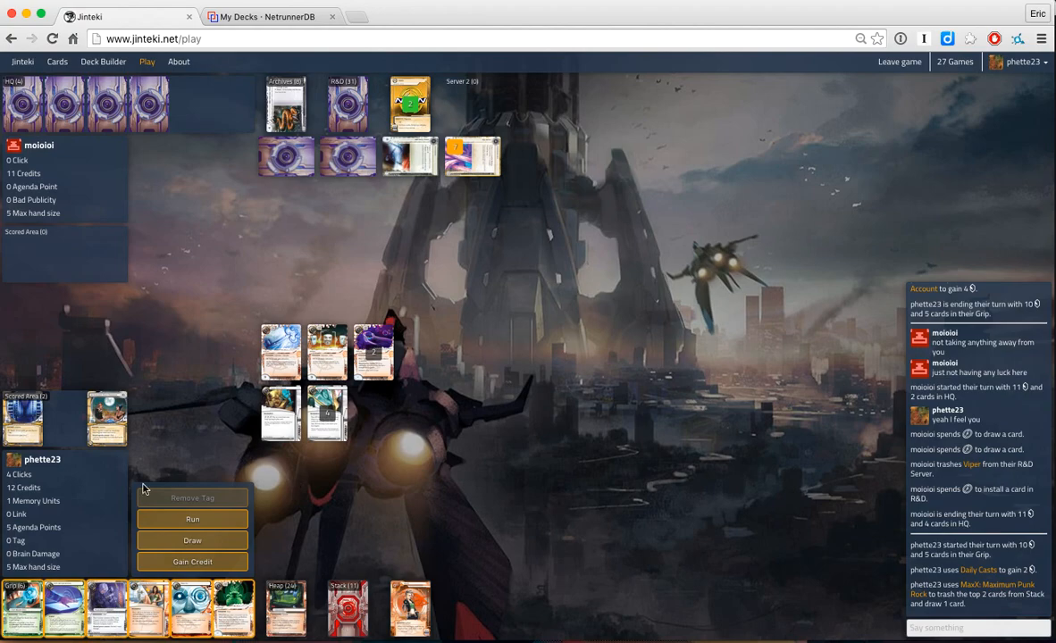
mouse_move(150, 450)
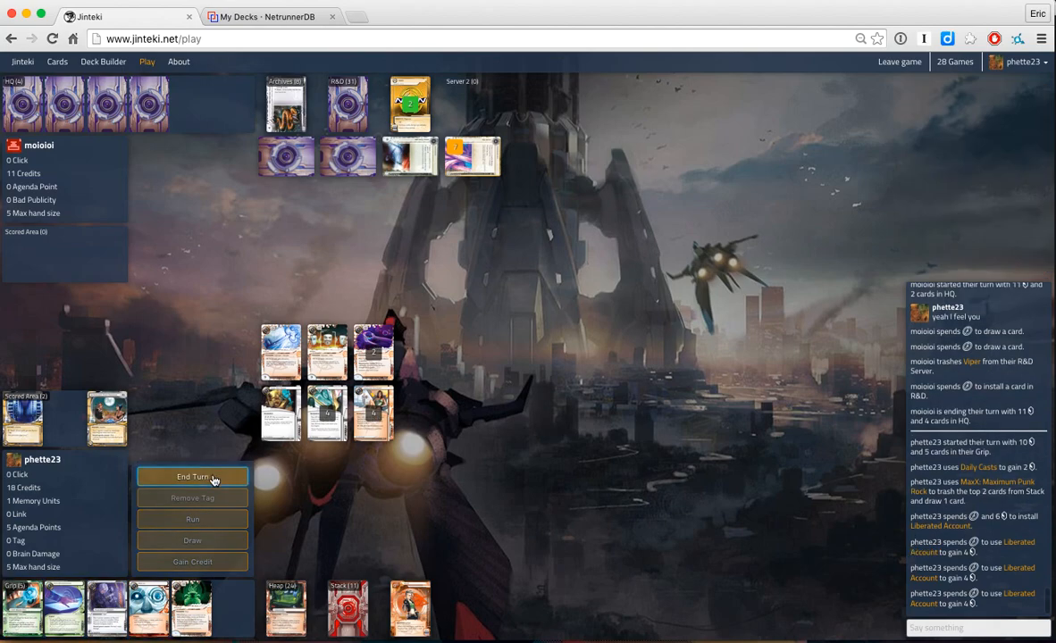
left_click(193, 475)
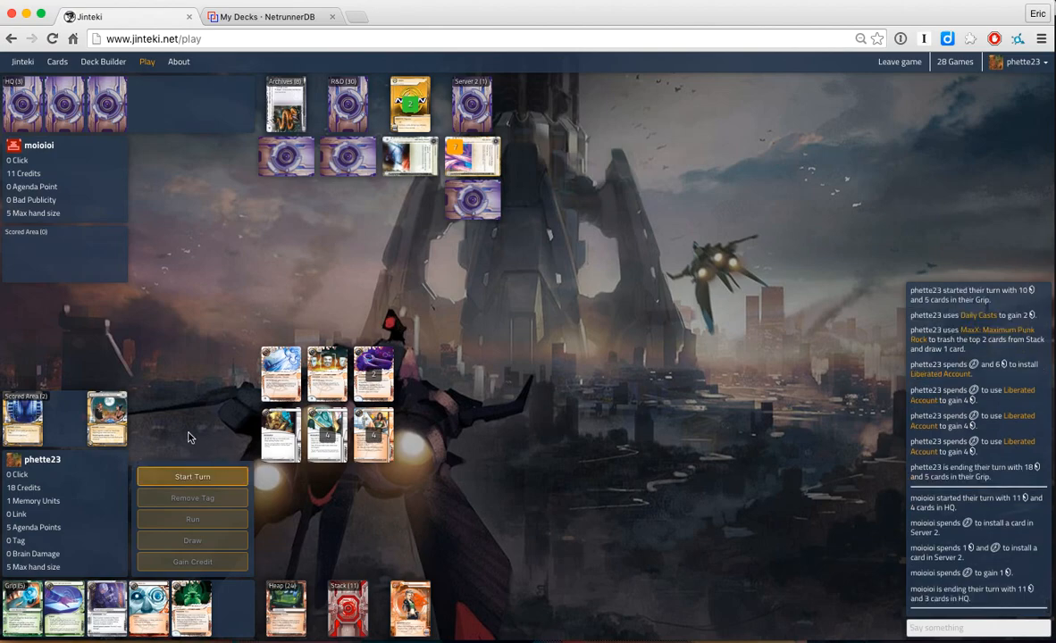
Step: Start the turn, install Corroder from hand and begin a run at 22 credits
left_click(193, 475)
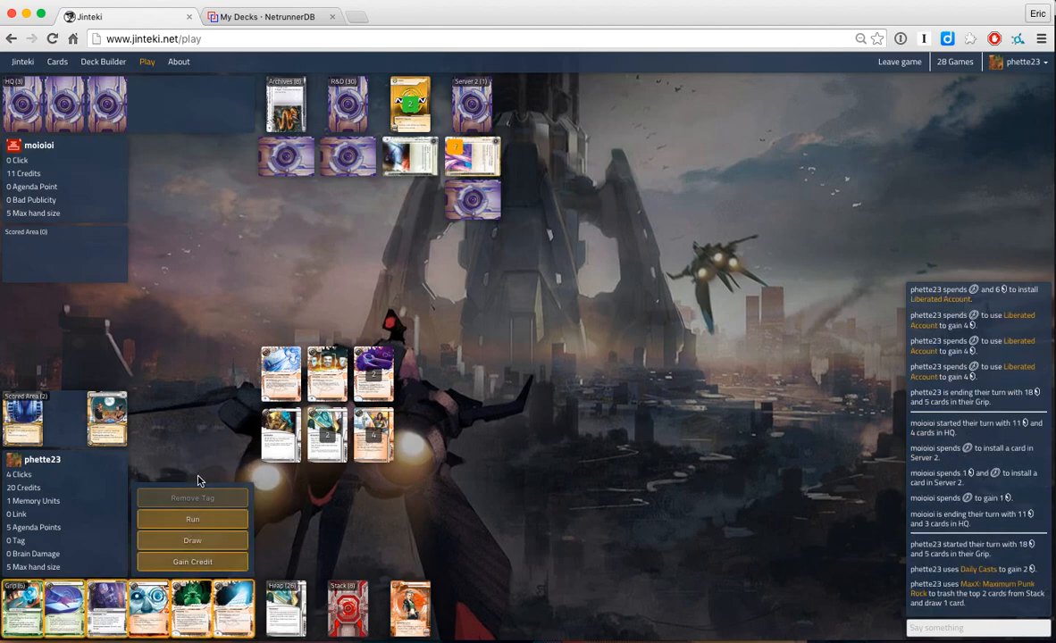
mouse_move(300, 520)
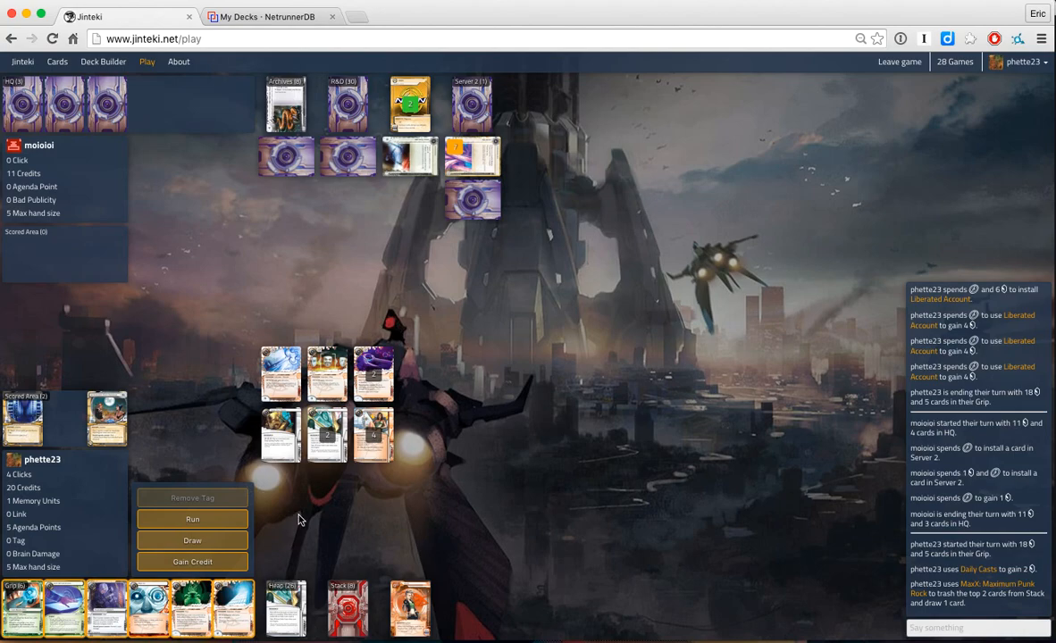
mouse_move(286, 570)
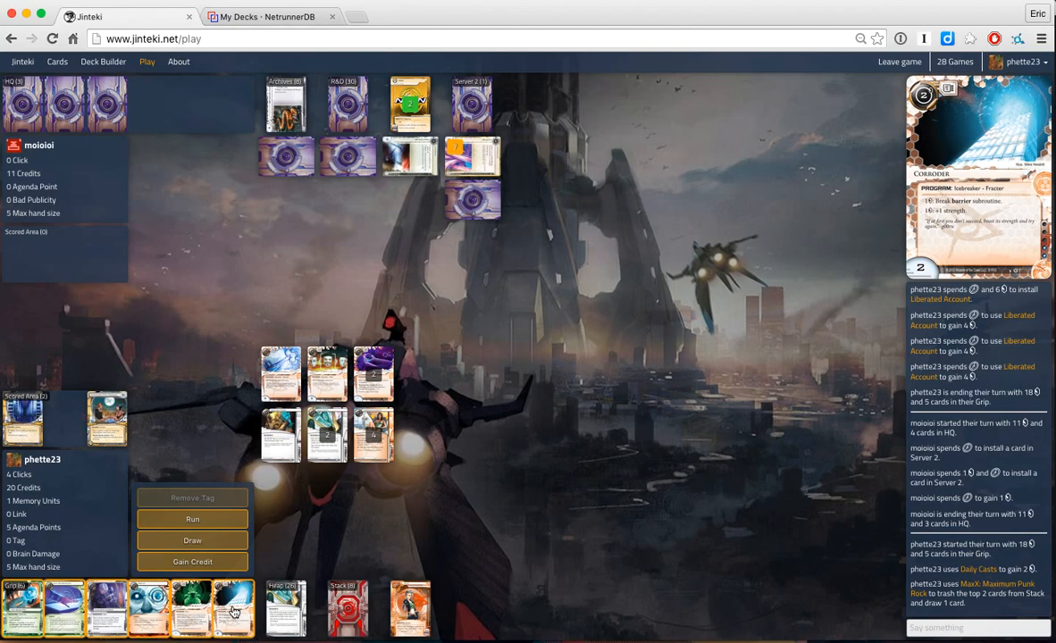
left_click(236, 607)
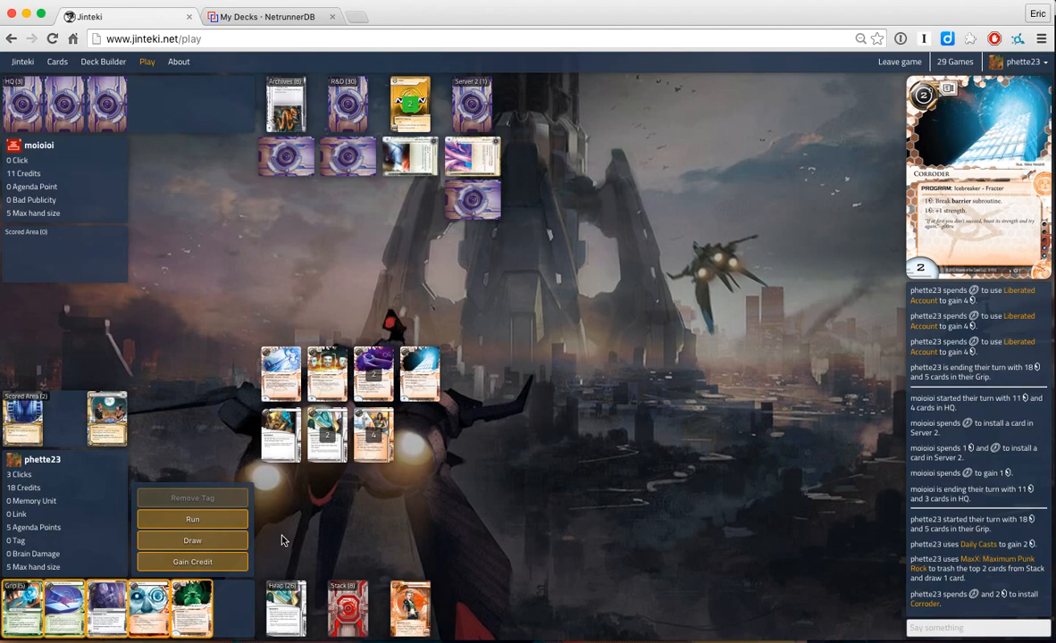
mouse_move(215, 593)
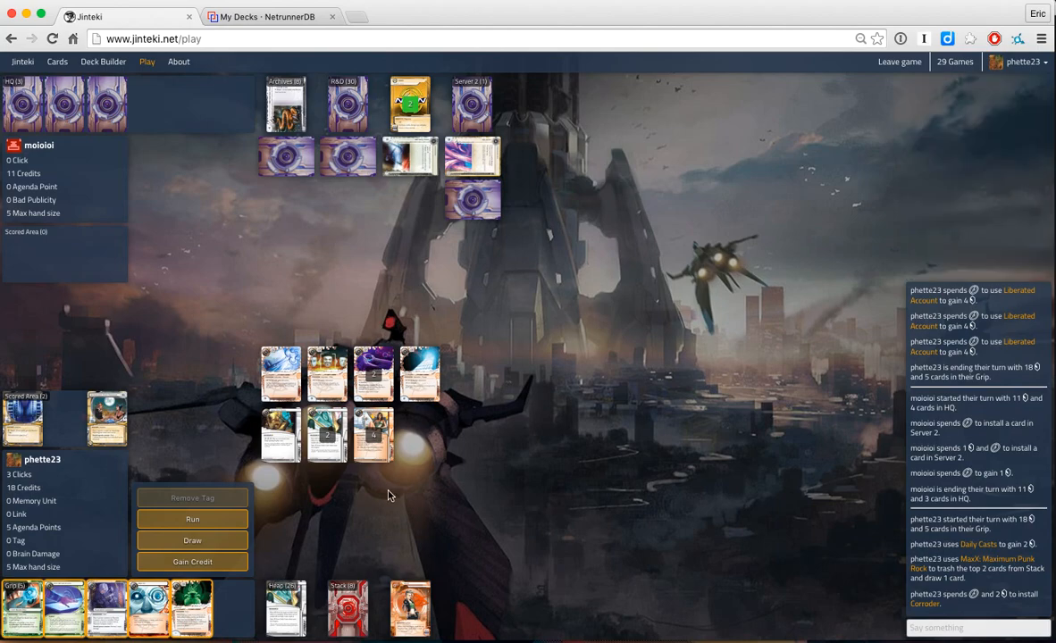
mouse_move(355, 508)
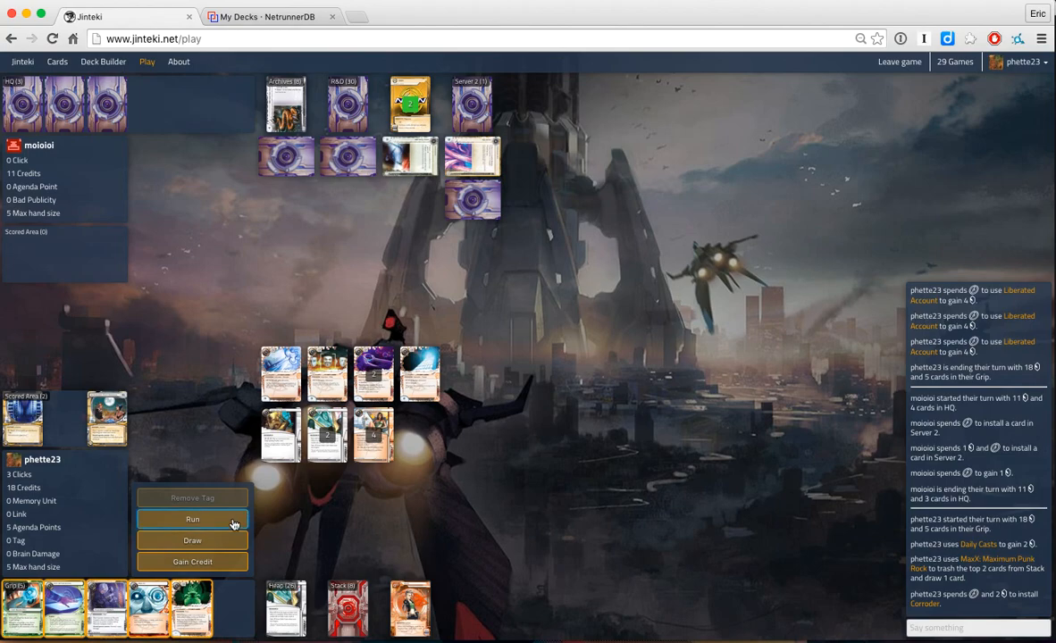
mouse_move(306, 523)
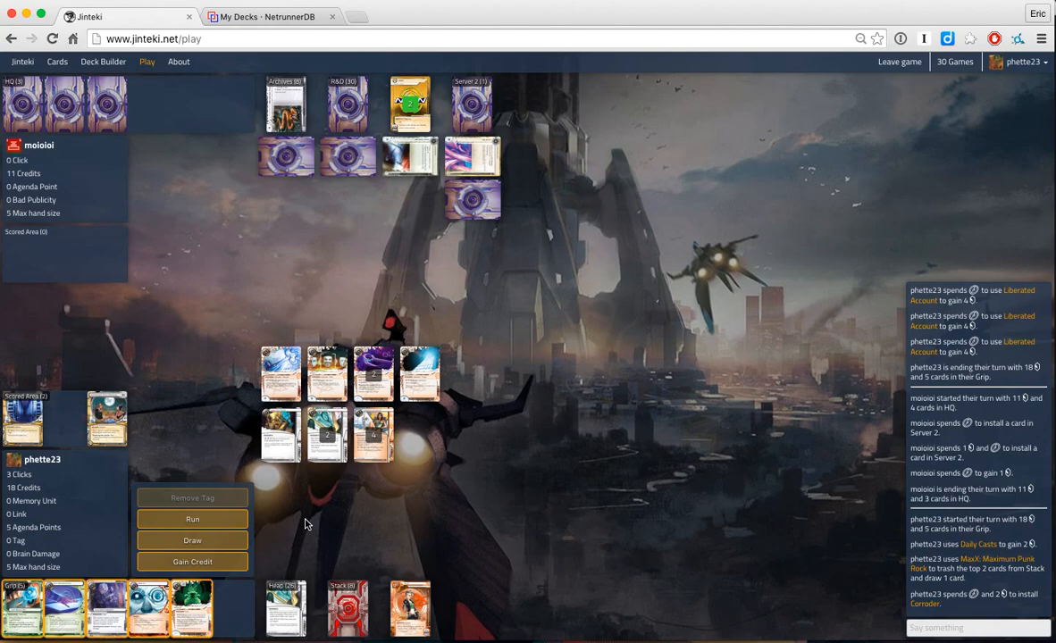
mouse_move(375, 450)
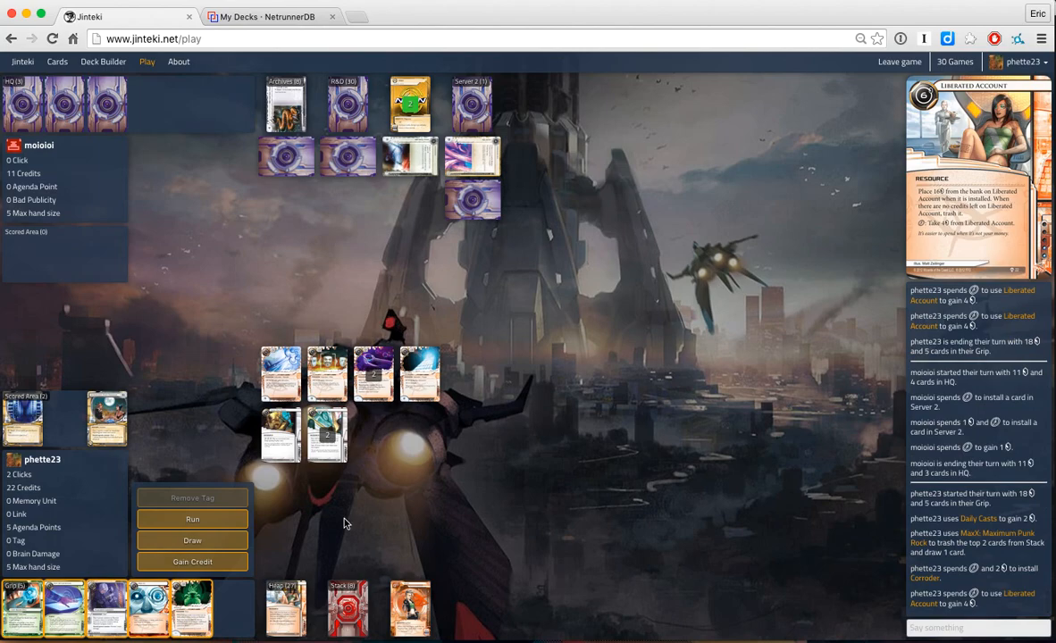
mouse_move(197, 436)
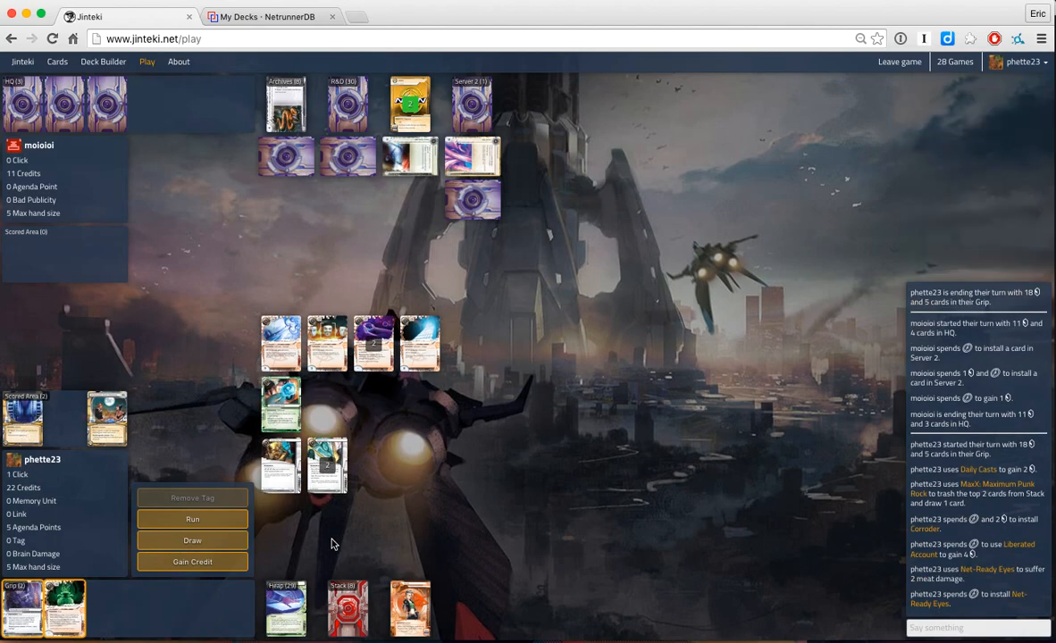
mouse_move(193, 518)
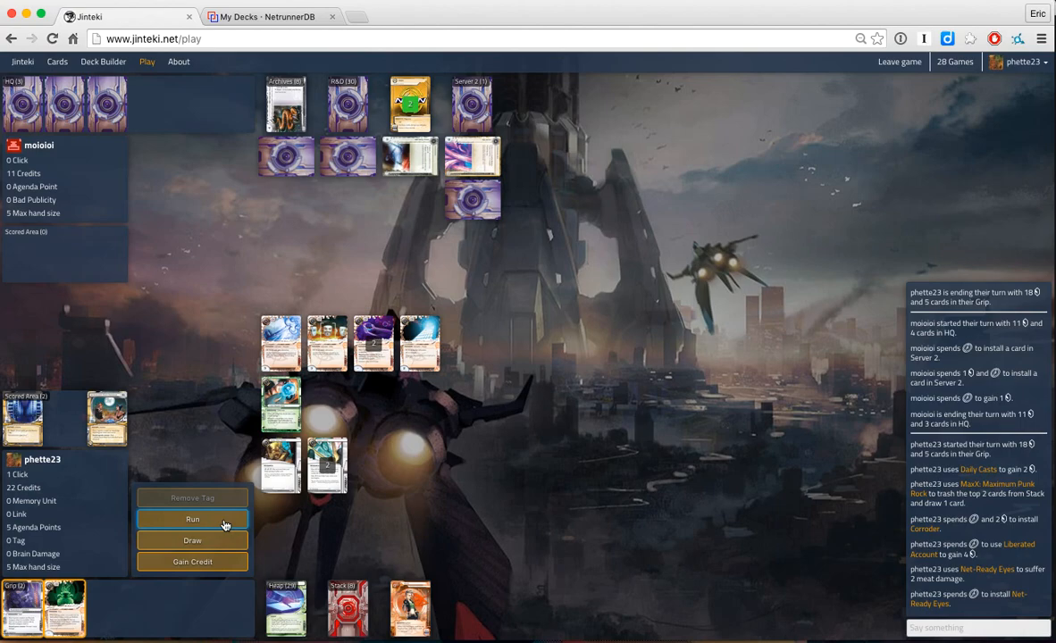
left_click(193, 518)
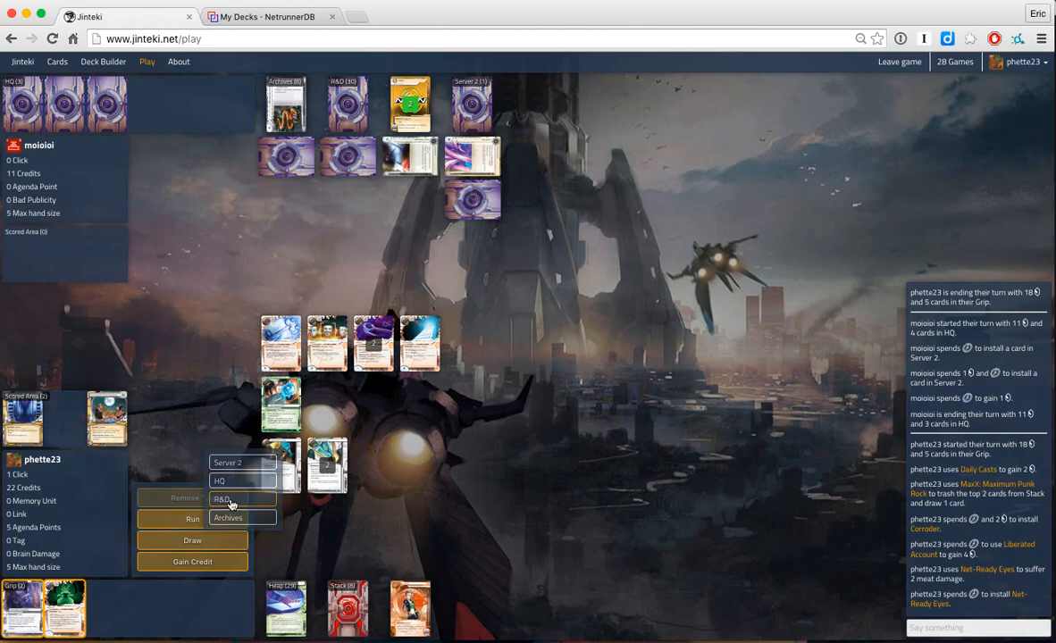
Step: Run on R&D past Flare, access Restructure, then end the turn
left_click(221, 499)
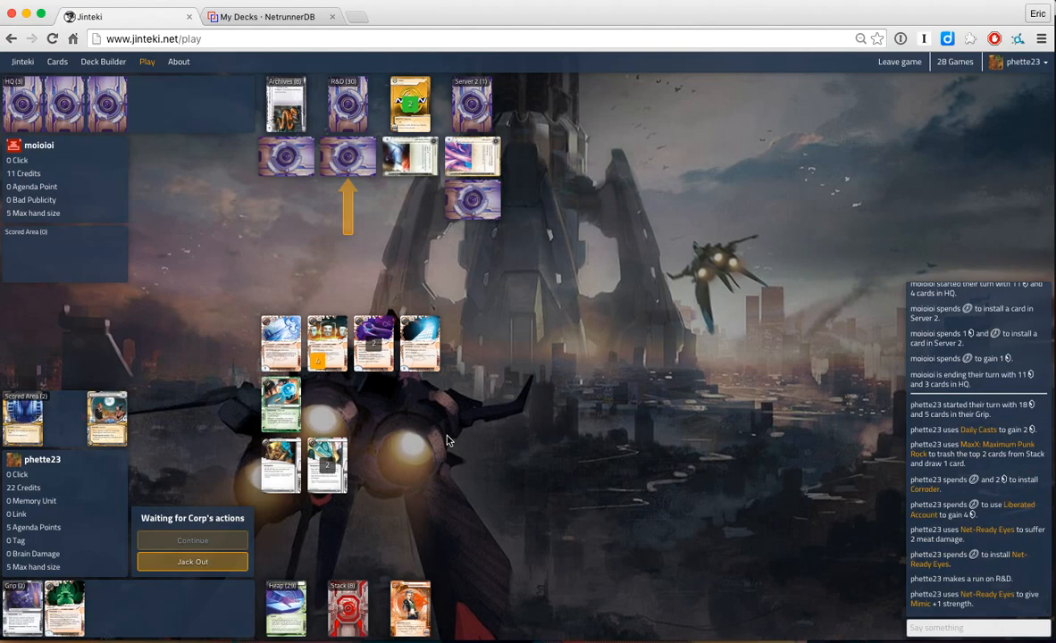
mouse_move(421, 422)
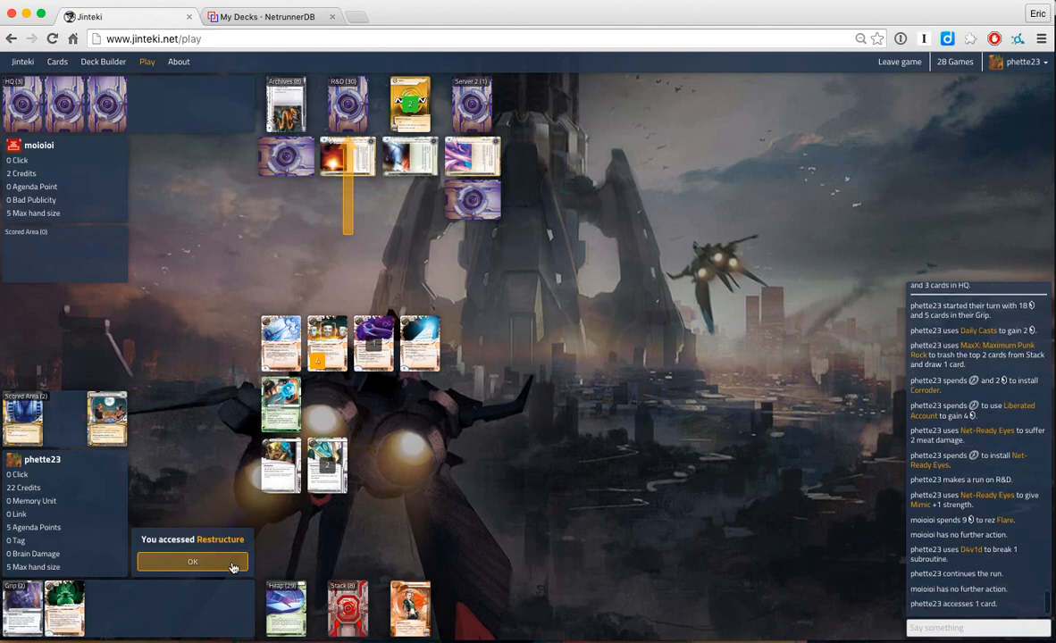
left_click(193, 561)
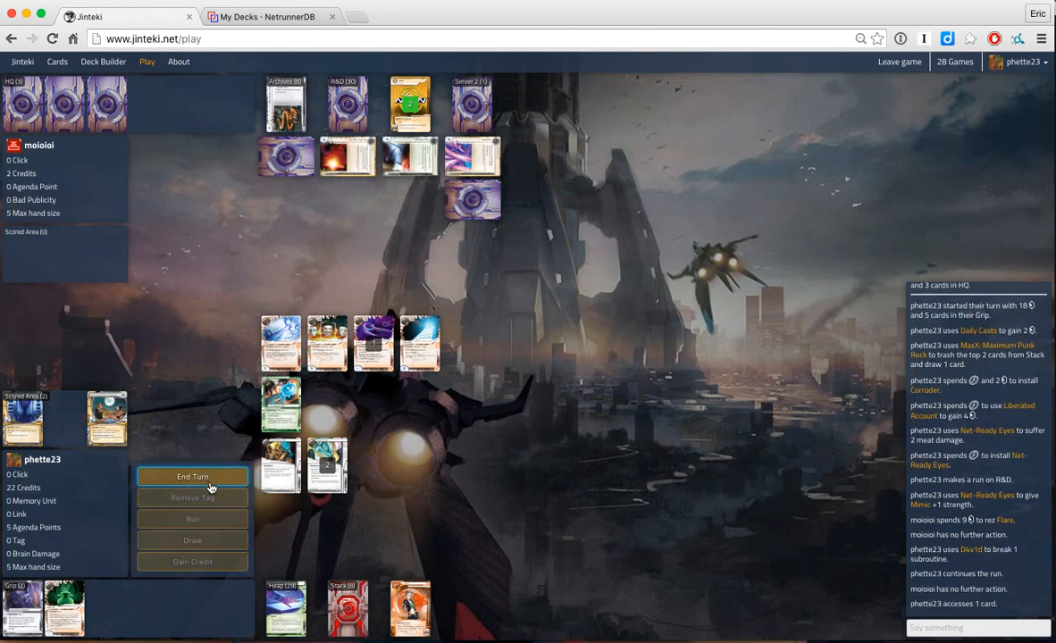
left_click(193, 476)
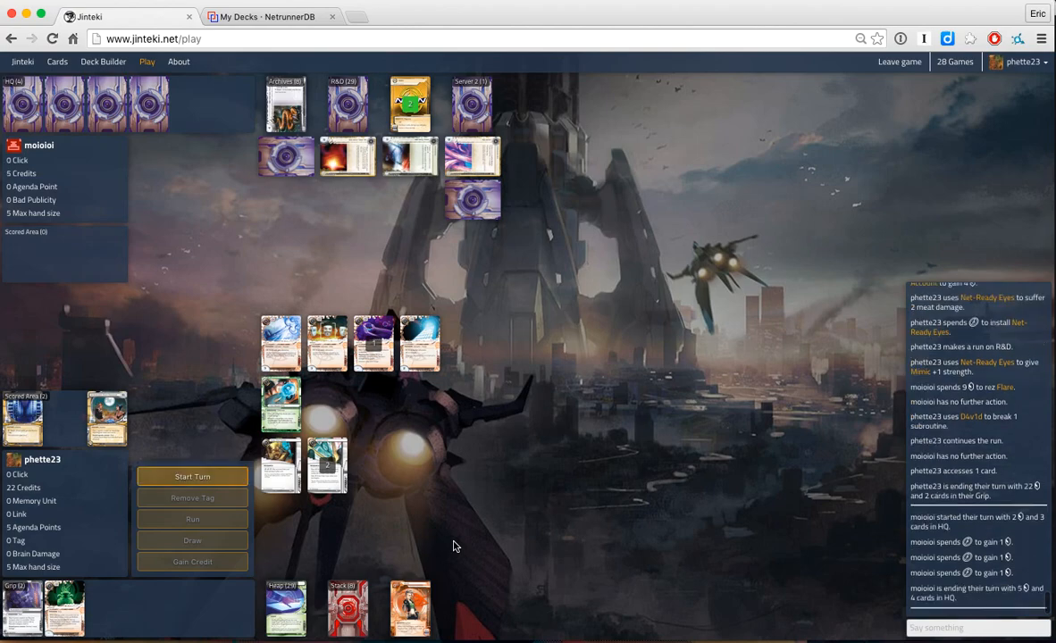
mouse_move(368, 525)
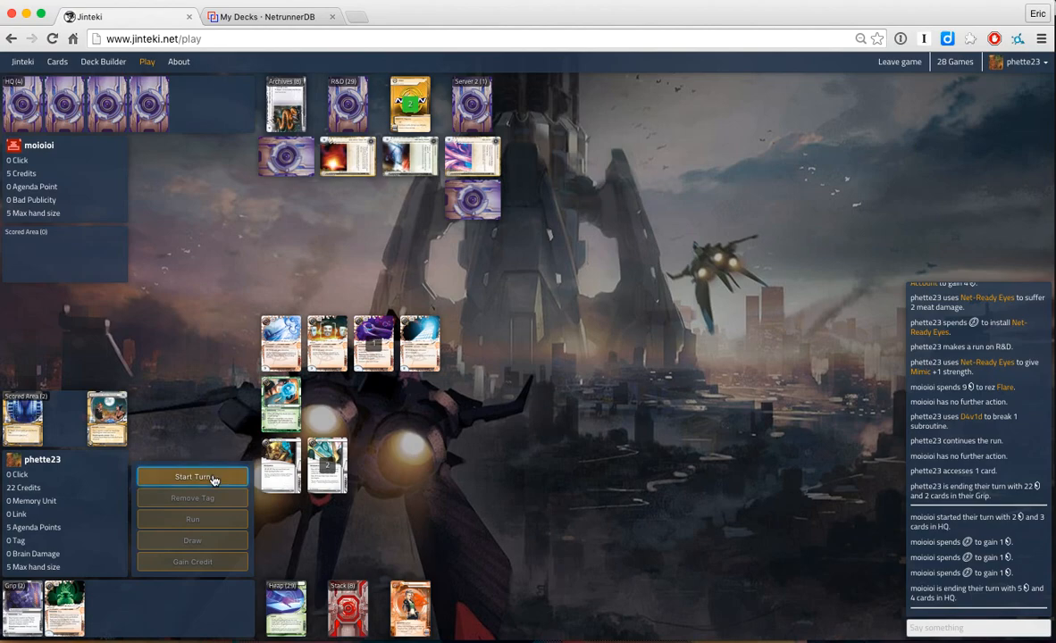
Step: Start the new turn with Daily Casts credits and play Déjà Vu from the Grip
left_click(193, 475)
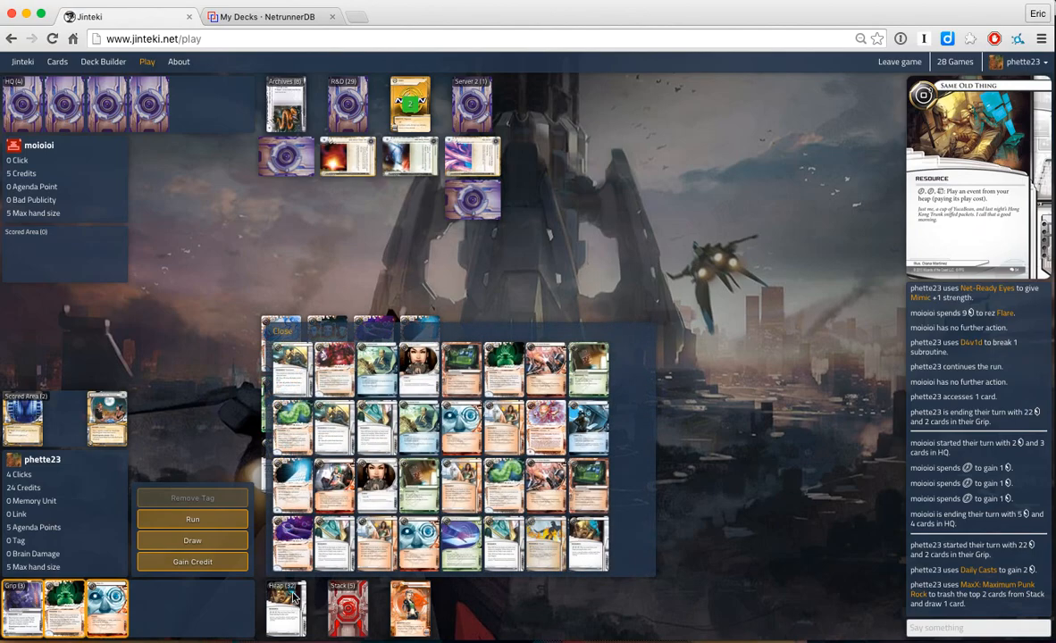
left_click(283, 331)
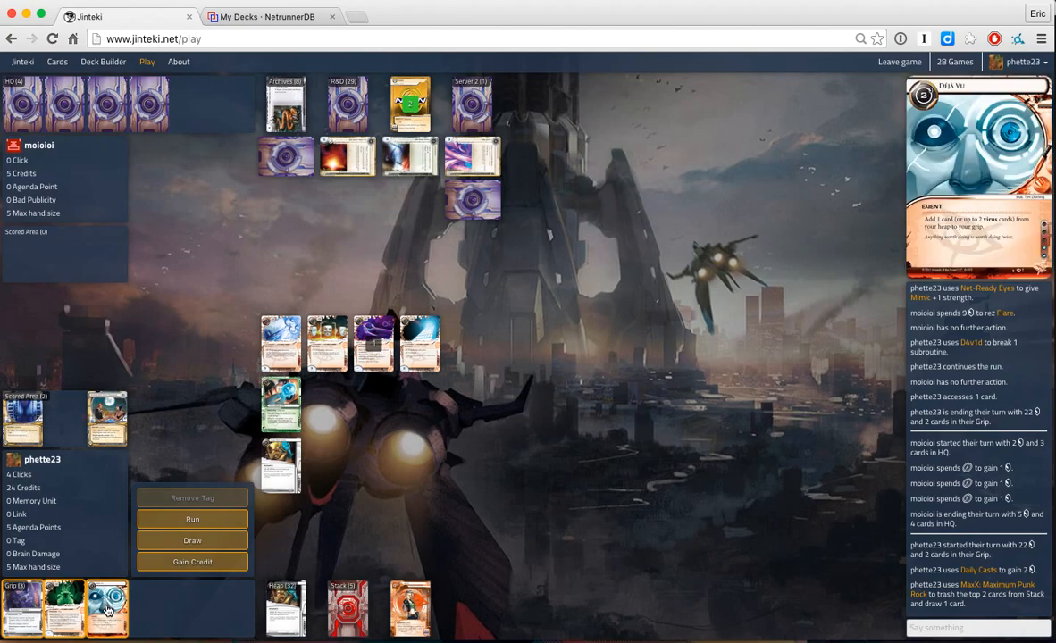
left_click(192, 539)
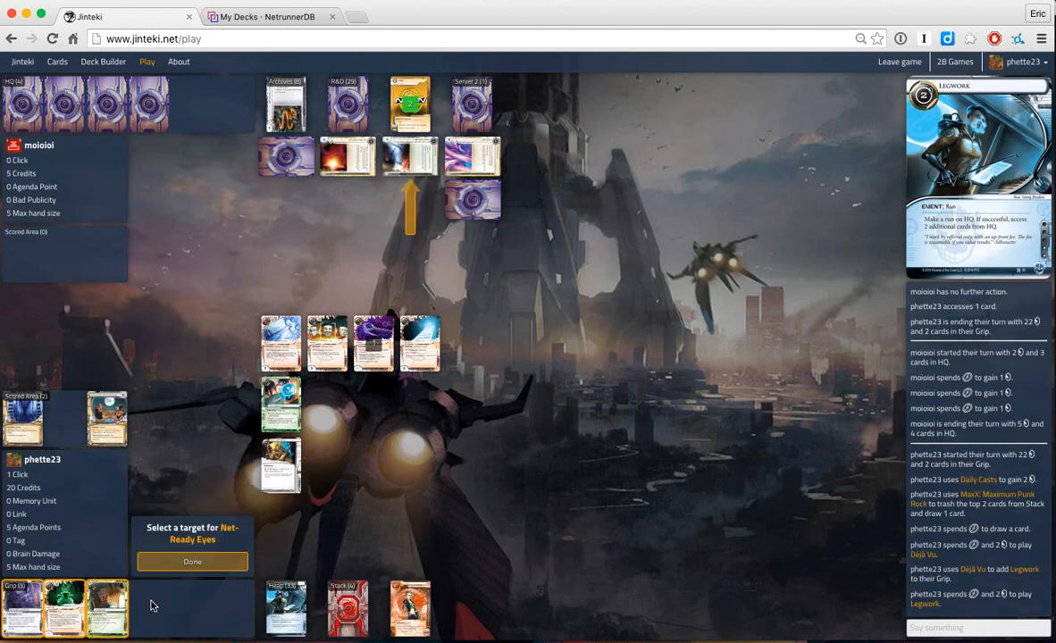
Step: Boost Mimic with Net-Ready Eyes, continue the Legwork run into HQ and steal Project Beale to win
left_click(325, 343)
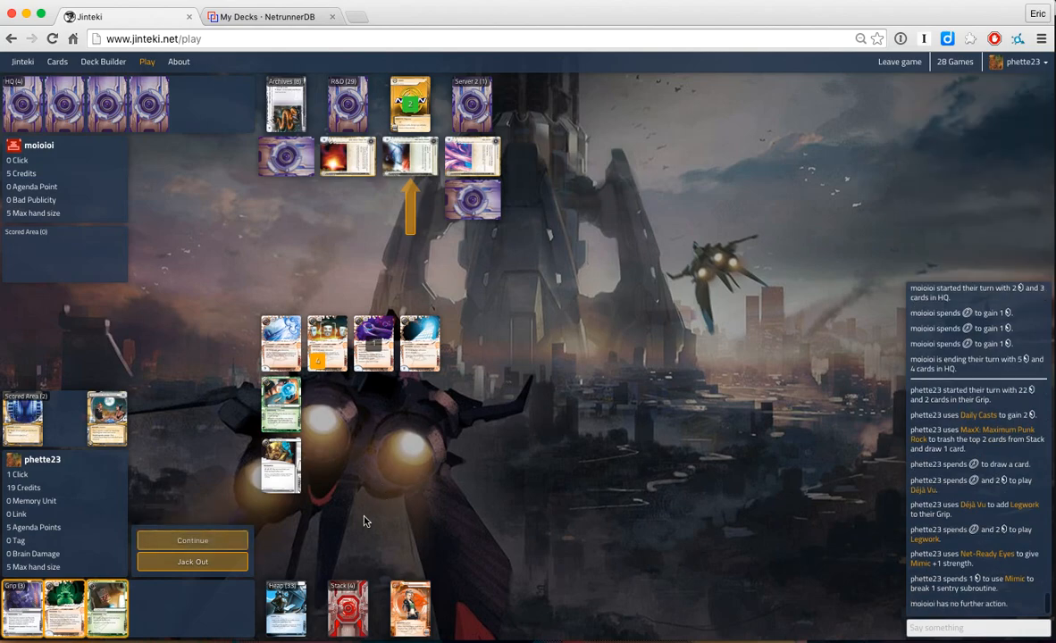
left_click(193, 540)
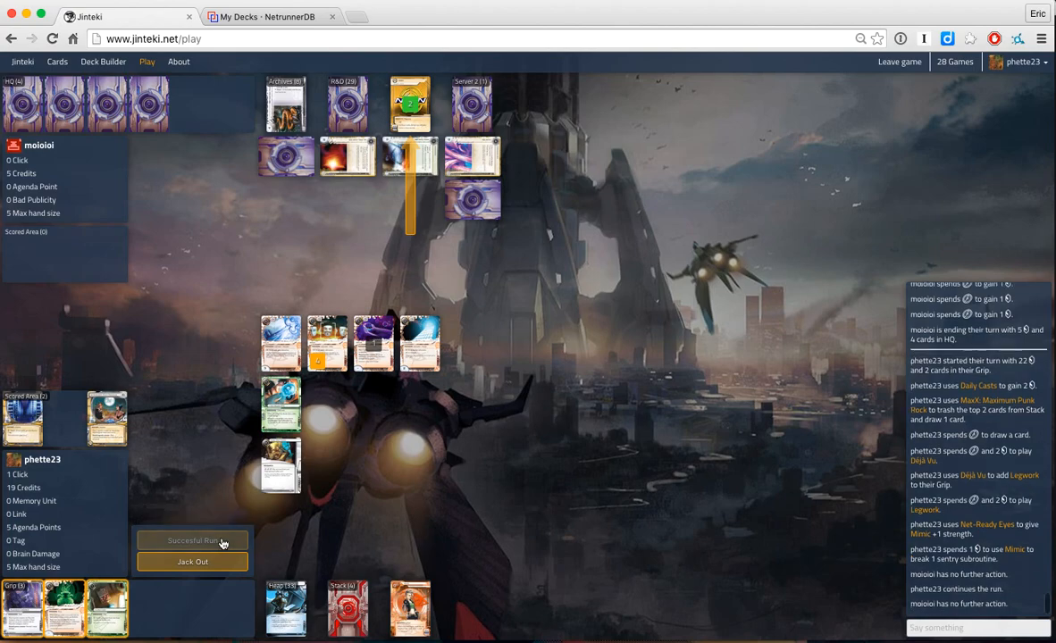
left_click(193, 540)
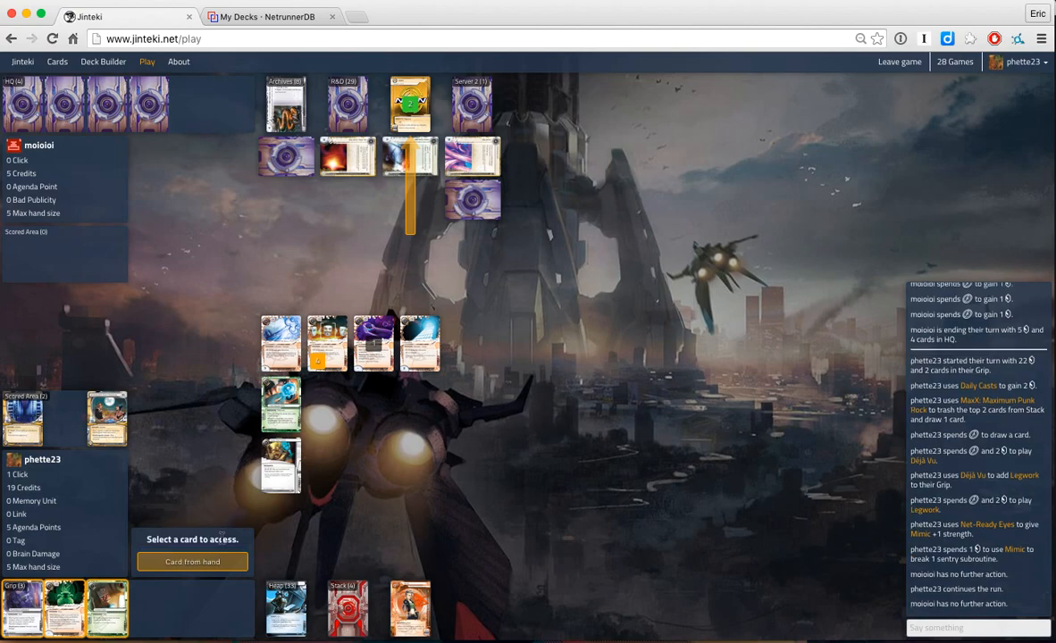
left_click(193, 561)
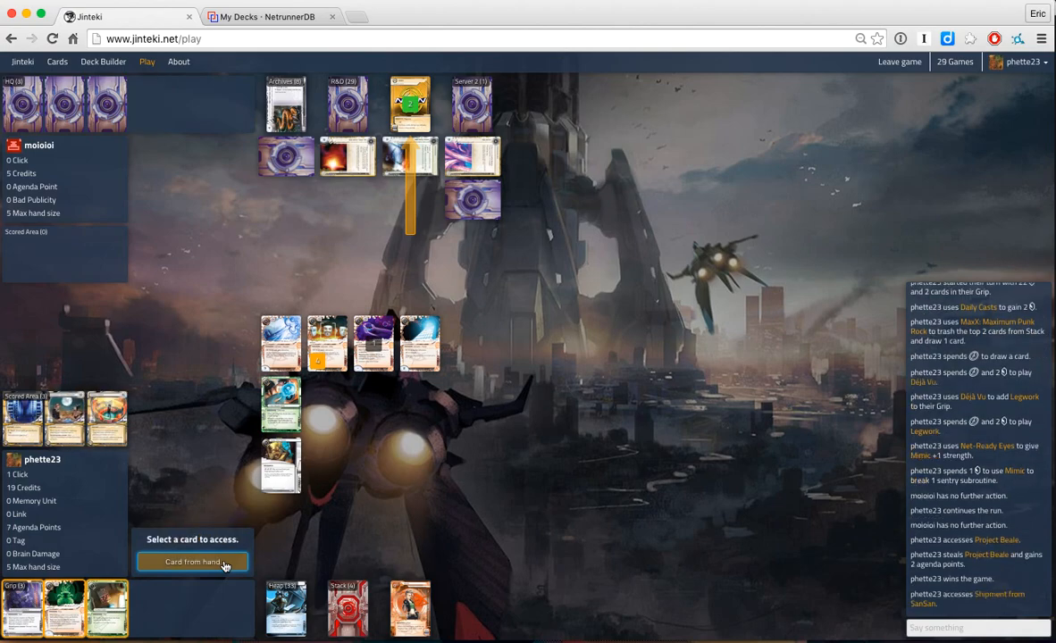
left_click(193, 561)
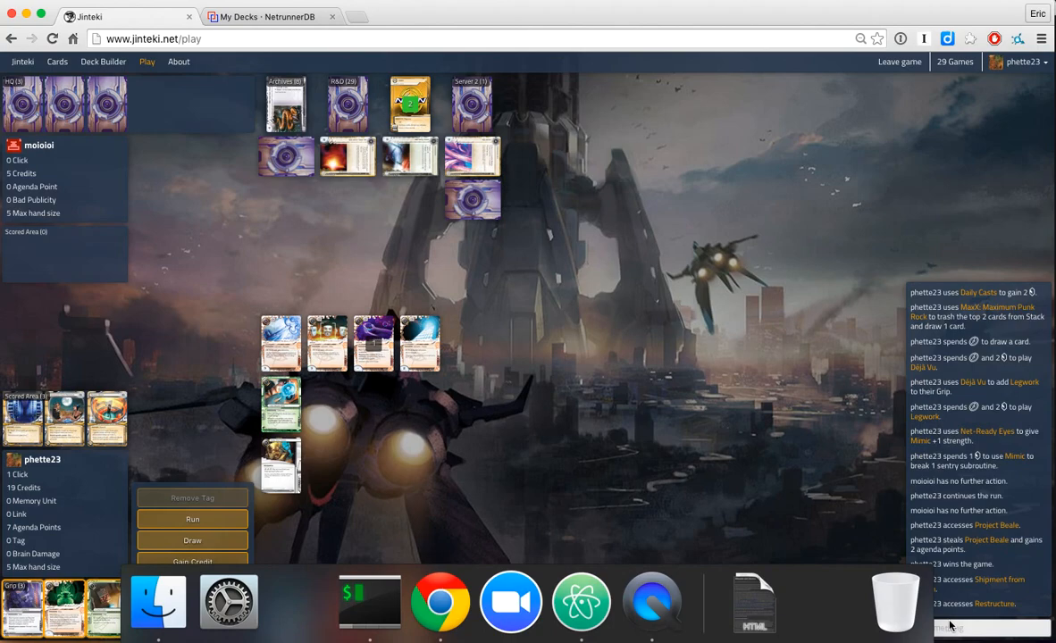
Step: Chat "sorry for the rough luck", "indeed." and thanks to the opponent after the game
type("so")
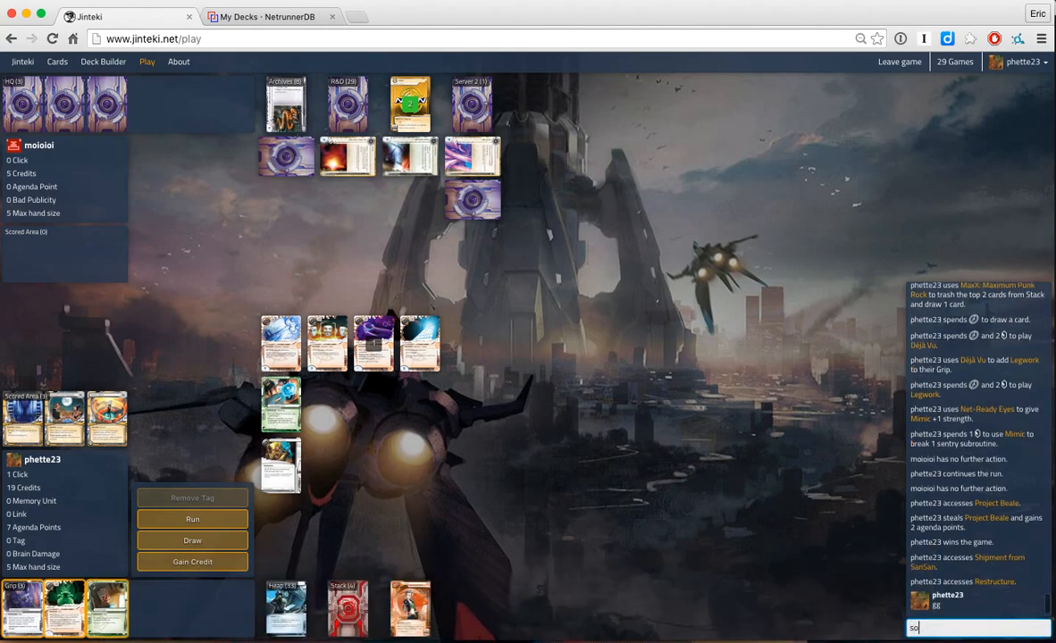
type("sorry for the rough lu")
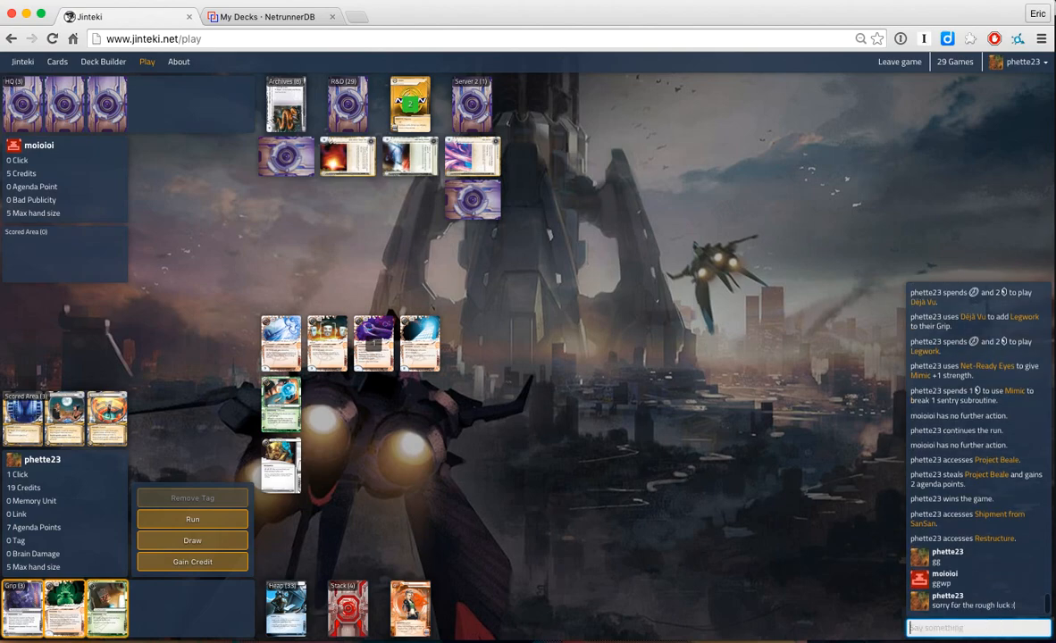
mouse_move(723, 341)
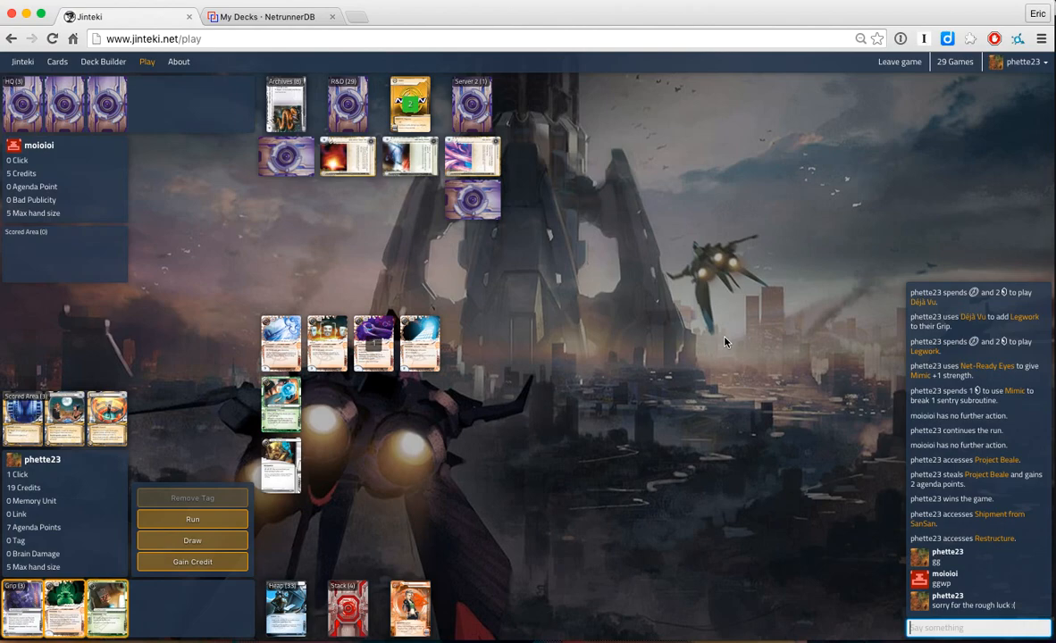
mouse_move(719, 309)
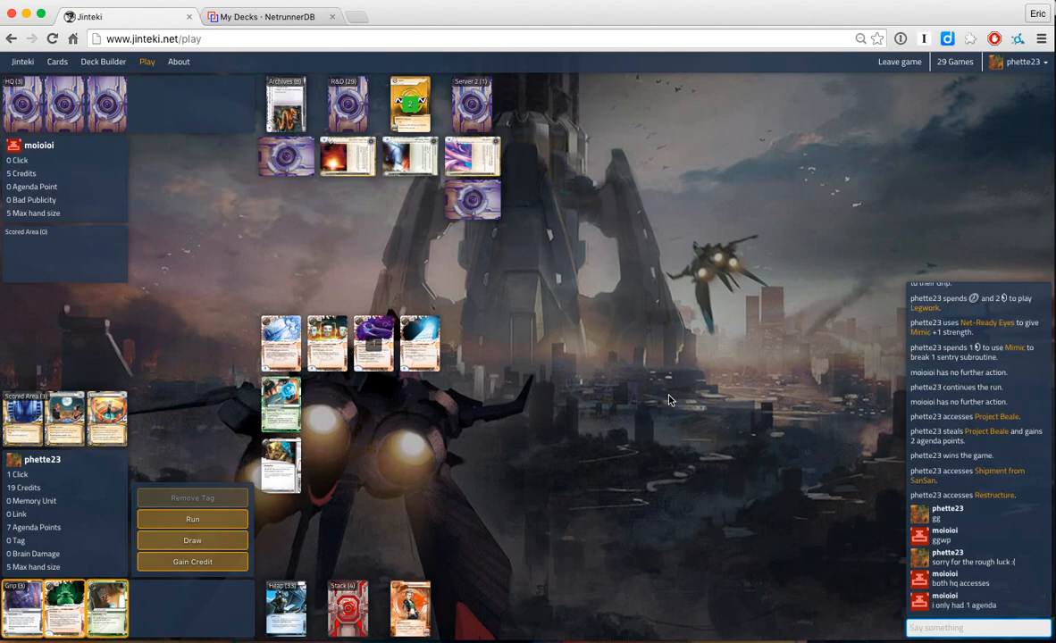
type("u")
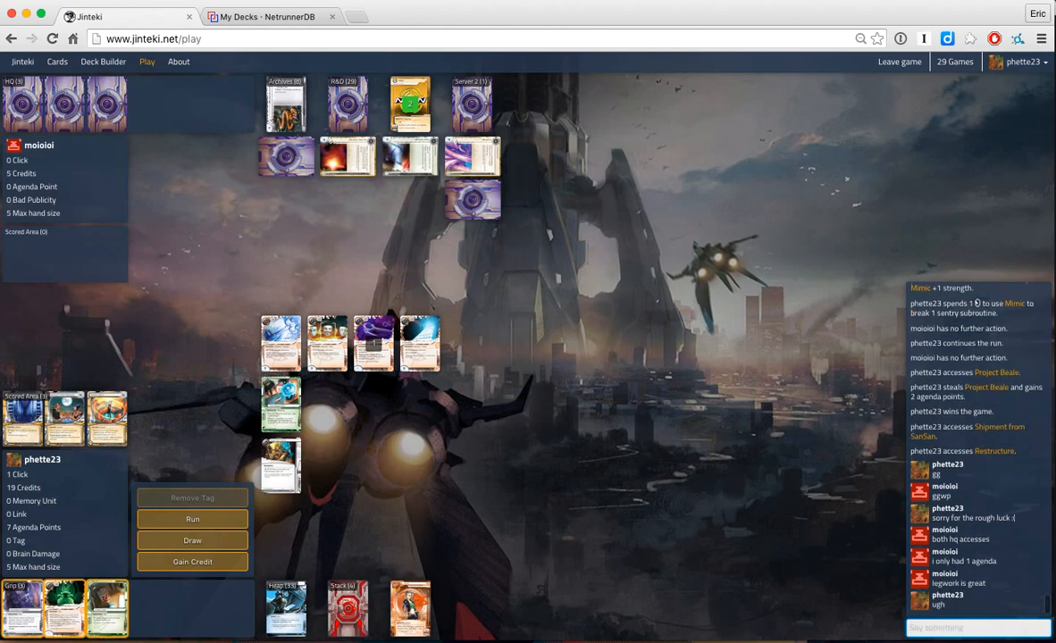
type("indeed.")
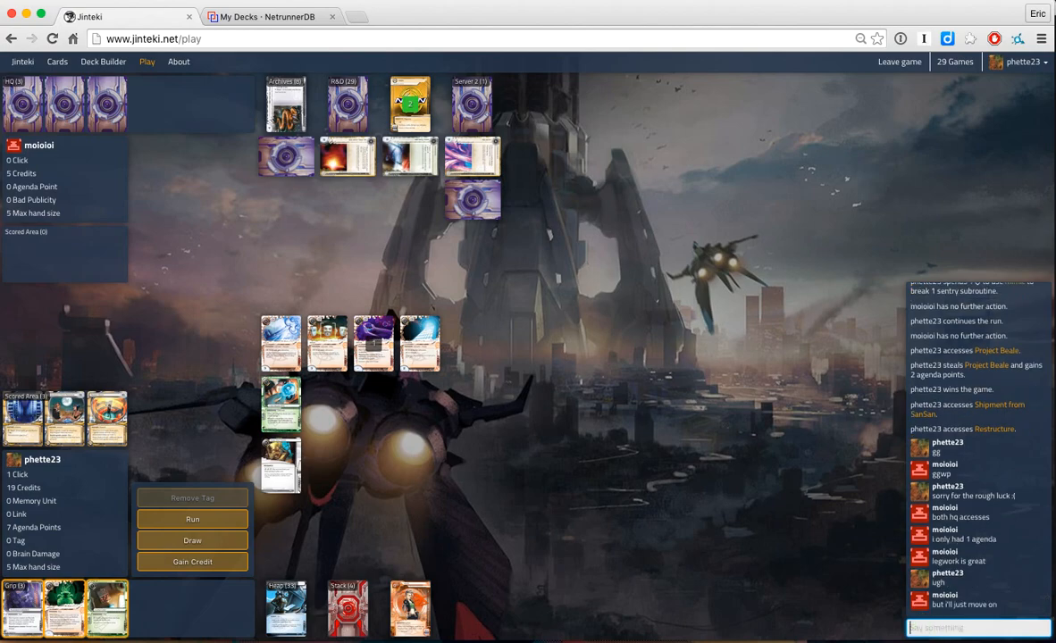
type("thank")
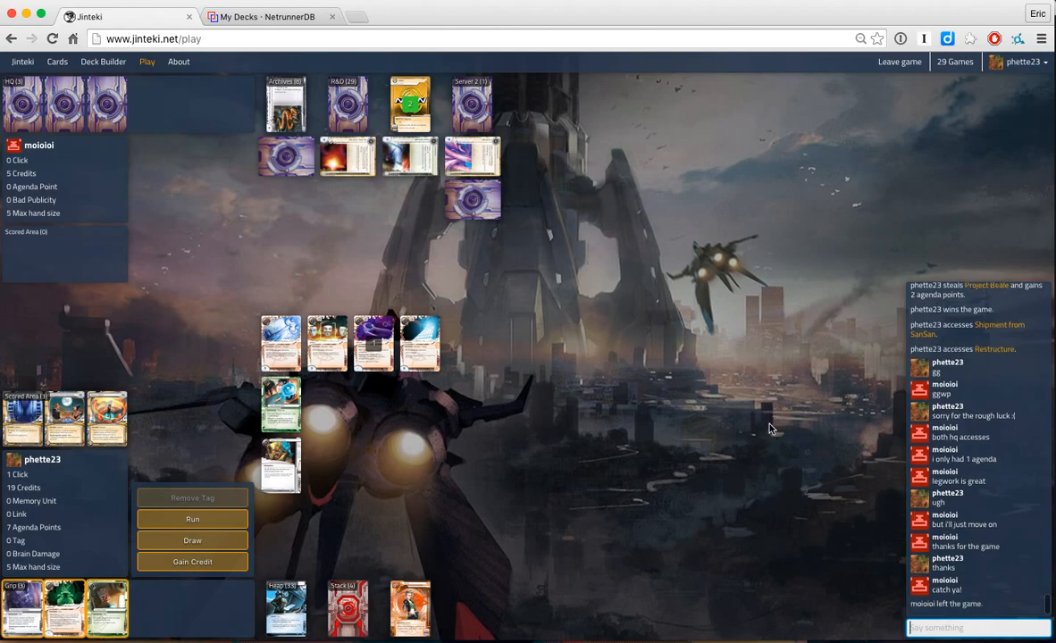
mouse_move(726, 300)
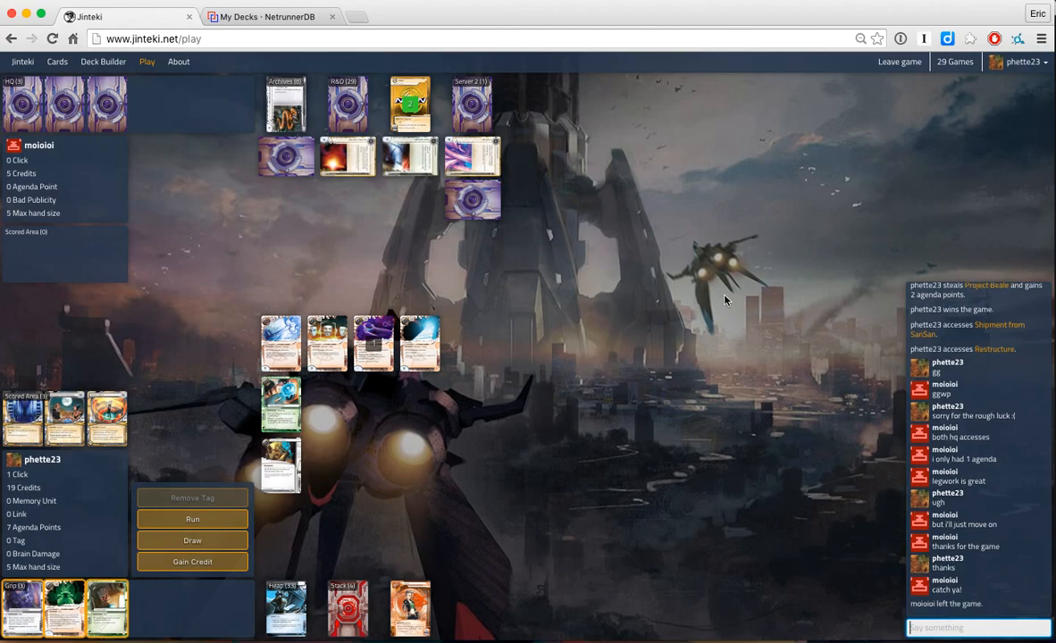
mouse_move(527, 434)
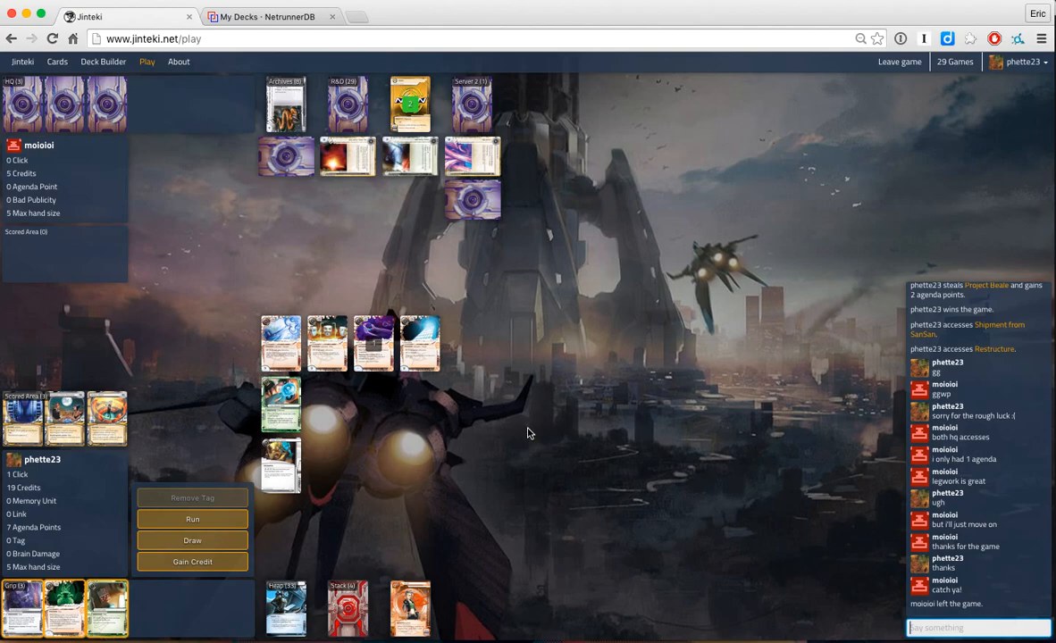
mouse_move(511, 525)
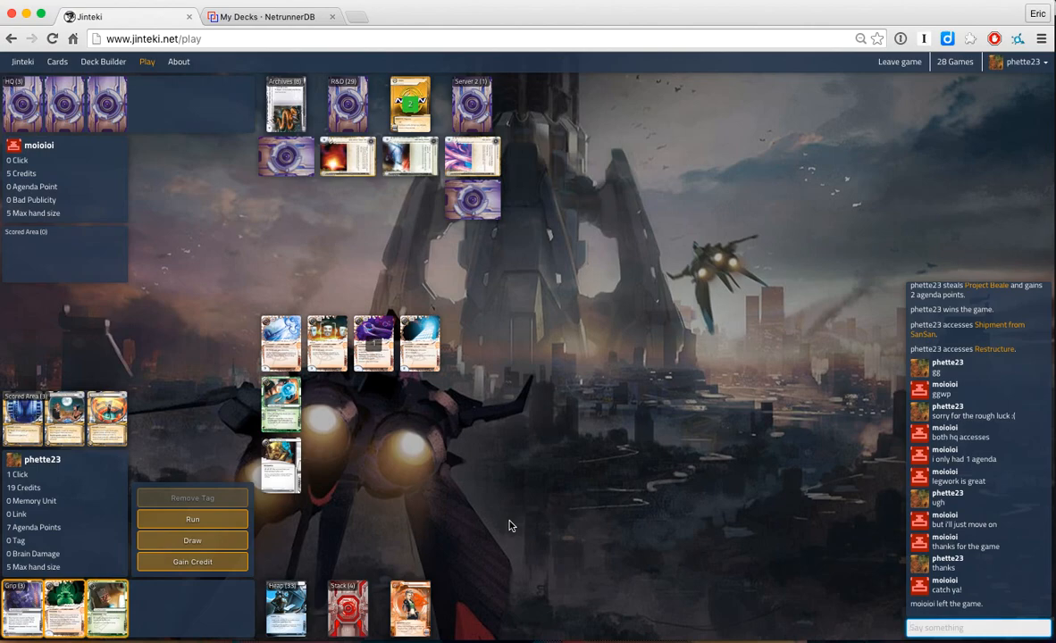
Step: Switch to the NetrunnerDB tab showing the DDOS MaxX deck list
left_click(270, 16)
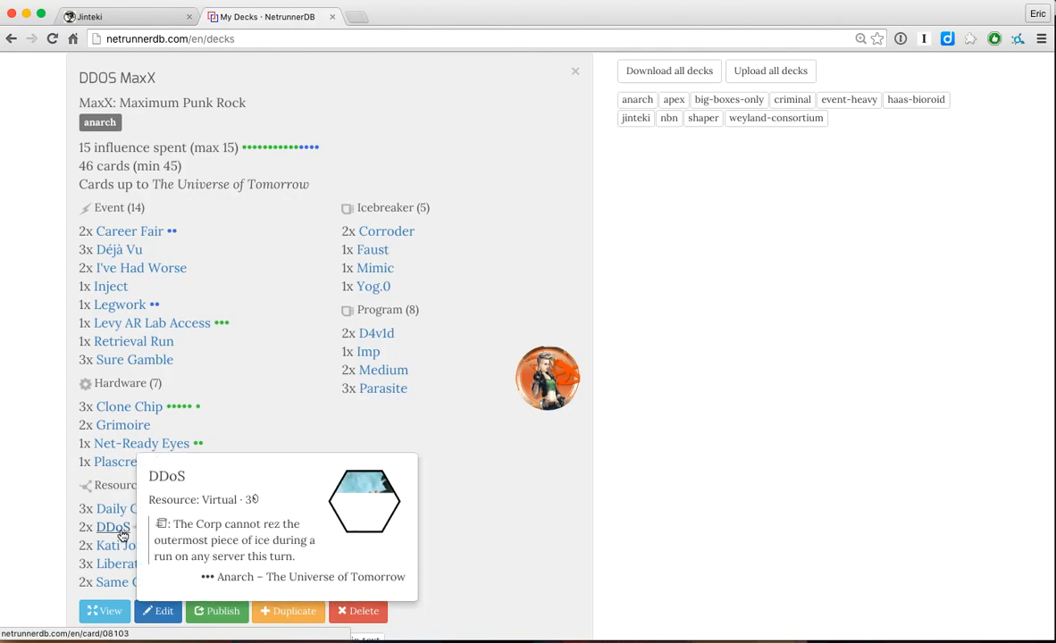
mouse_move(293, 401)
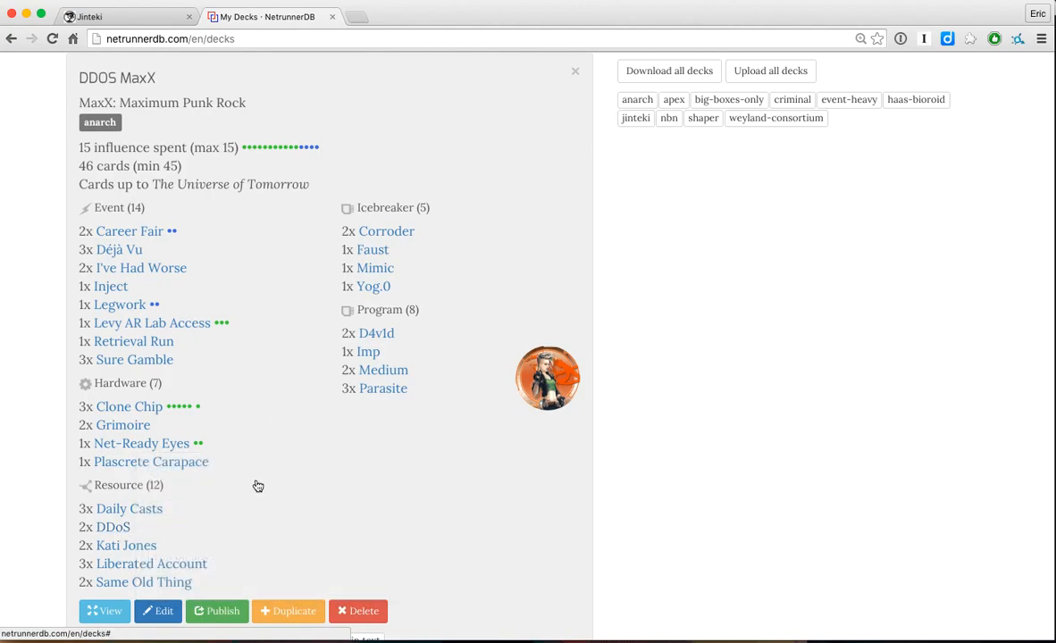
mouse_move(260, 457)
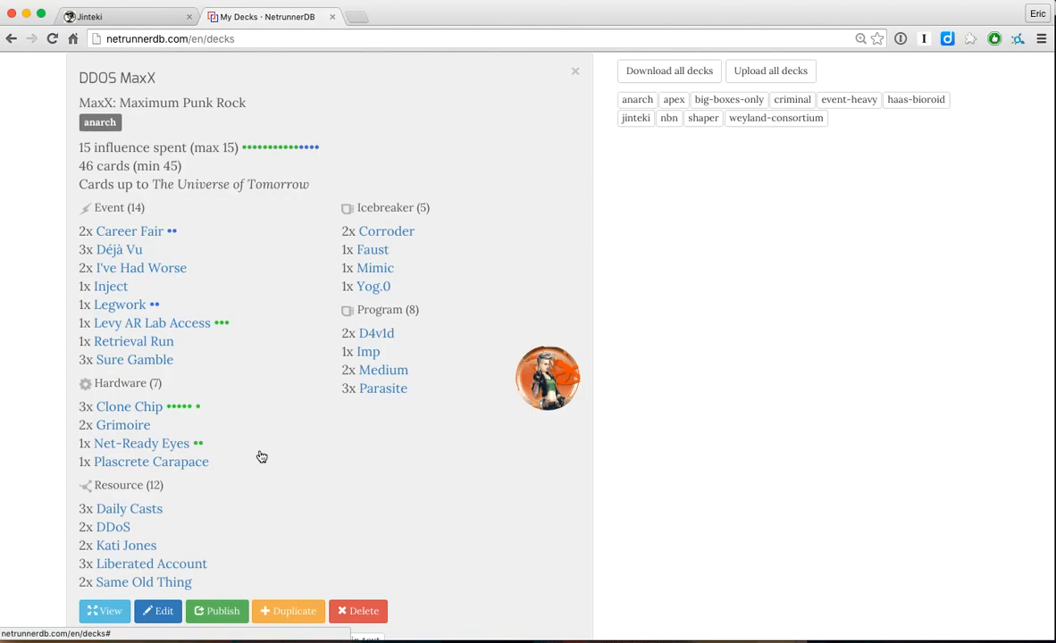
mouse_move(479, 400)
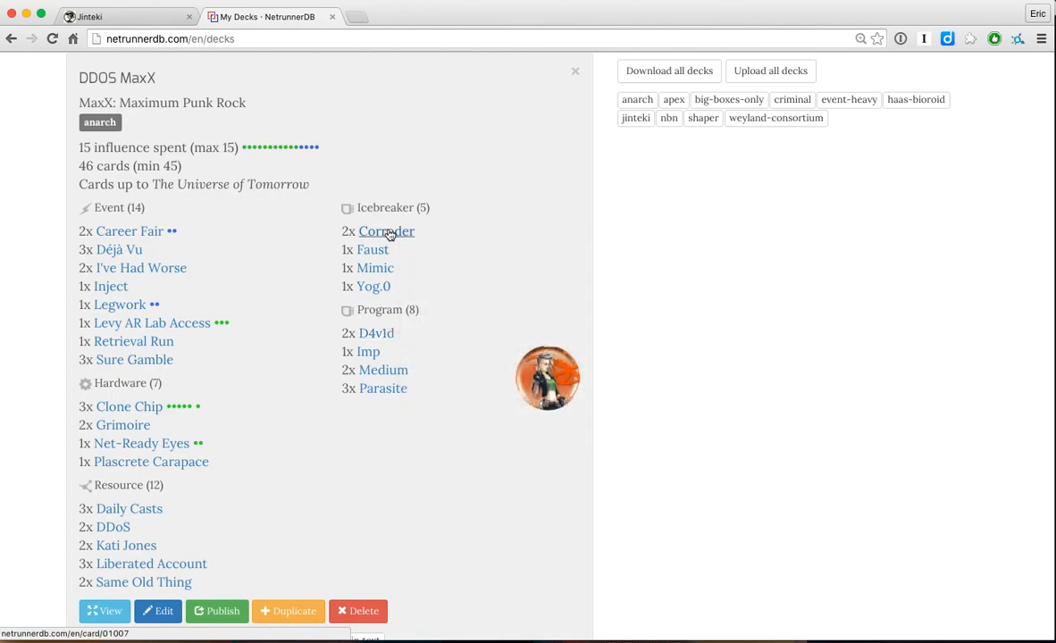
mouse_move(312, 301)
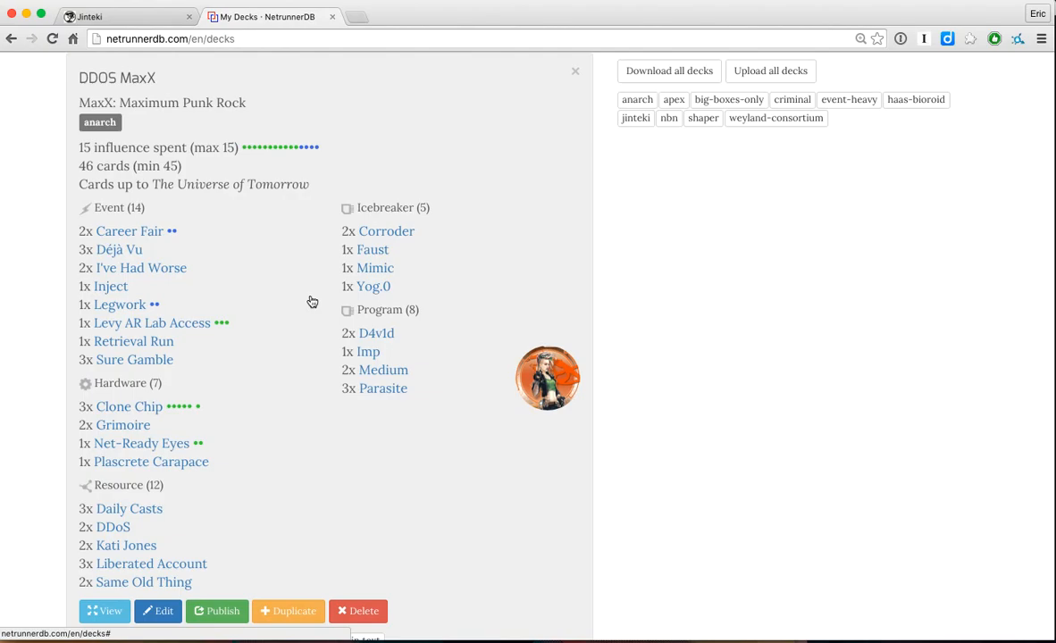
mouse_move(128, 231)
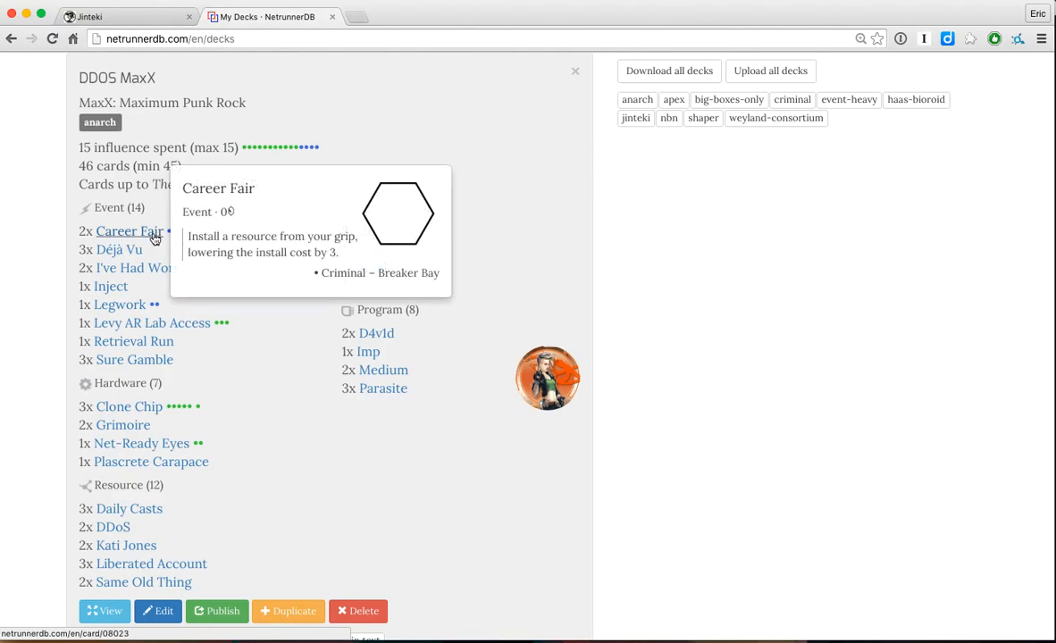
mouse_move(141, 443)
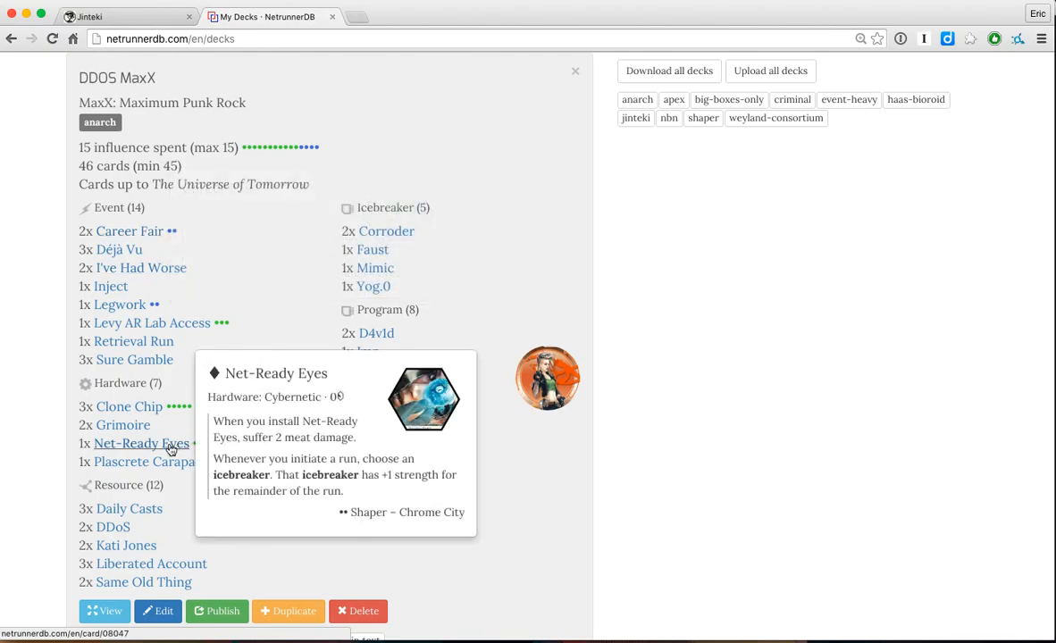
mouse_move(225, 408)
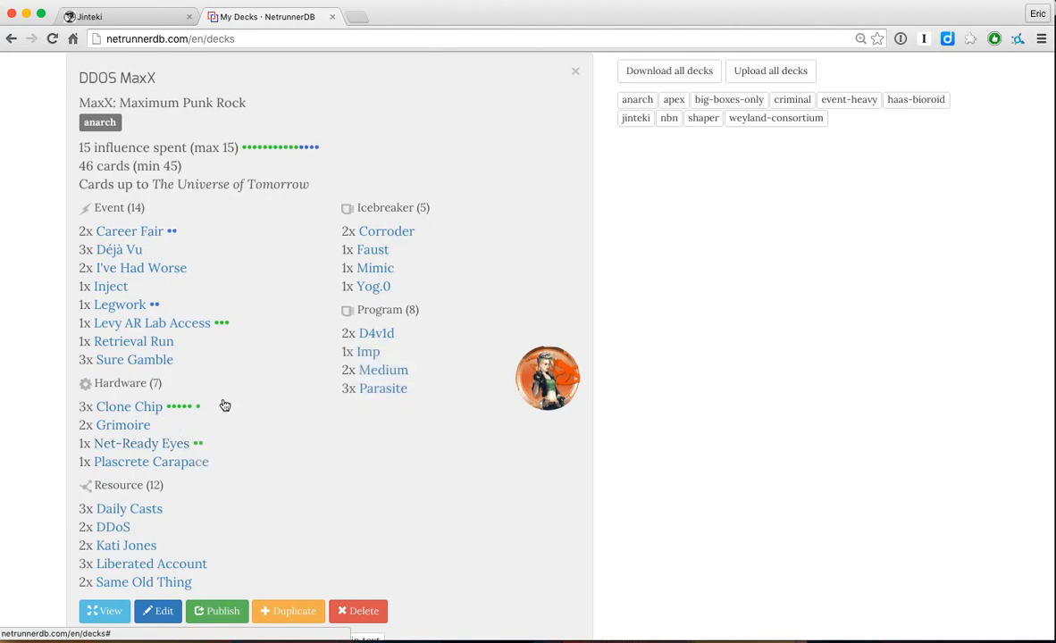